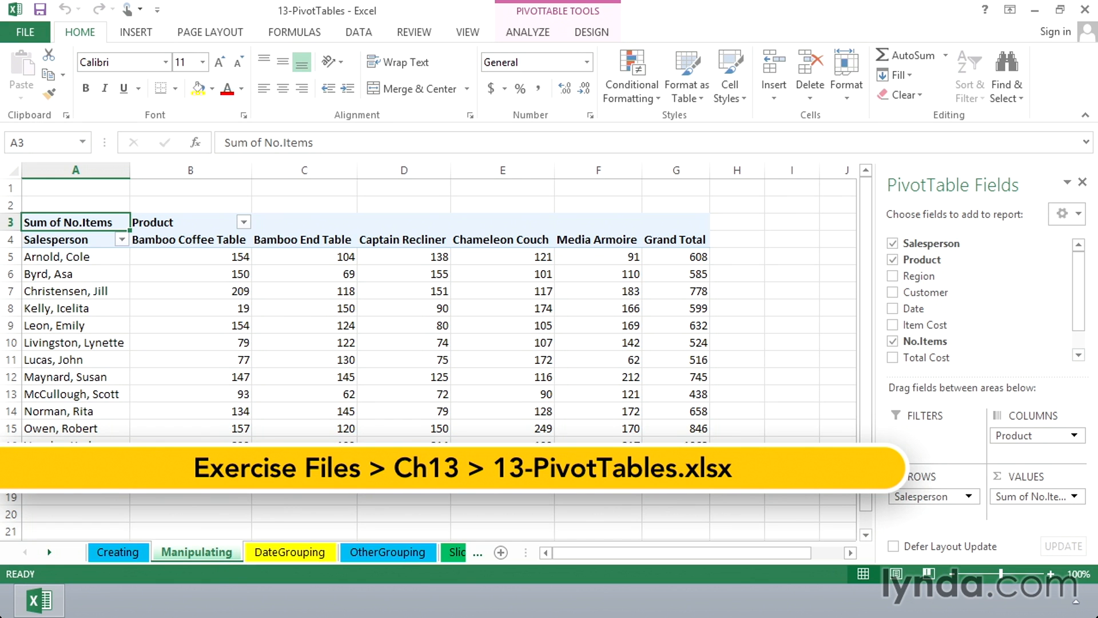
pyautogui.moveTo(219, 558)
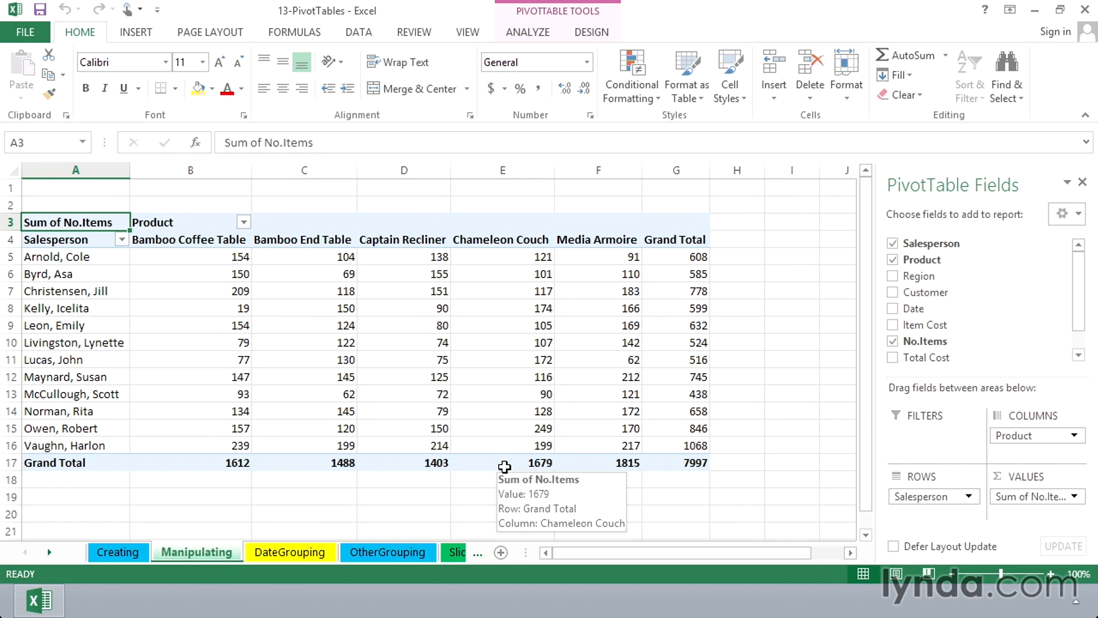
pyautogui.moveTo(677, 461)
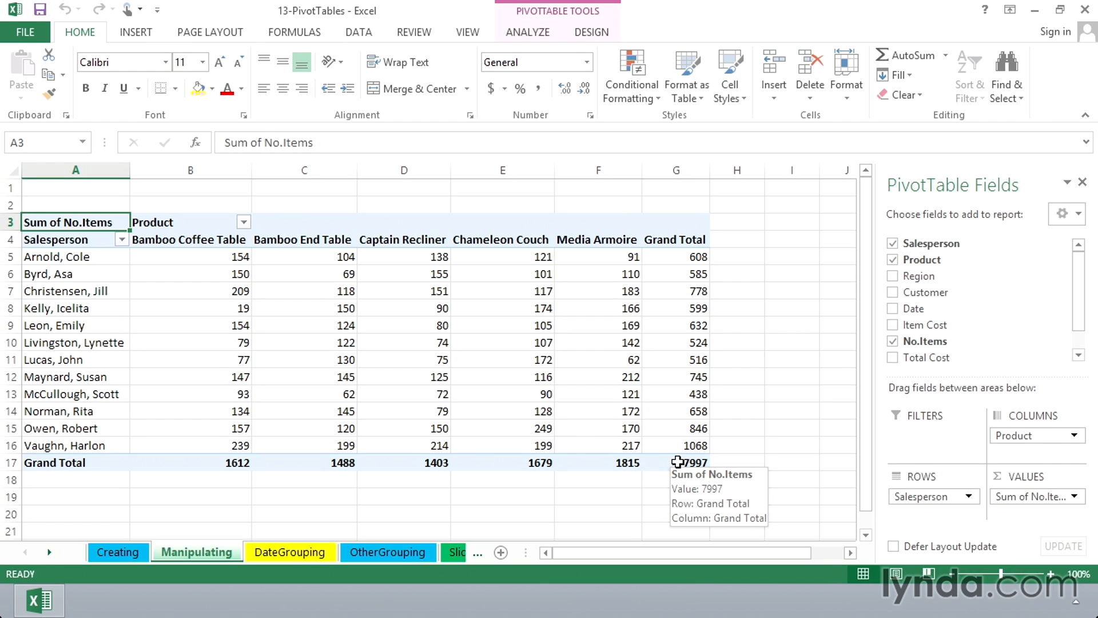
pyautogui.moveTo(662, 469)
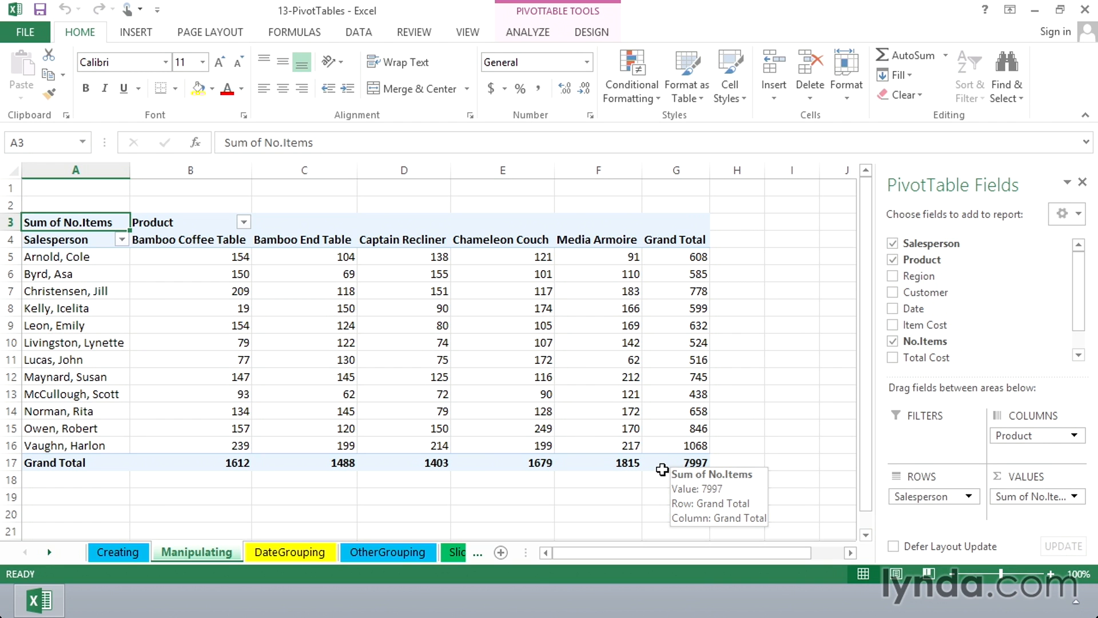
pyautogui.moveTo(653, 467)
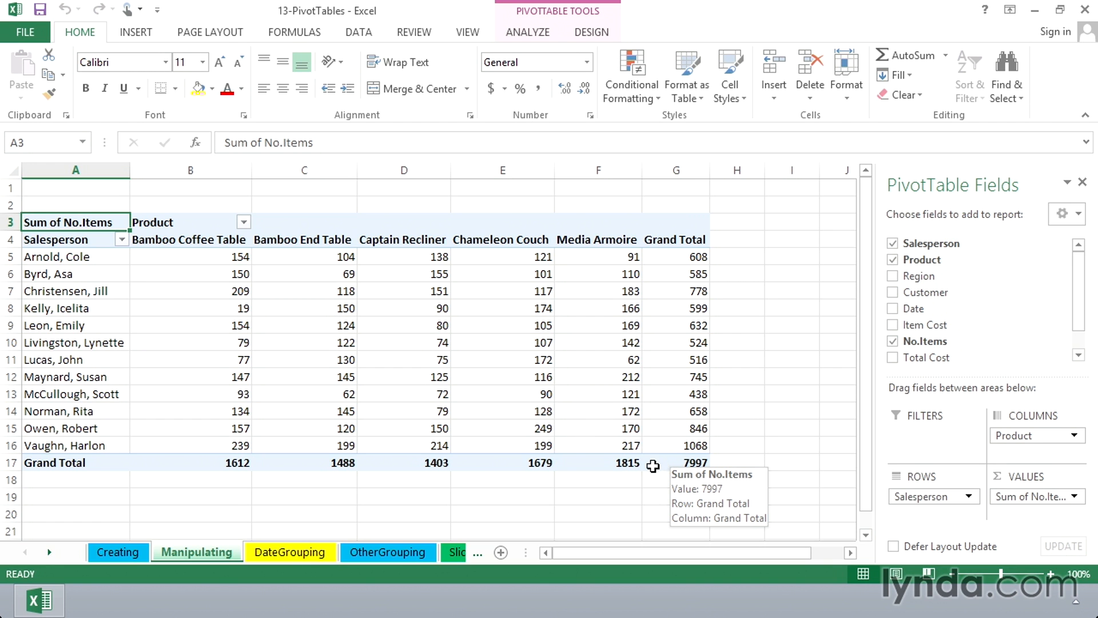
pyautogui.moveTo(982, 184)
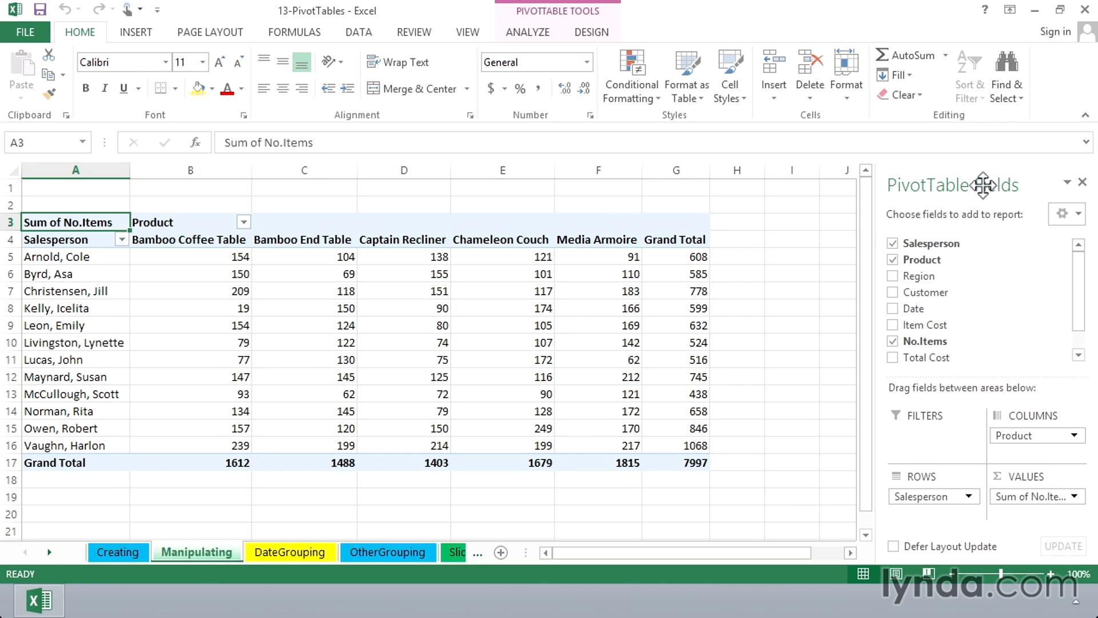
pyautogui.moveTo(979, 183)
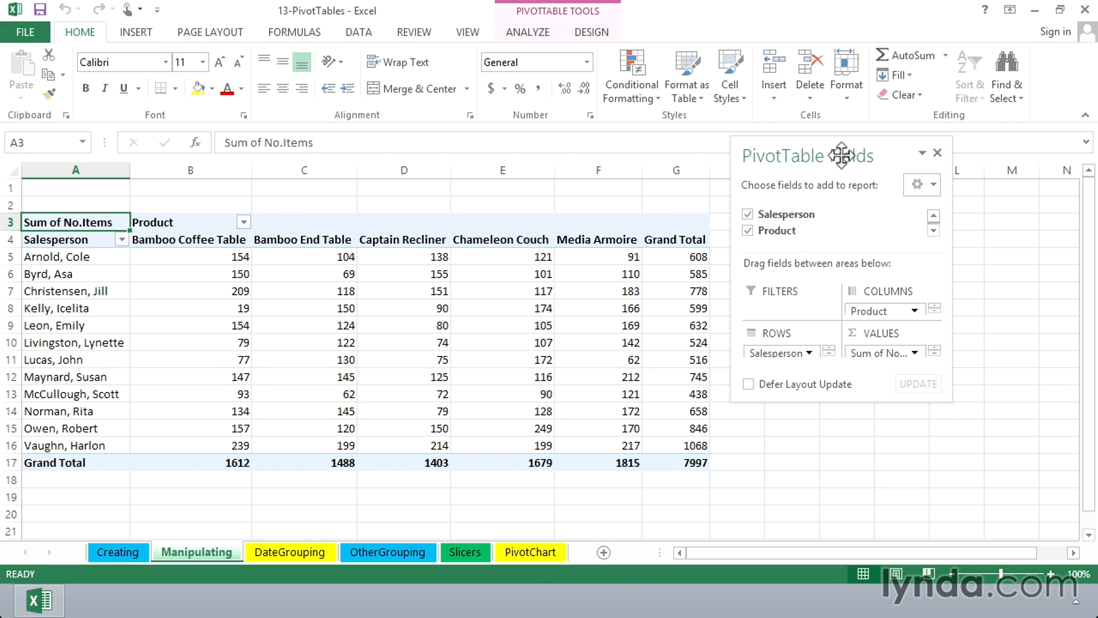
pyautogui.moveTo(946, 399)
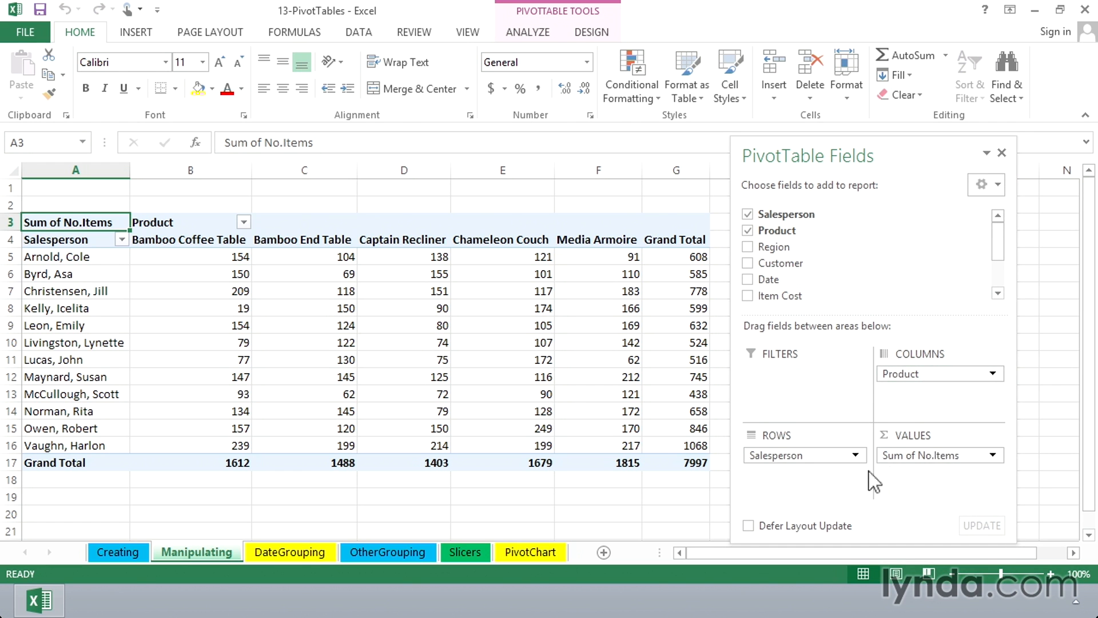
pyautogui.moveTo(194, 327)
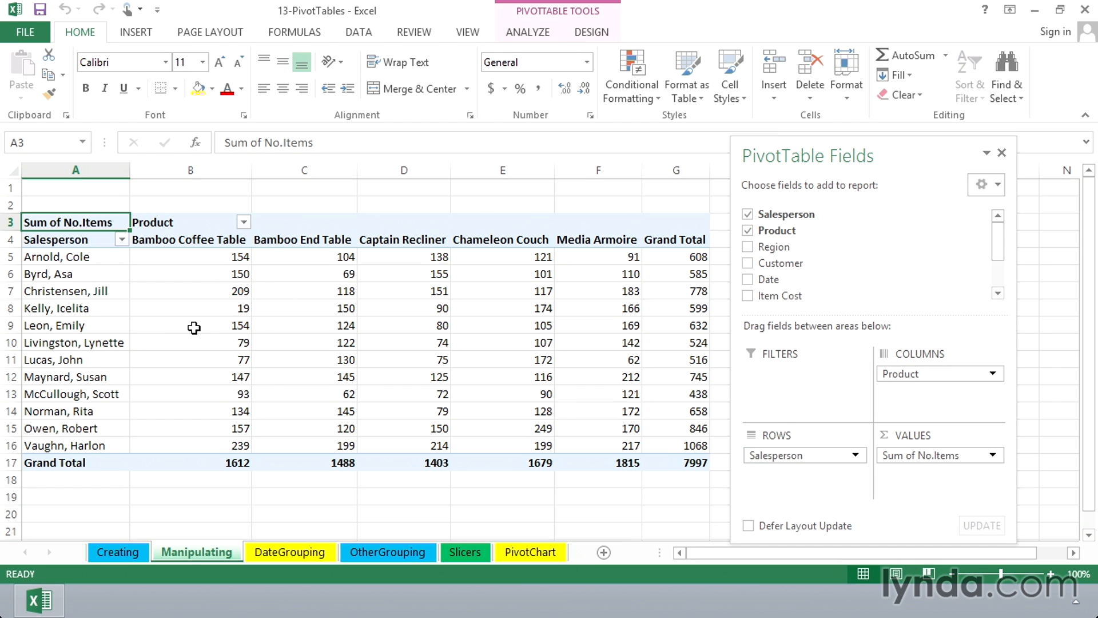
pyautogui.moveTo(275, 520)
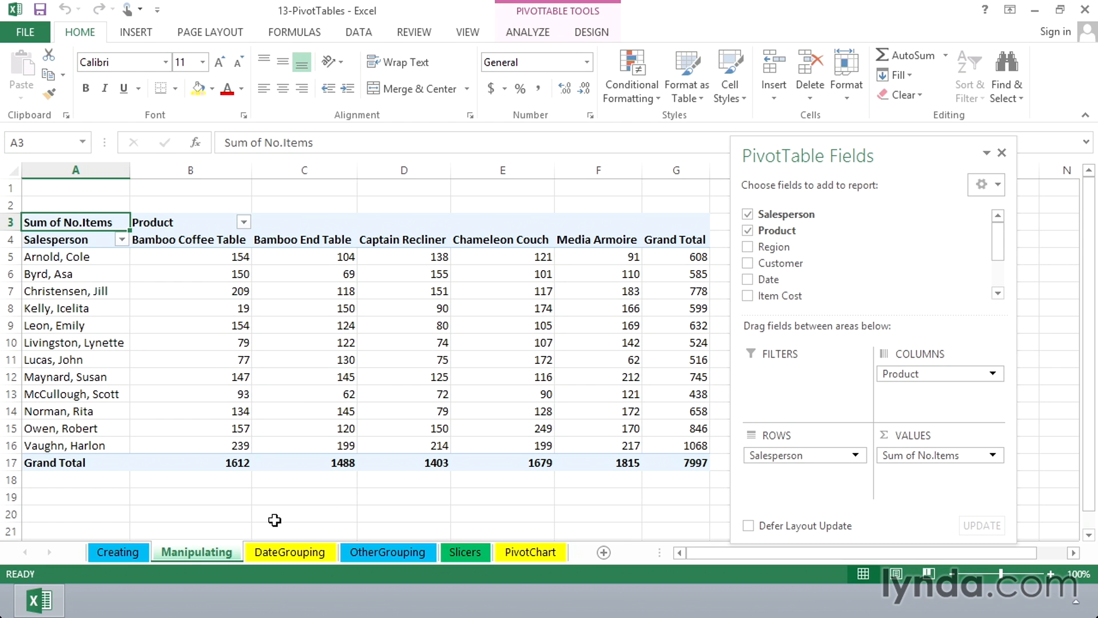
pyautogui.moveTo(403, 411)
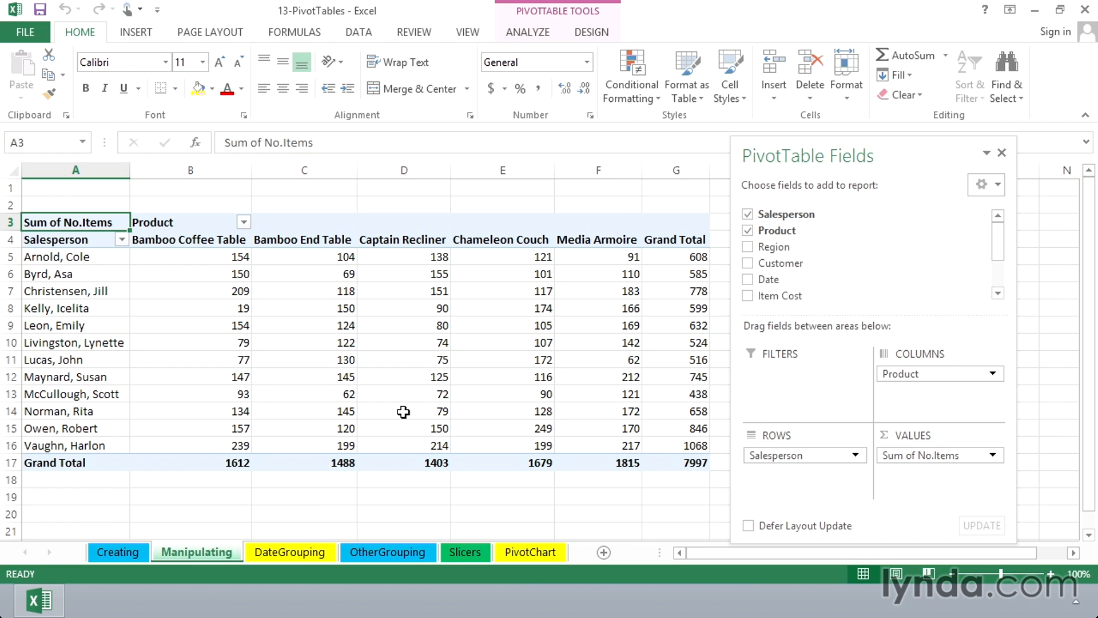
pyautogui.moveTo(328, 486)
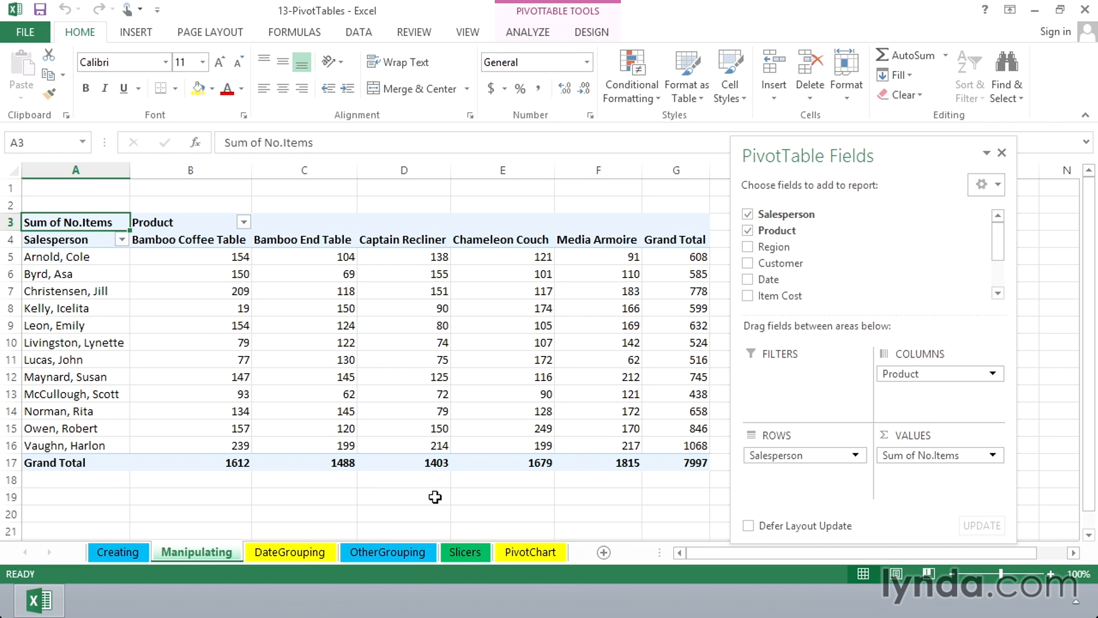
pyautogui.moveTo(532, 481)
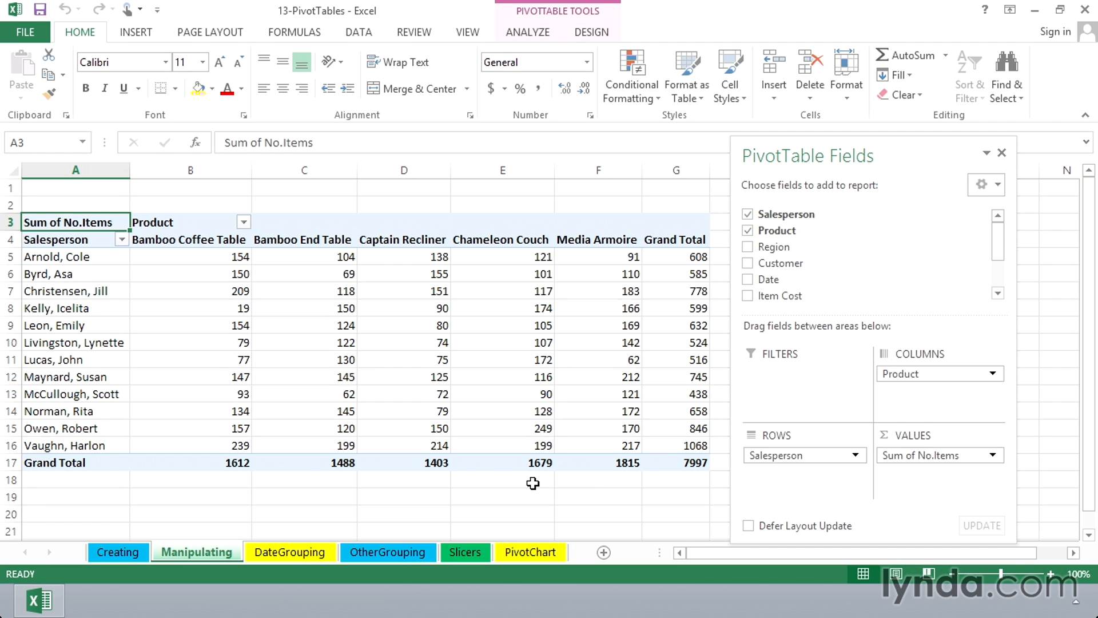
pyautogui.moveTo(627, 480)
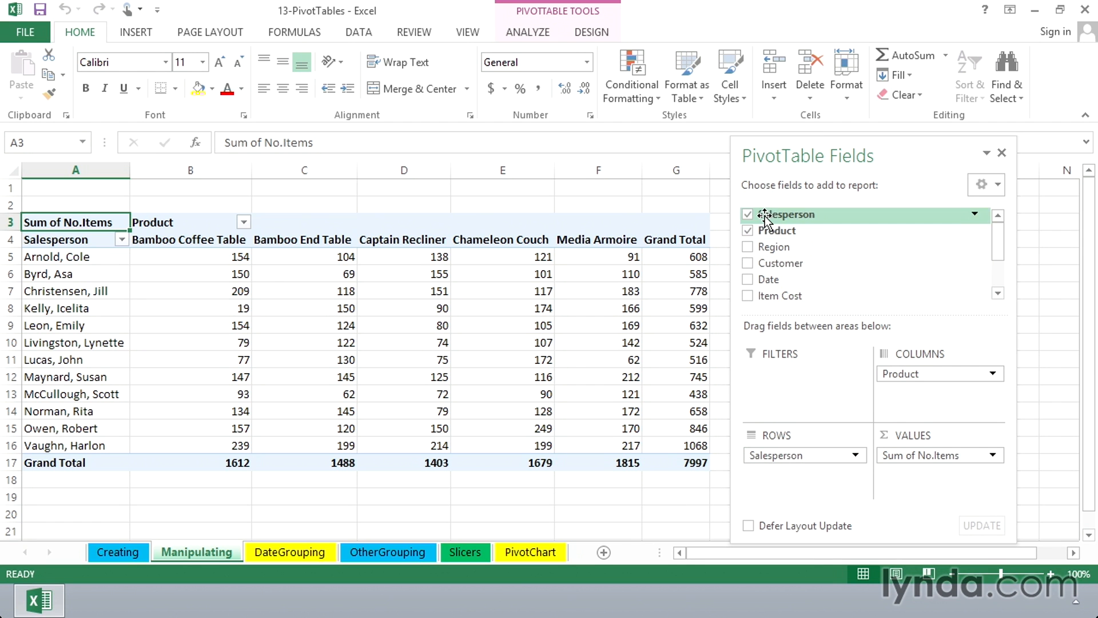
# Step: Replace Salesperson with Product in Rows and Customer in Columns of the pivot table
pyautogui.click(748, 231)
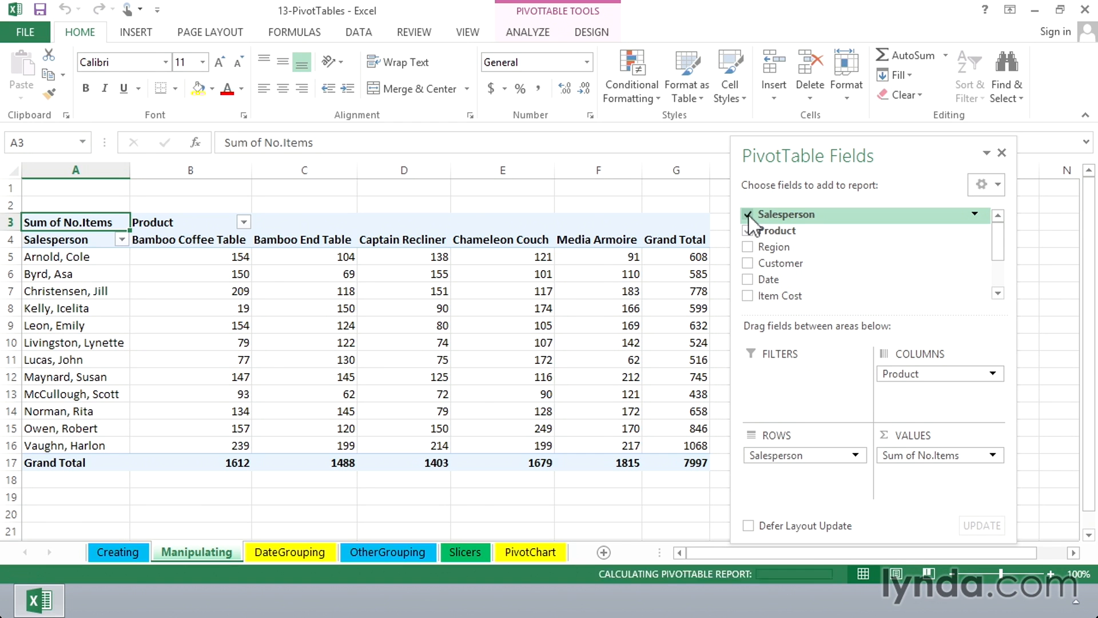
pyautogui.click(748, 214)
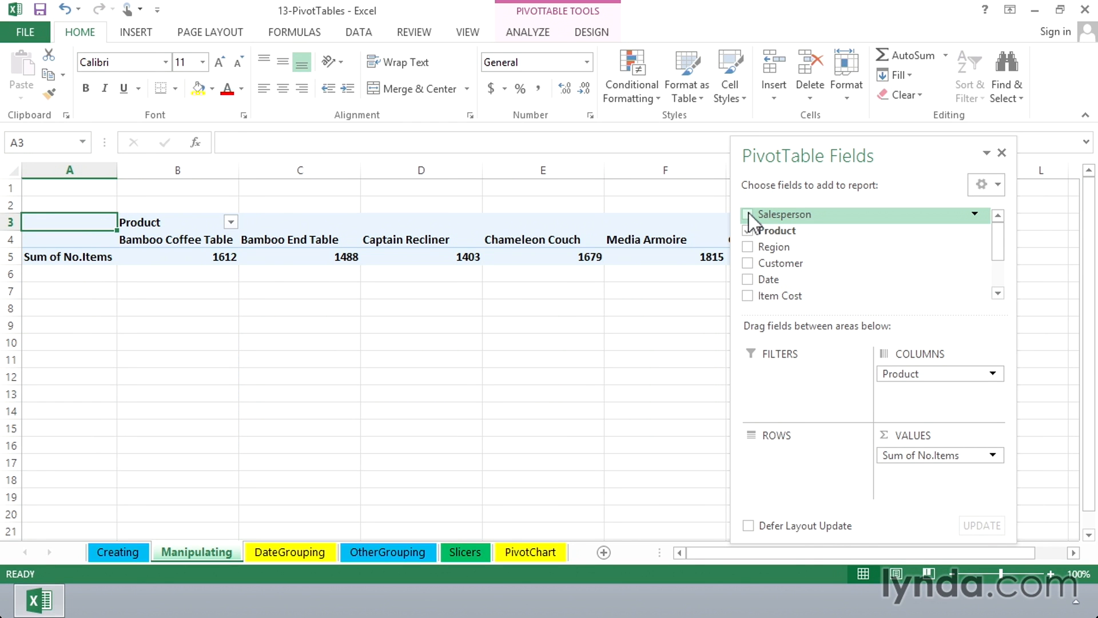
pyautogui.click(748, 230)
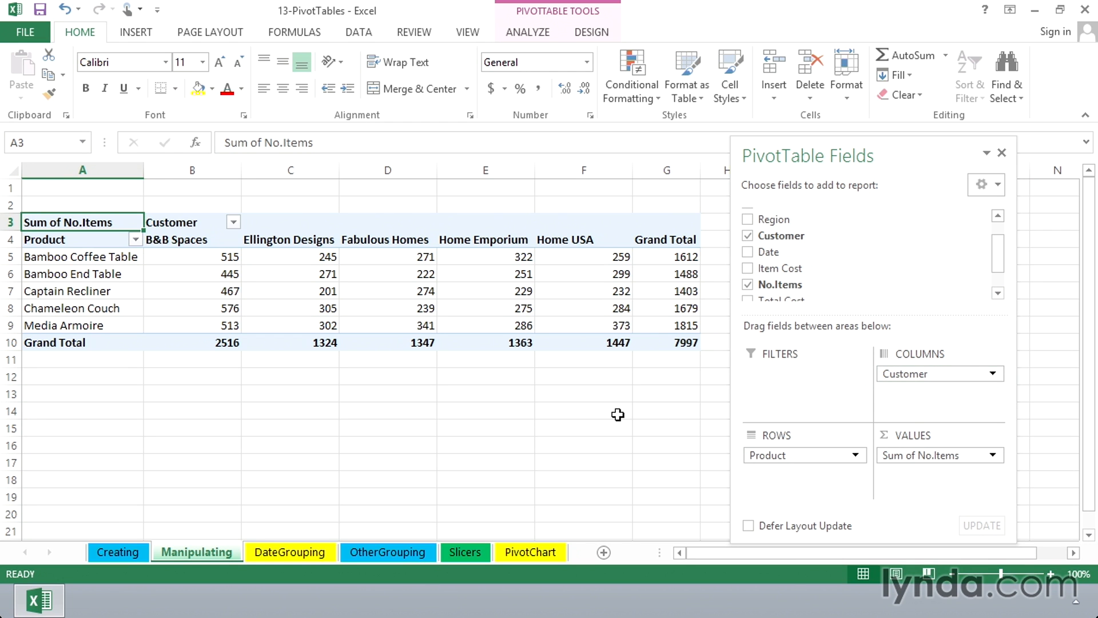
pyautogui.click(665, 342)
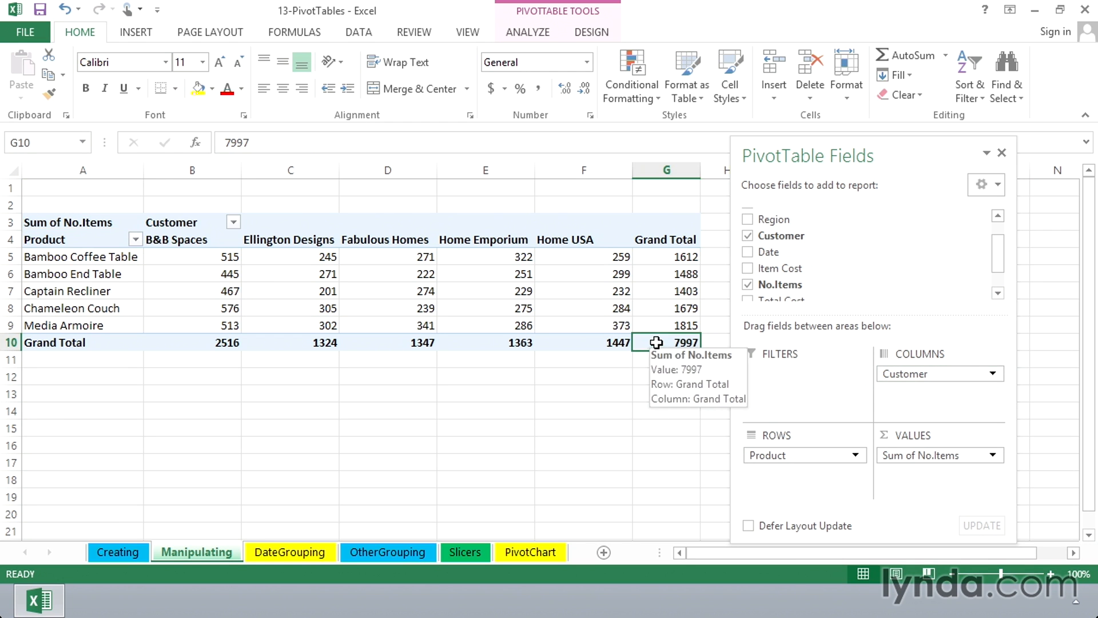
pyautogui.moveTo(636, 443)
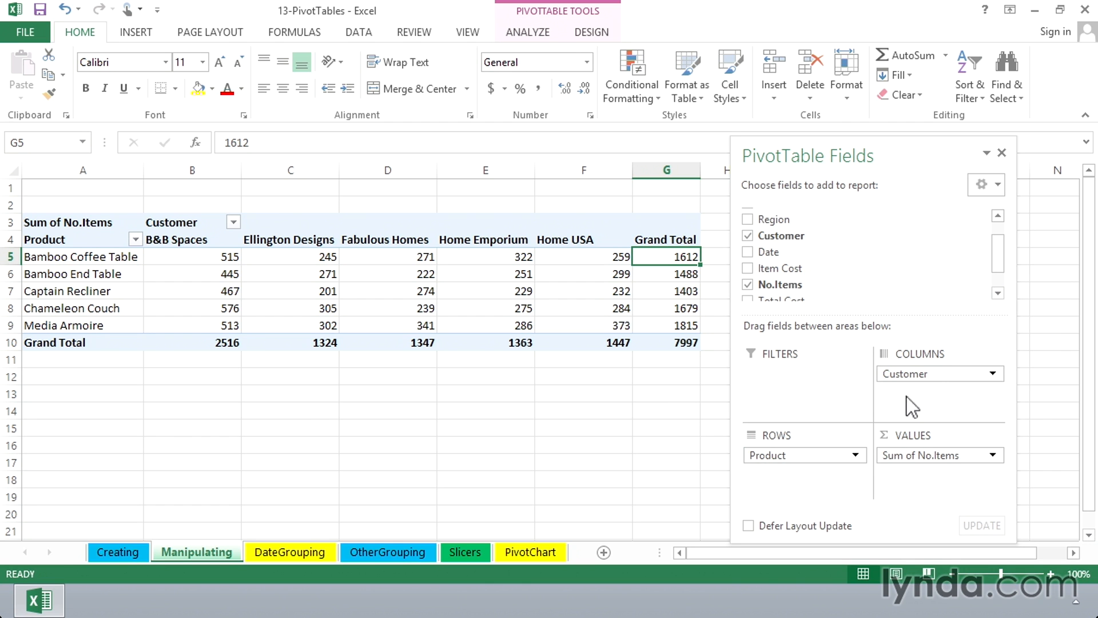
pyautogui.moveTo(920, 405)
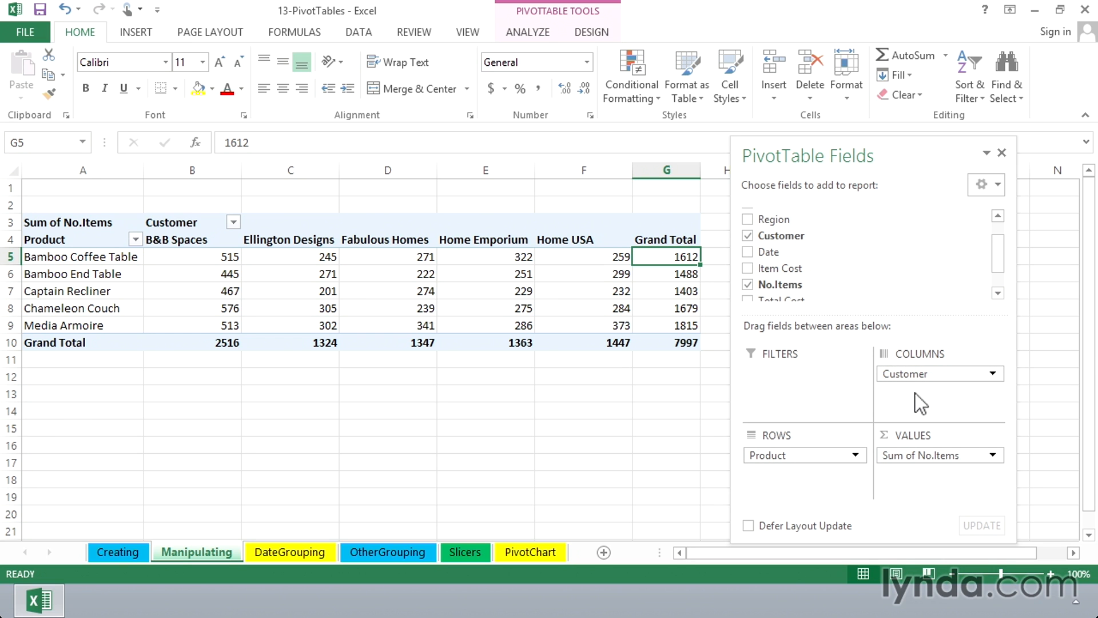
pyautogui.moveTo(687, 337)
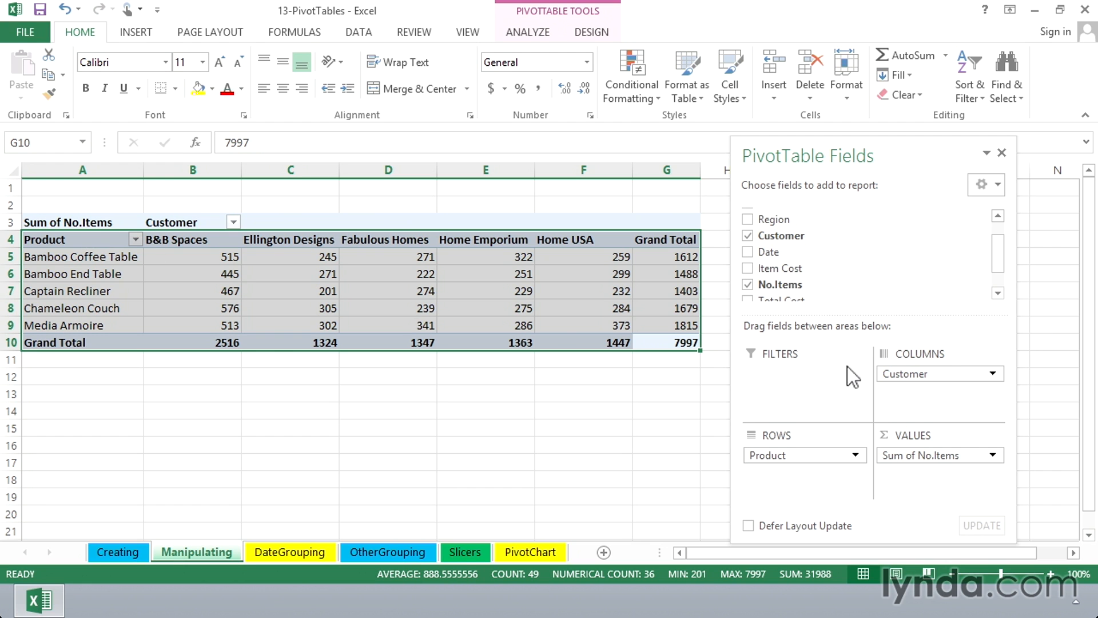
pyautogui.moveTo(906, 411)
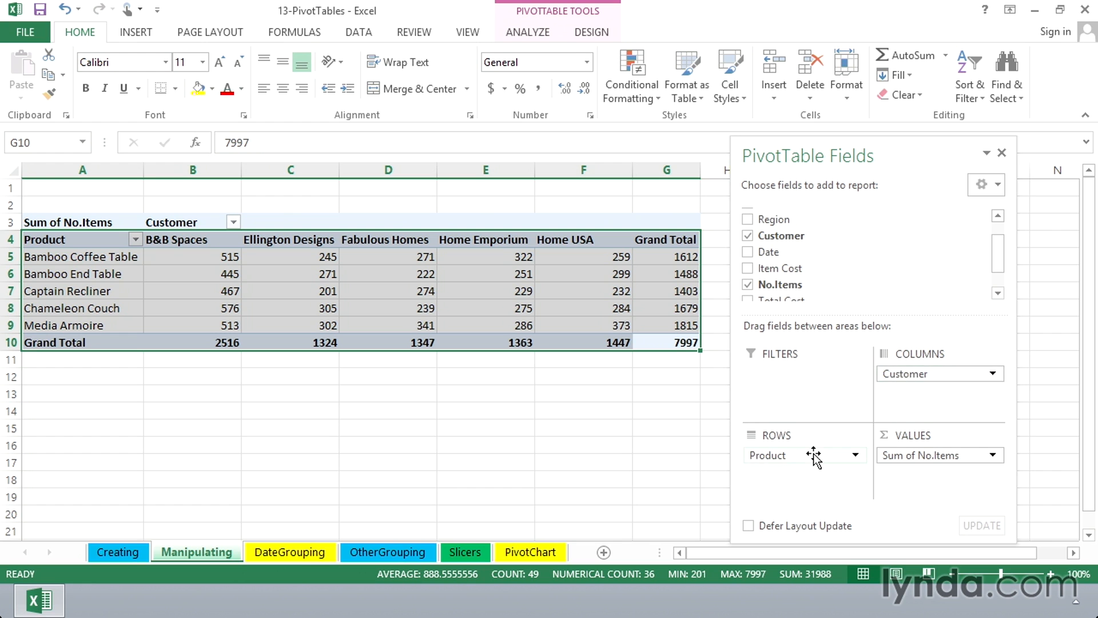
pyautogui.moveTo(811, 463)
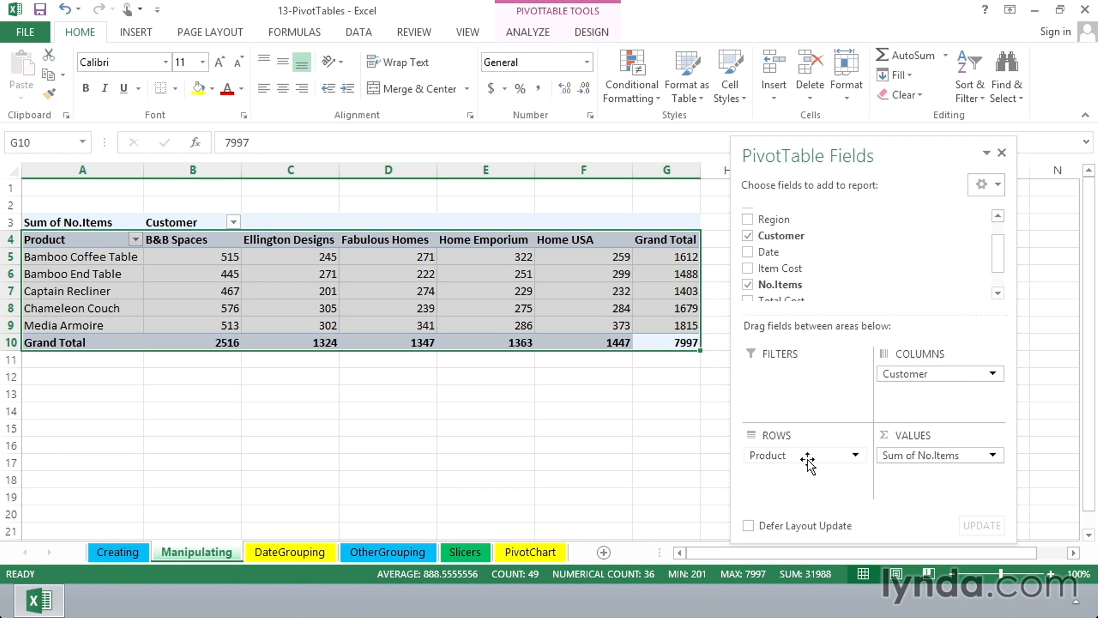
pyautogui.moveTo(807, 462)
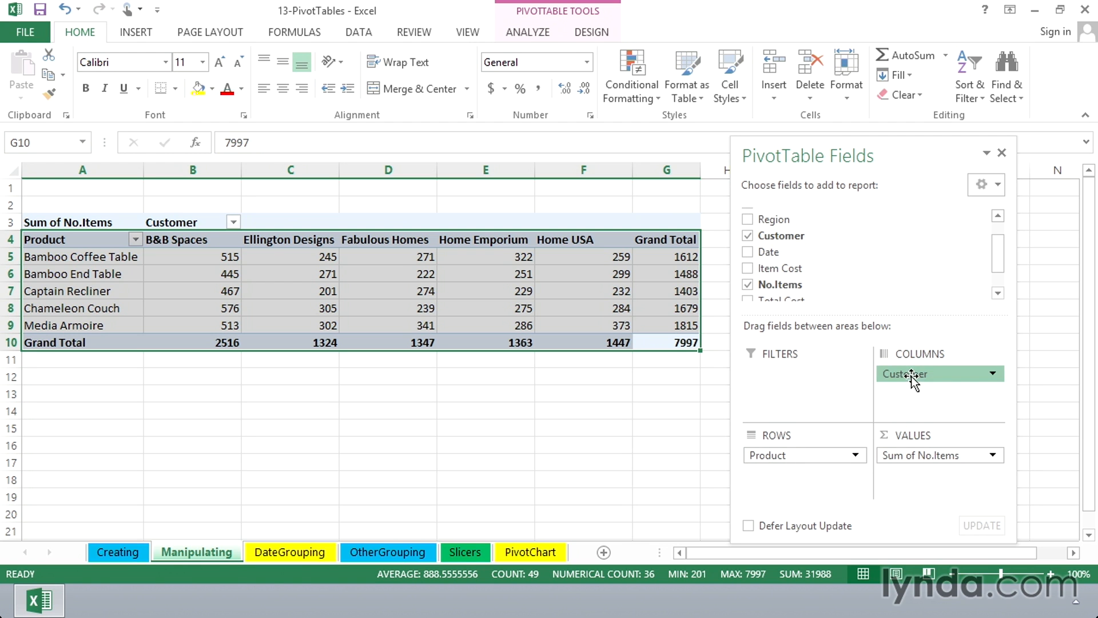
# Step: Move Customer into Rows, leaving Product across the columns
pyautogui.moveTo(912, 374); pyautogui.dragTo(774, 486)
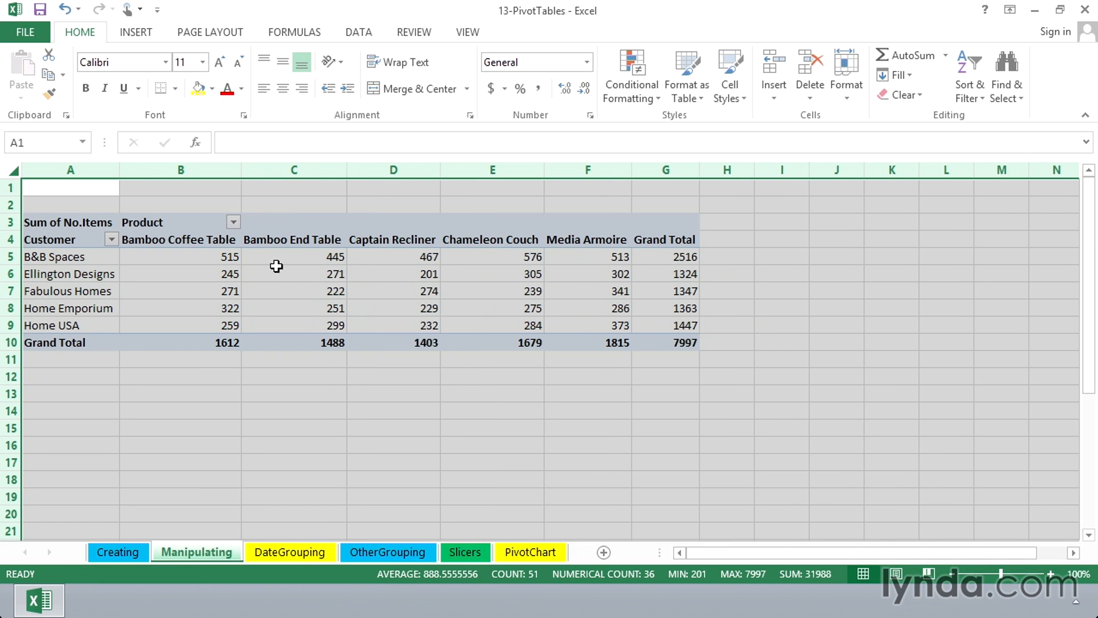
pyautogui.click(293, 273)
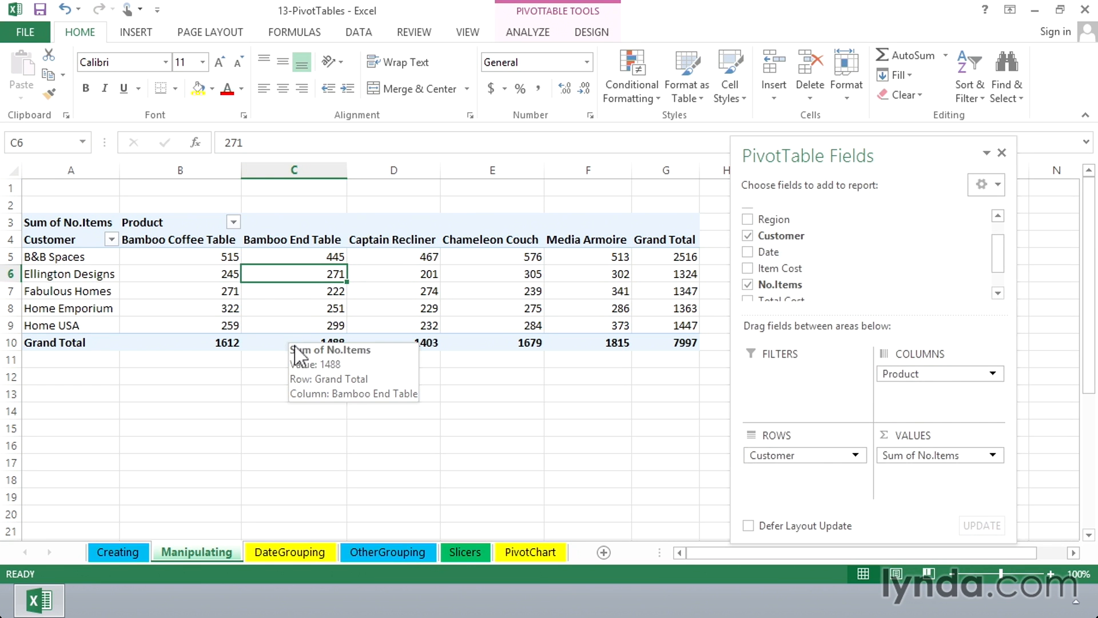
pyautogui.moveTo(868, 392)
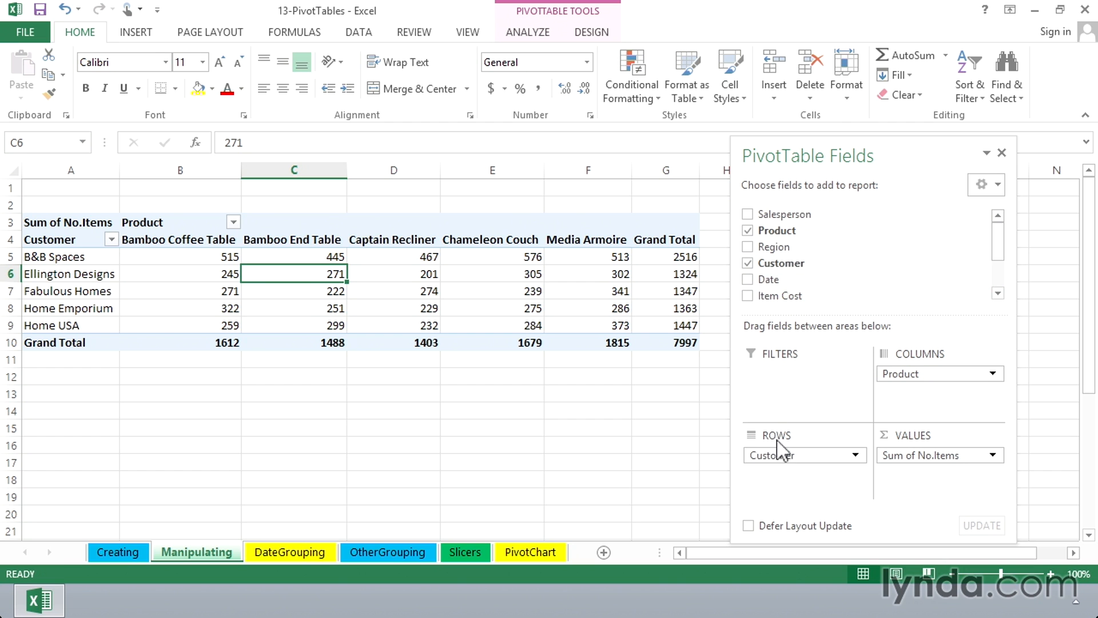
pyautogui.moveTo(783, 486)
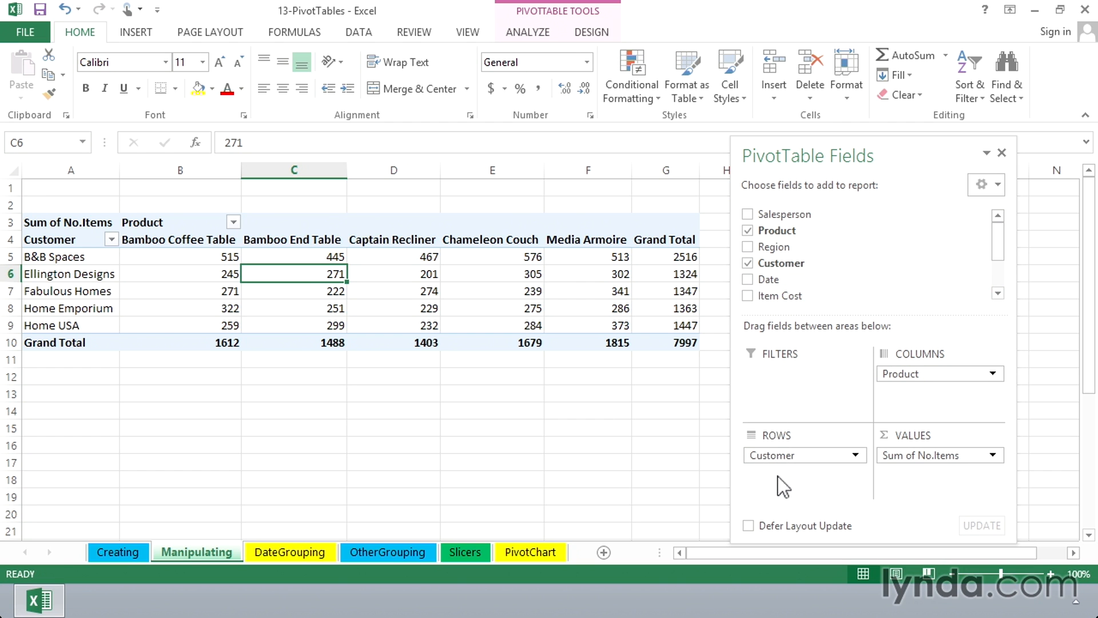
pyautogui.moveTo(901, 394)
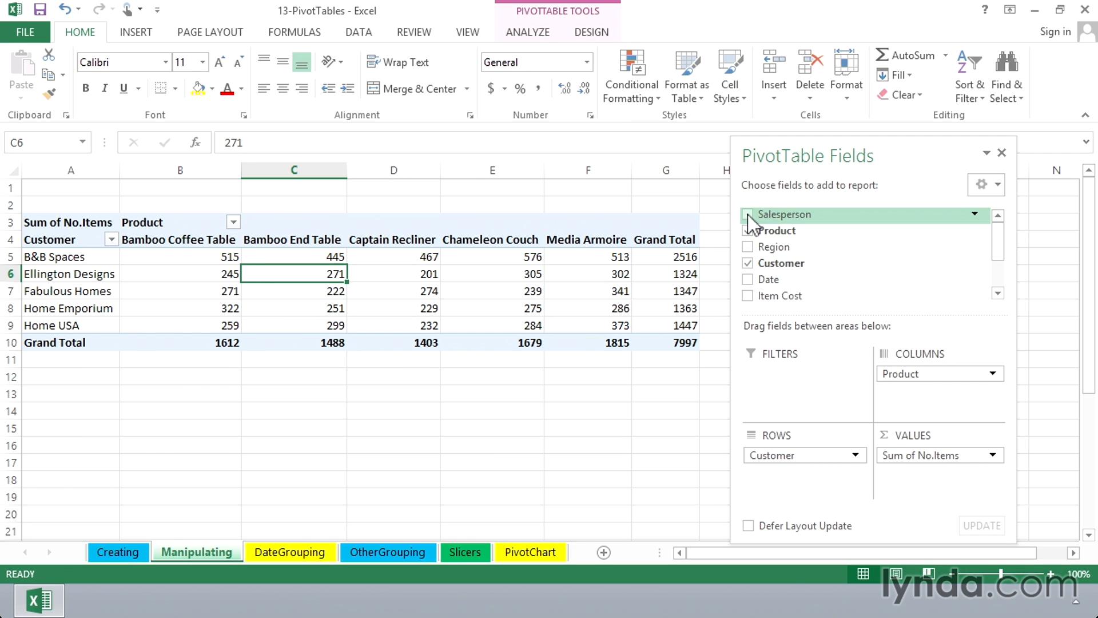
# Step: Add Salesperson back into the pivot rows beneath Customer
pyautogui.click(748, 214)
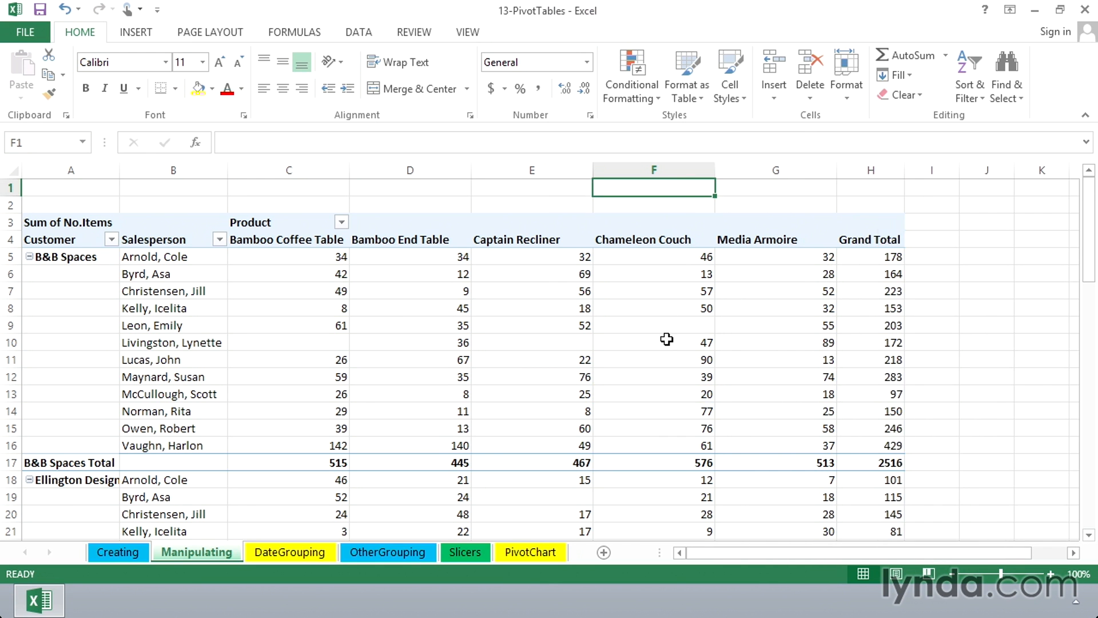
pyautogui.scroll(-3)
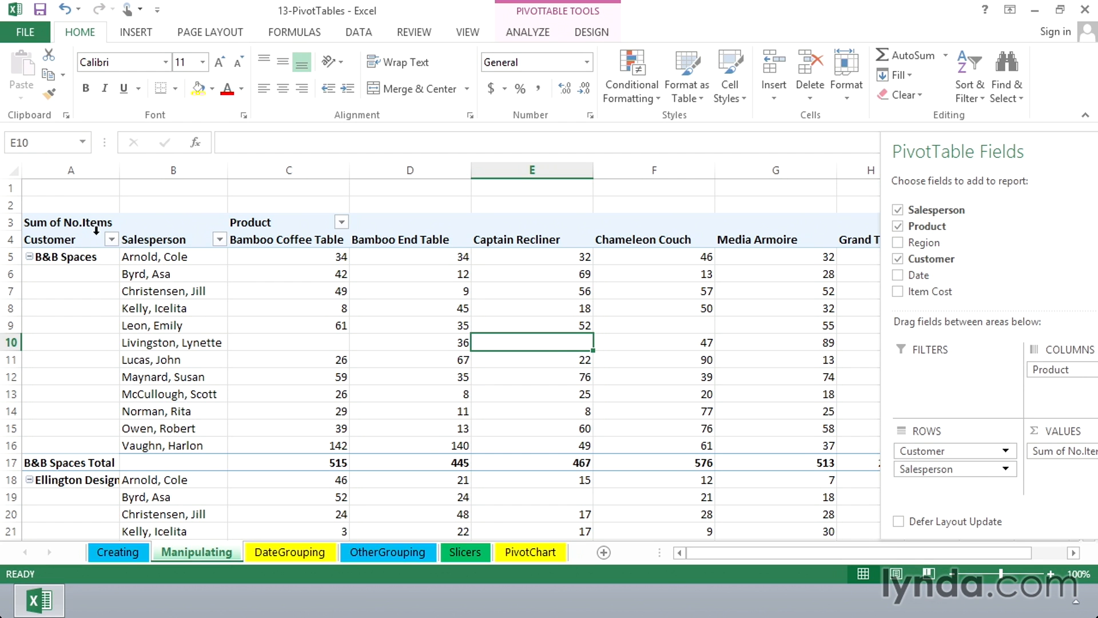
pyautogui.moveTo(764, 332)
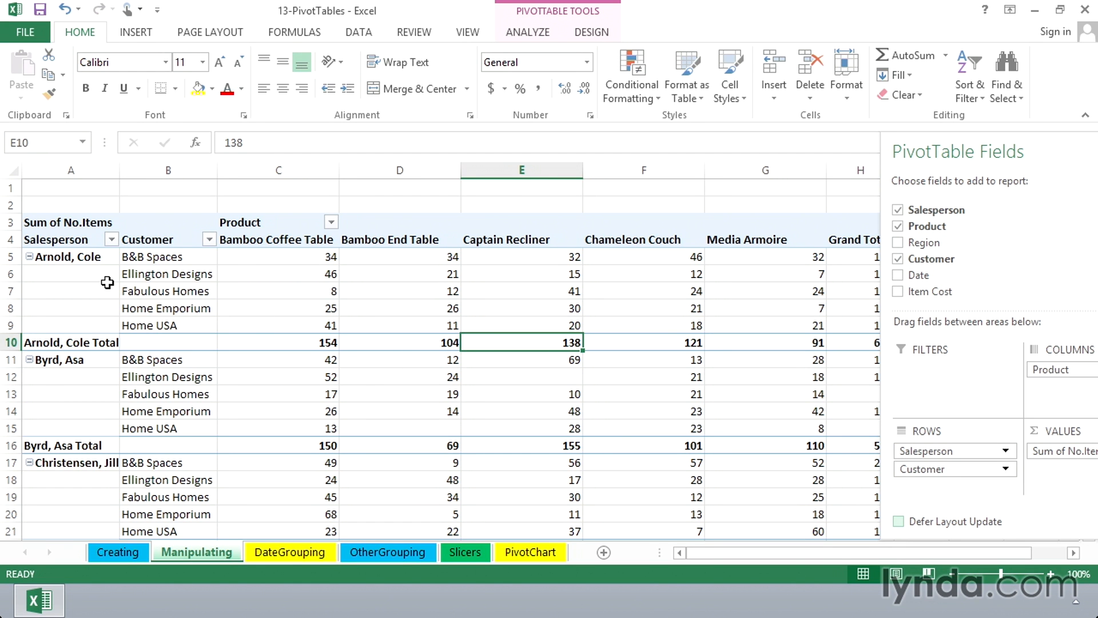
# Step: Scroll the PivotTable Fields pane to reach the Rows area
pyautogui.scroll(-3)
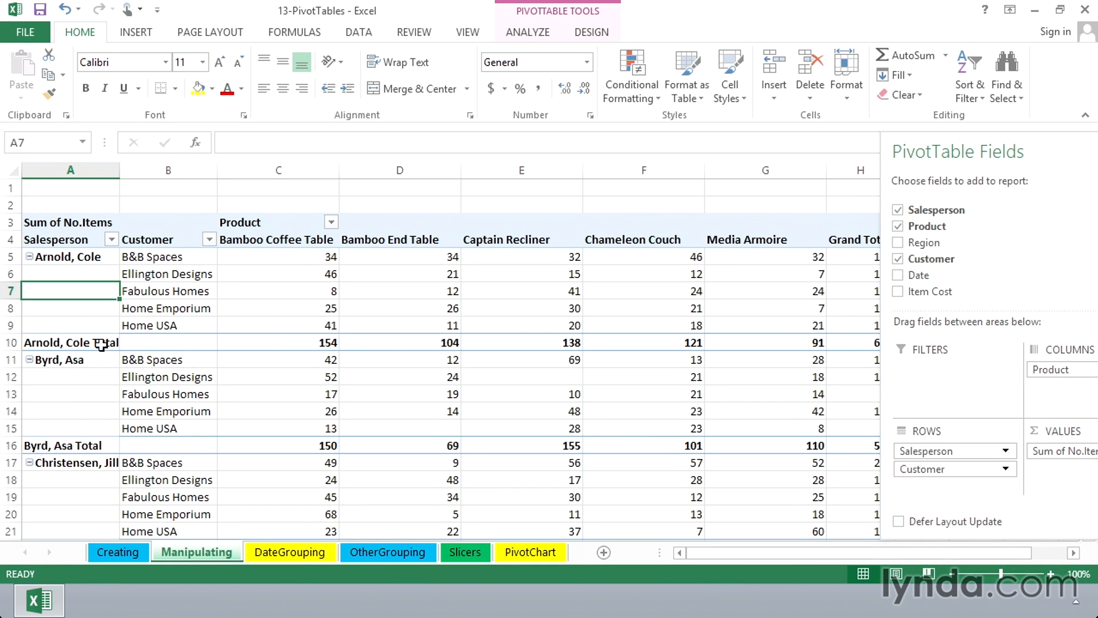
pyautogui.moveTo(94, 334)
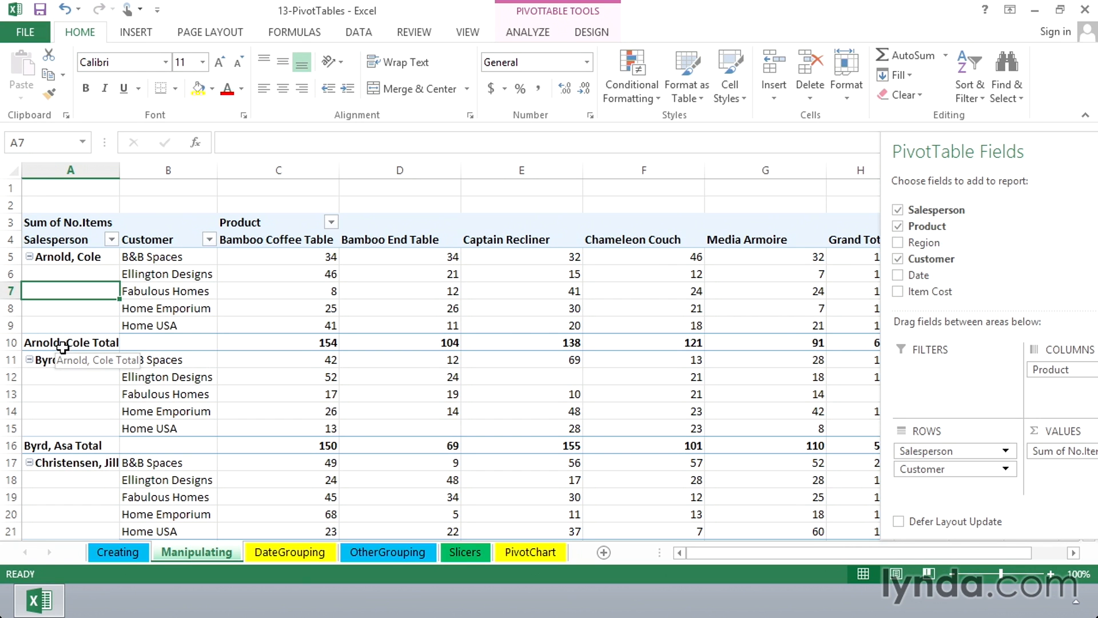
pyautogui.moveTo(571, 55)
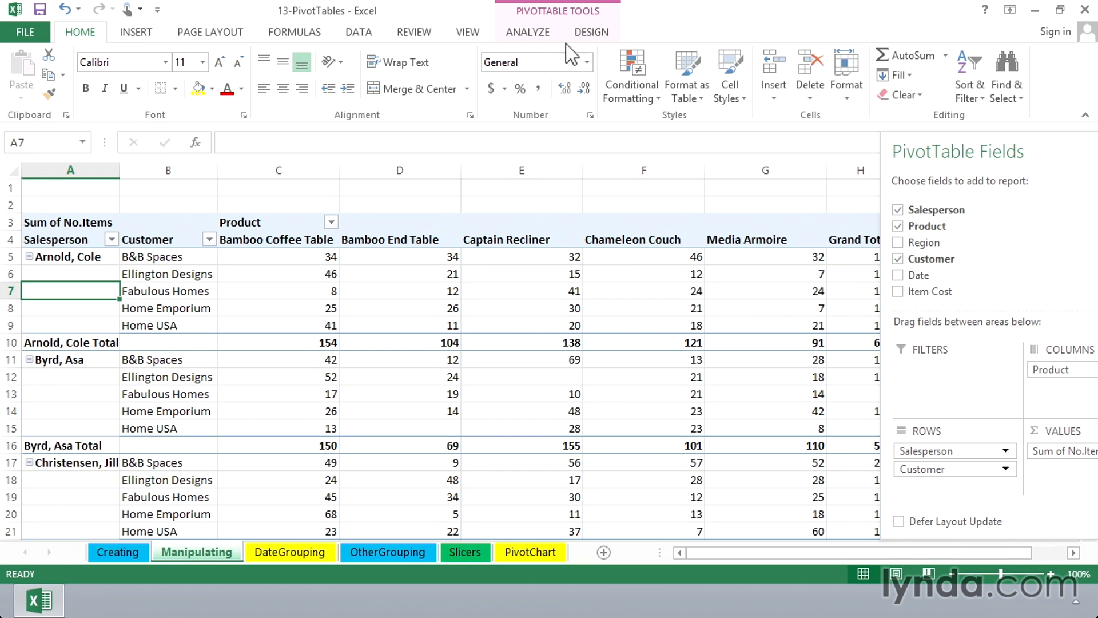
# Step: Set Design > Subtotals to Do Not Show Subtotals
pyautogui.click(590, 32)
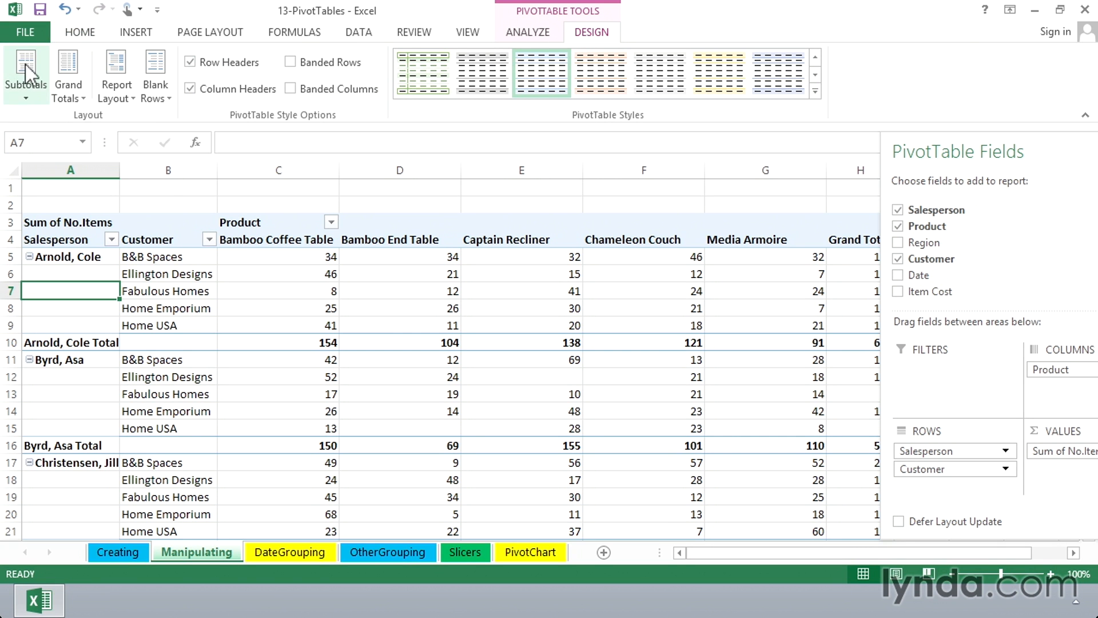
pyautogui.click(25, 73)
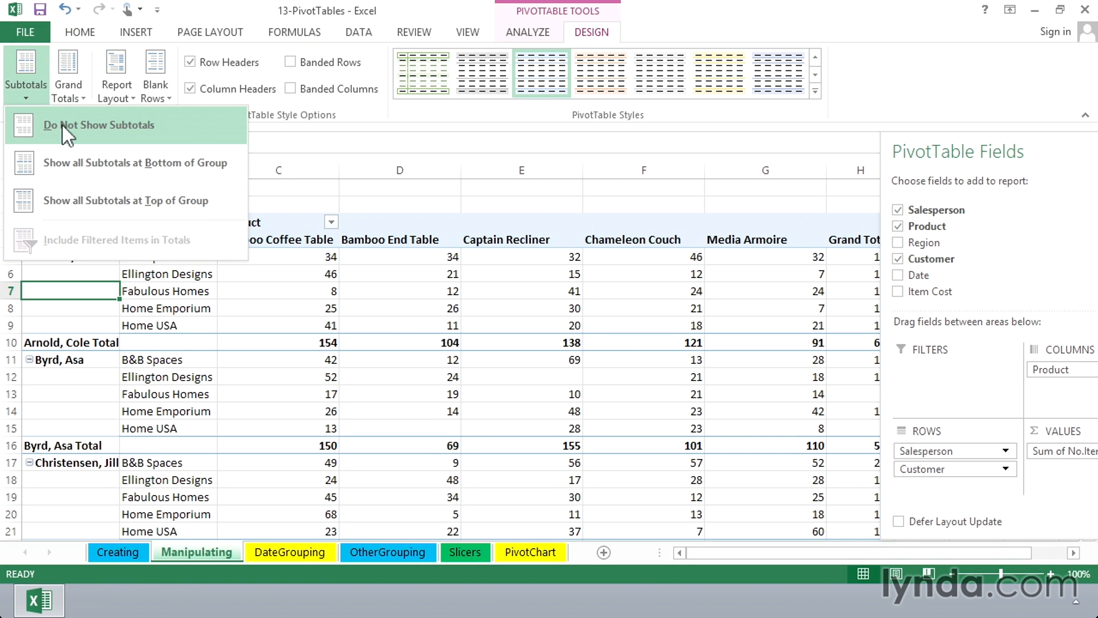
pyautogui.click(99, 125)
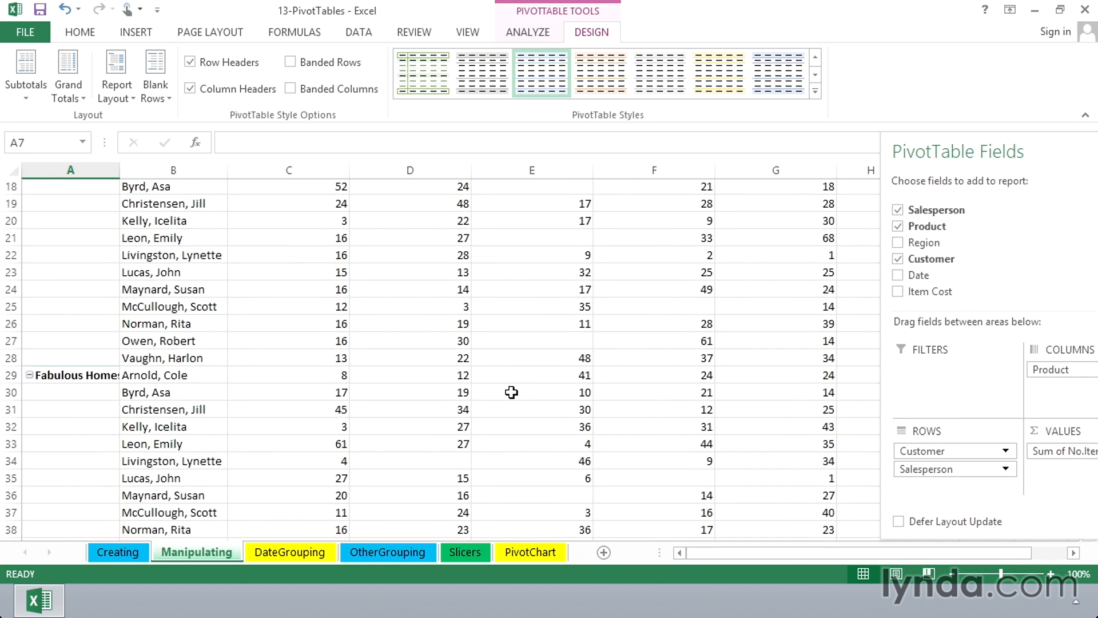
pyautogui.scroll(-3)
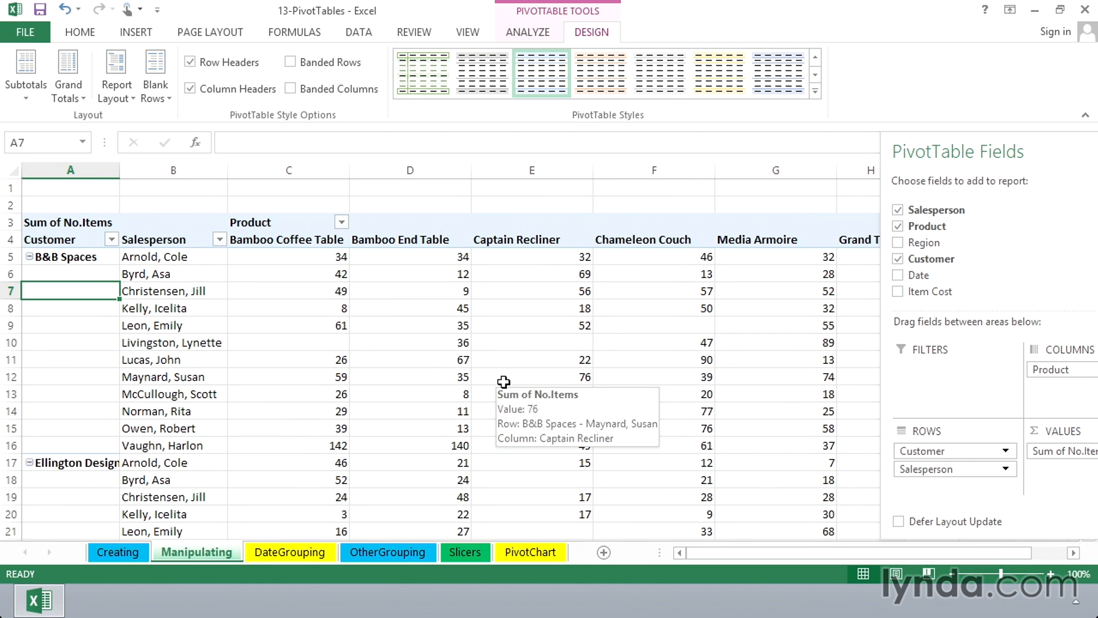
pyautogui.moveTo(496, 355)
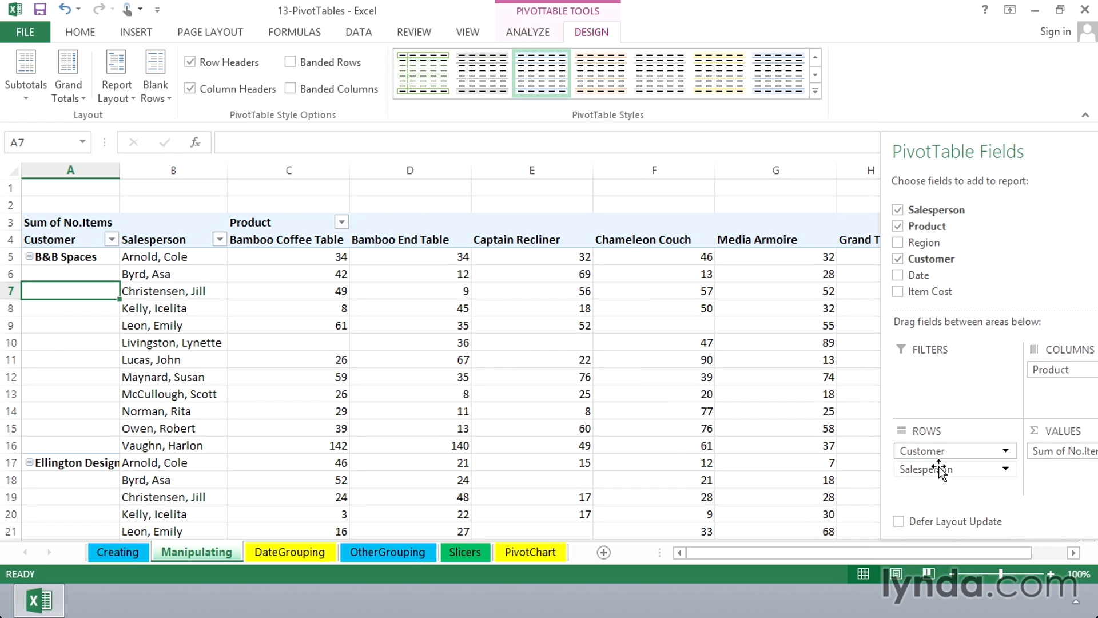
pyautogui.moveTo(942, 473)
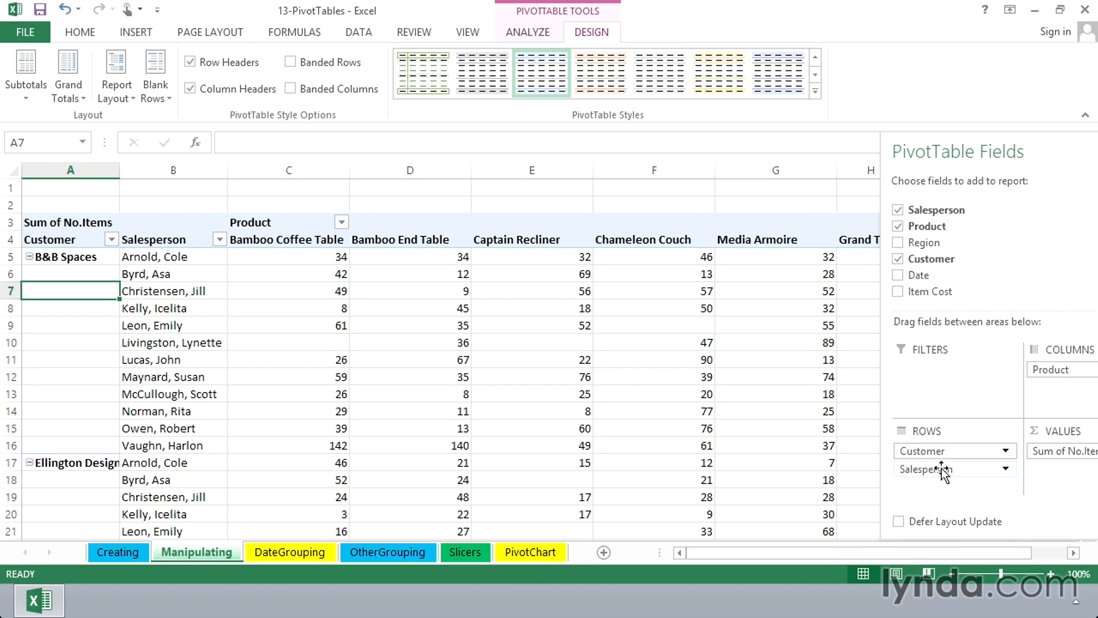
pyautogui.moveTo(943, 473)
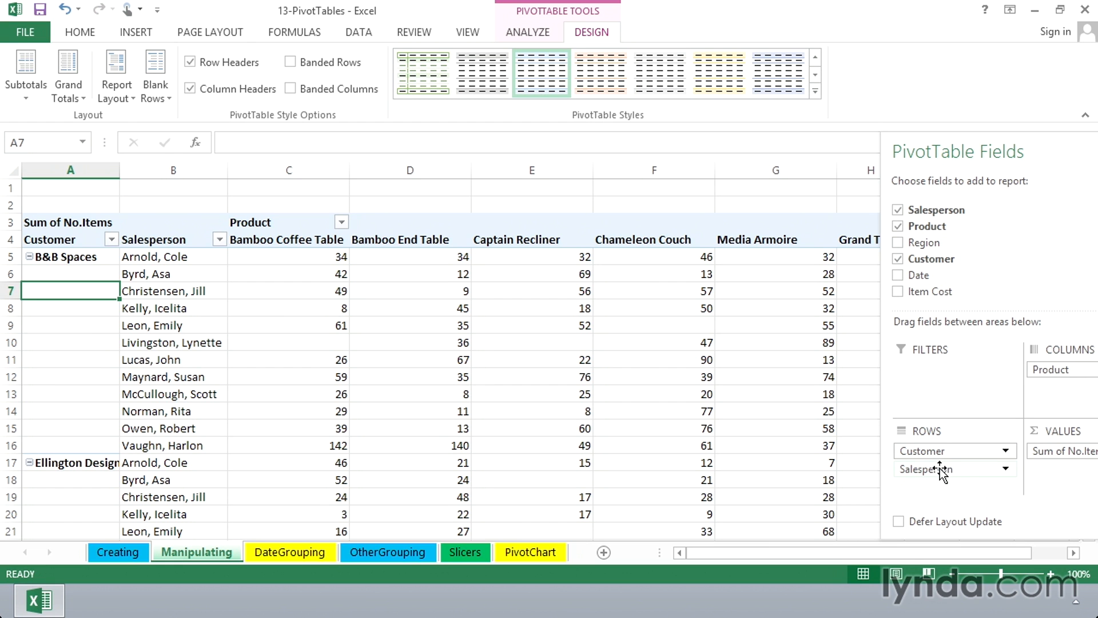
# Step: Drag Salesperson from the Rows area into the Filters area
pyautogui.click(949, 468)
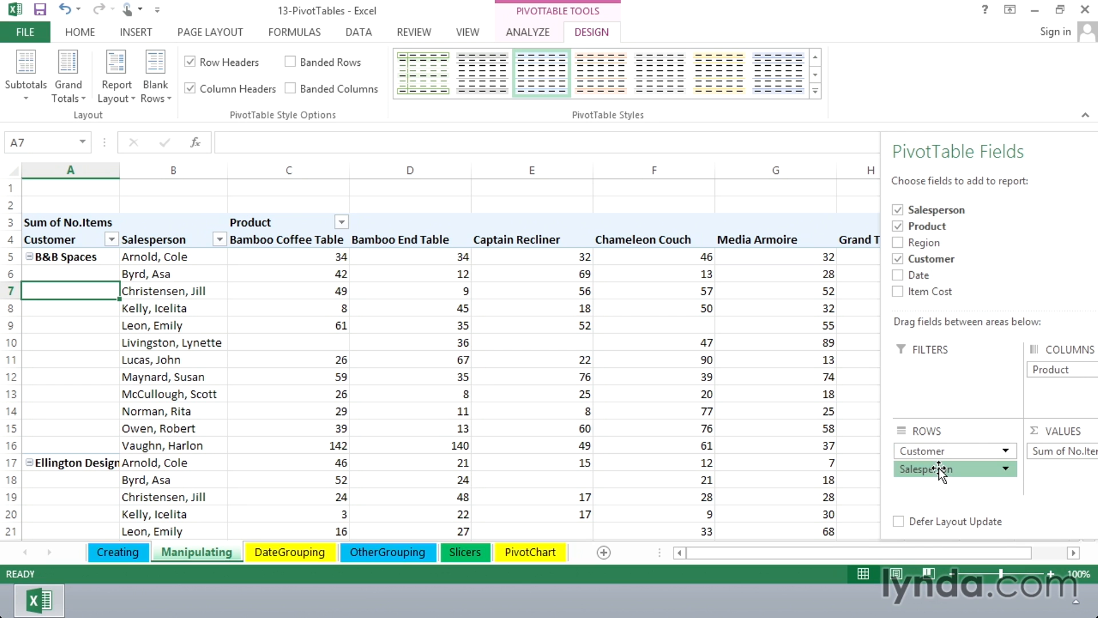
pyautogui.moveTo(945, 468); pyautogui.dragTo(949, 378)
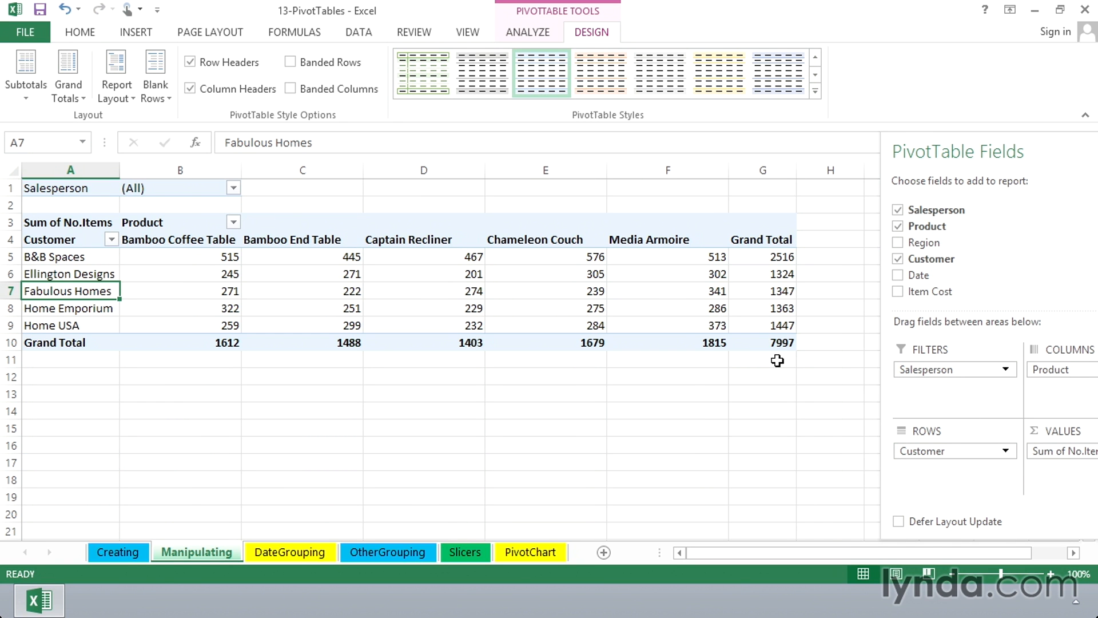
pyautogui.moveTo(177, 259)
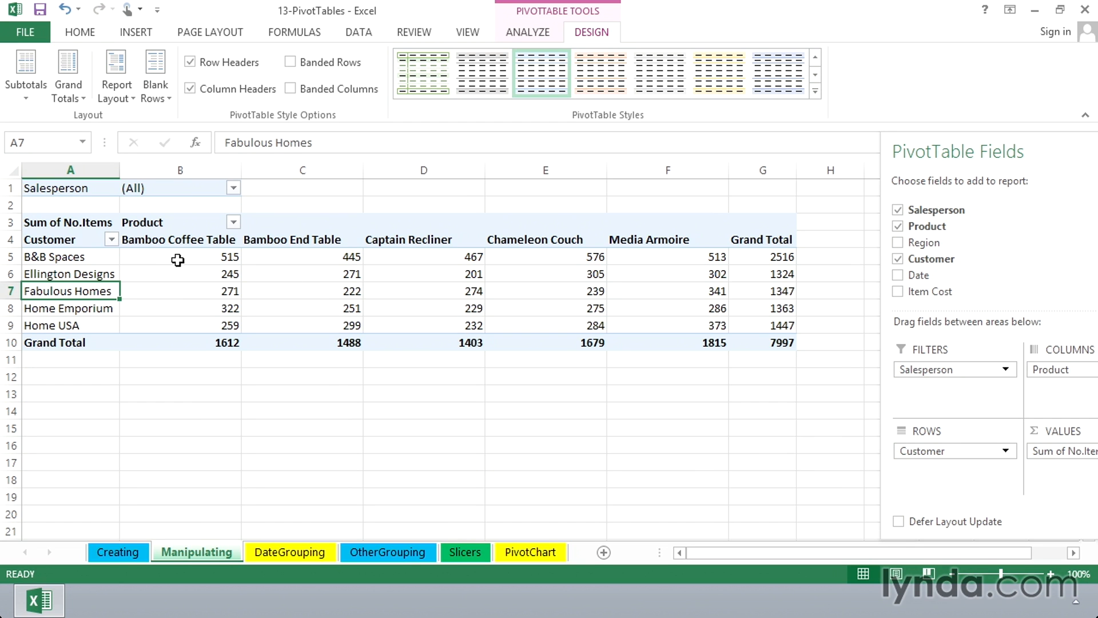
pyautogui.moveTo(91, 188)
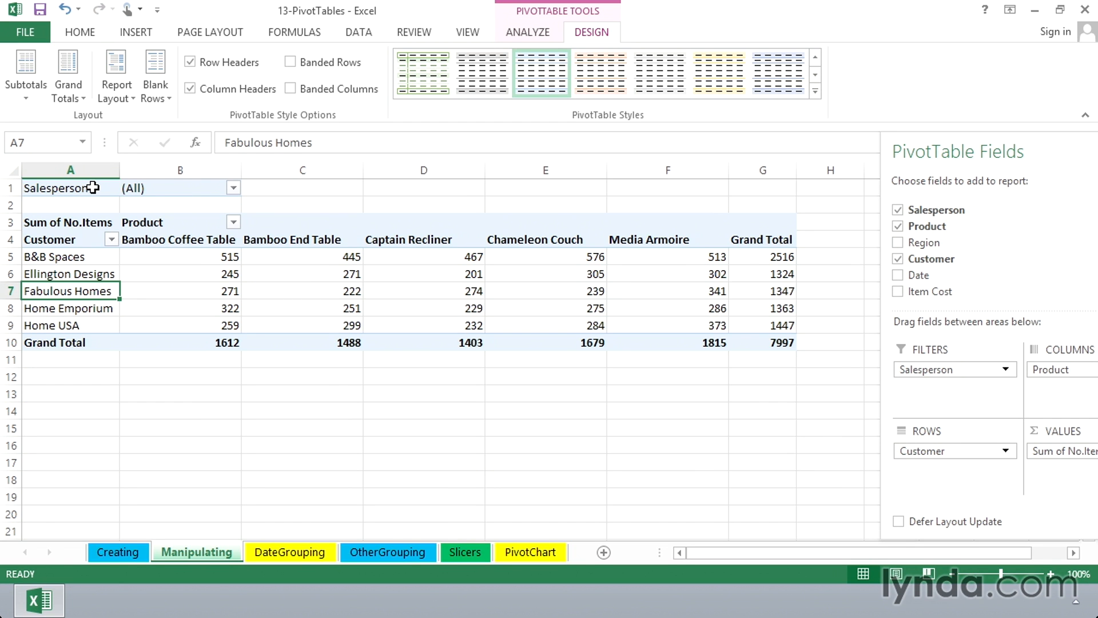
pyautogui.moveTo(189, 190)
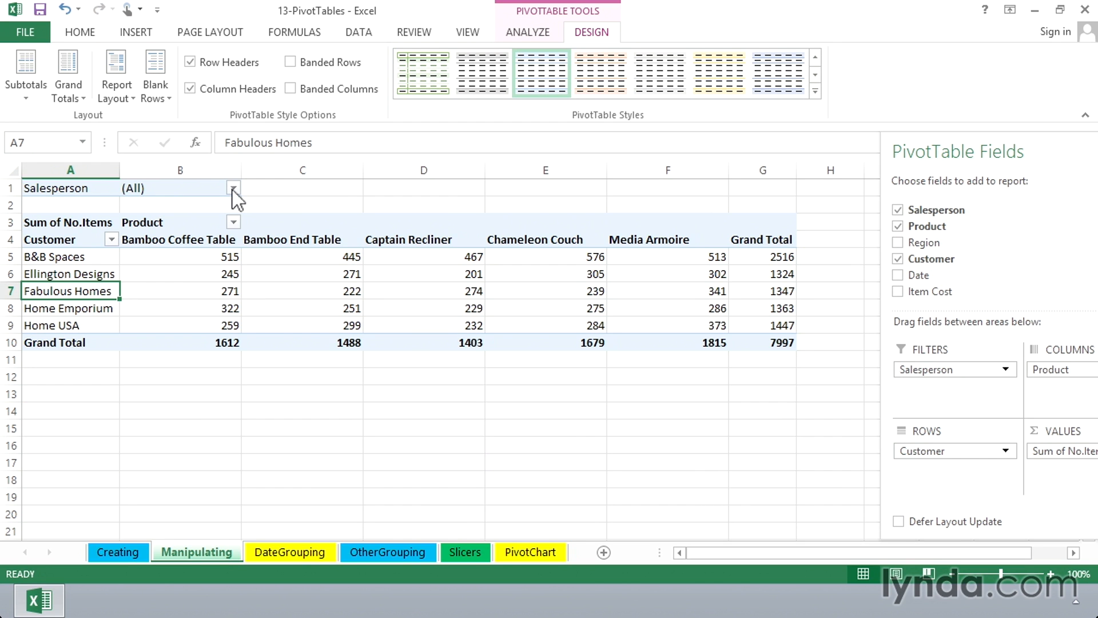
pyautogui.click(233, 187)
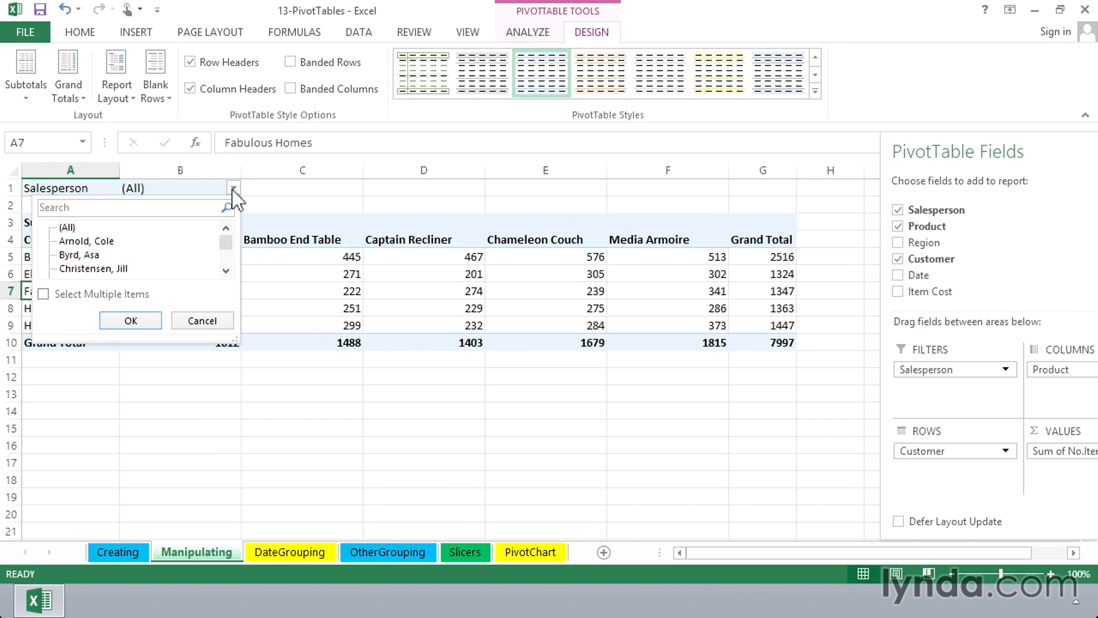
pyautogui.moveTo(233, 243)
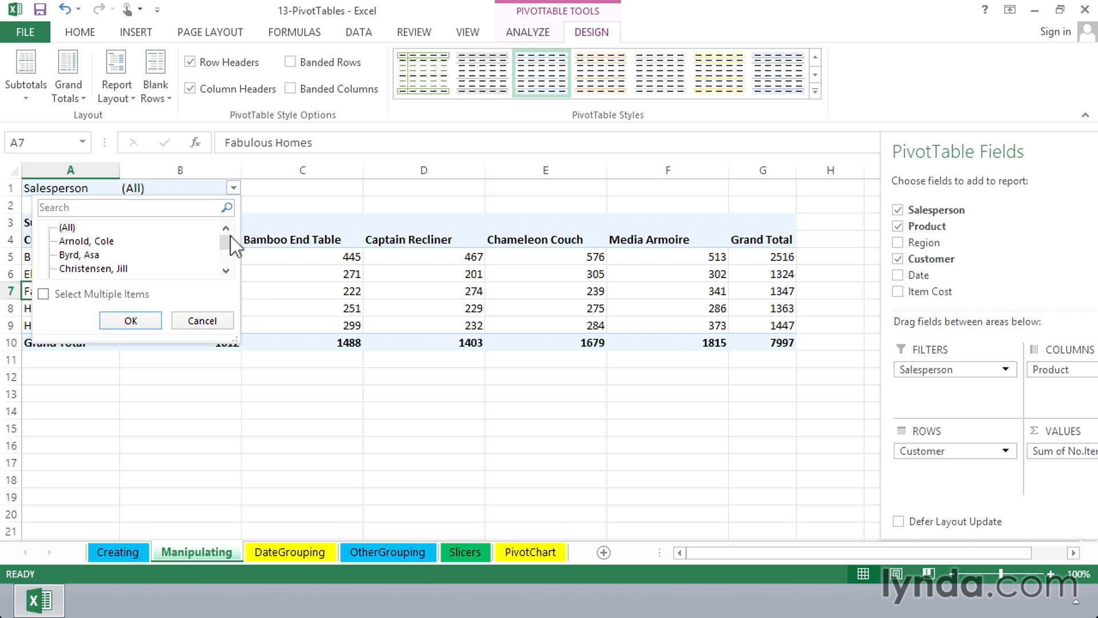
pyautogui.scroll(-3)
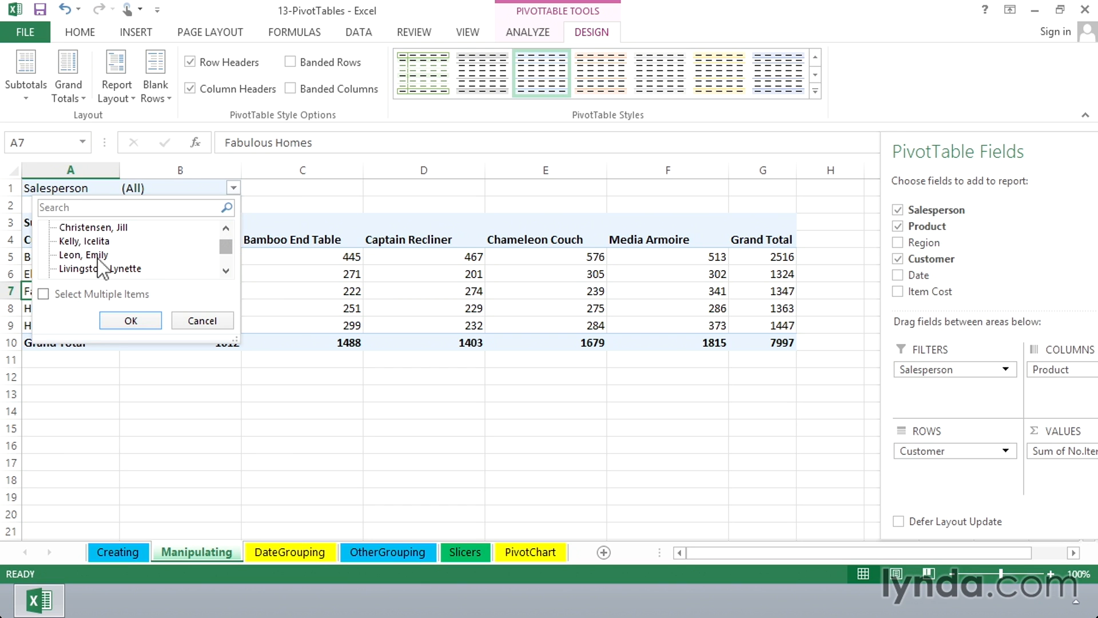
pyautogui.click(84, 254)
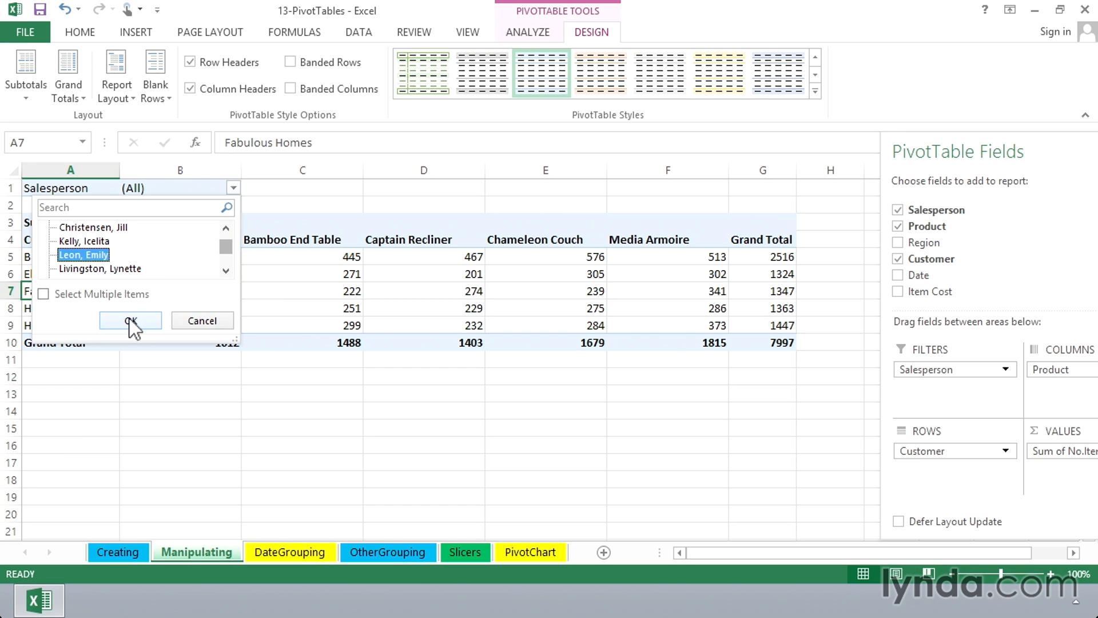
pyautogui.click(130, 321)
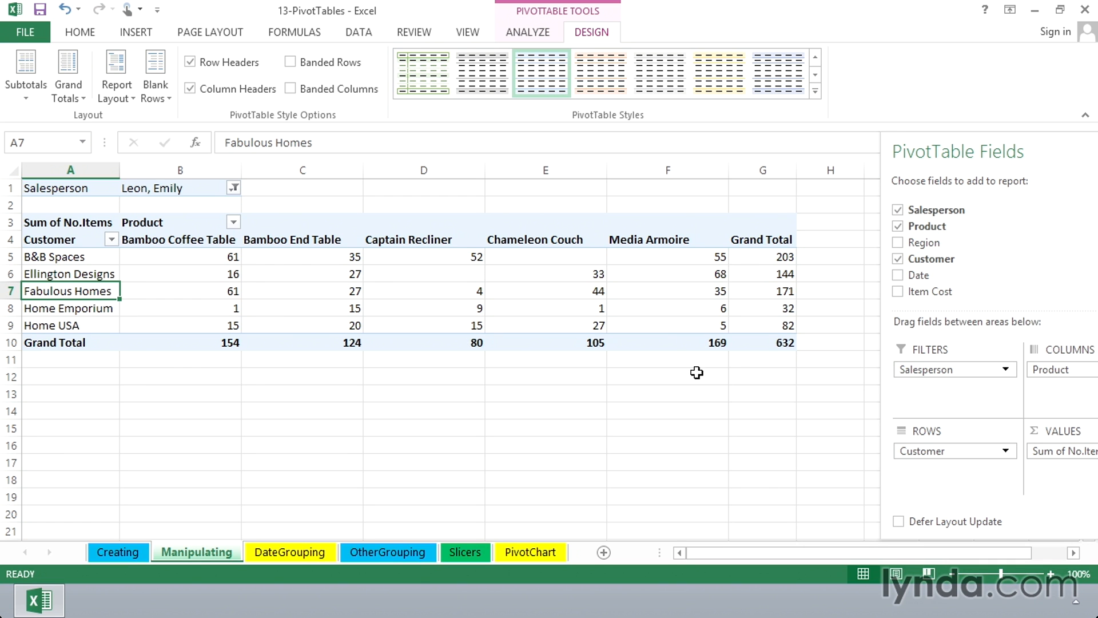
pyautogui.moveTo(224, 378)
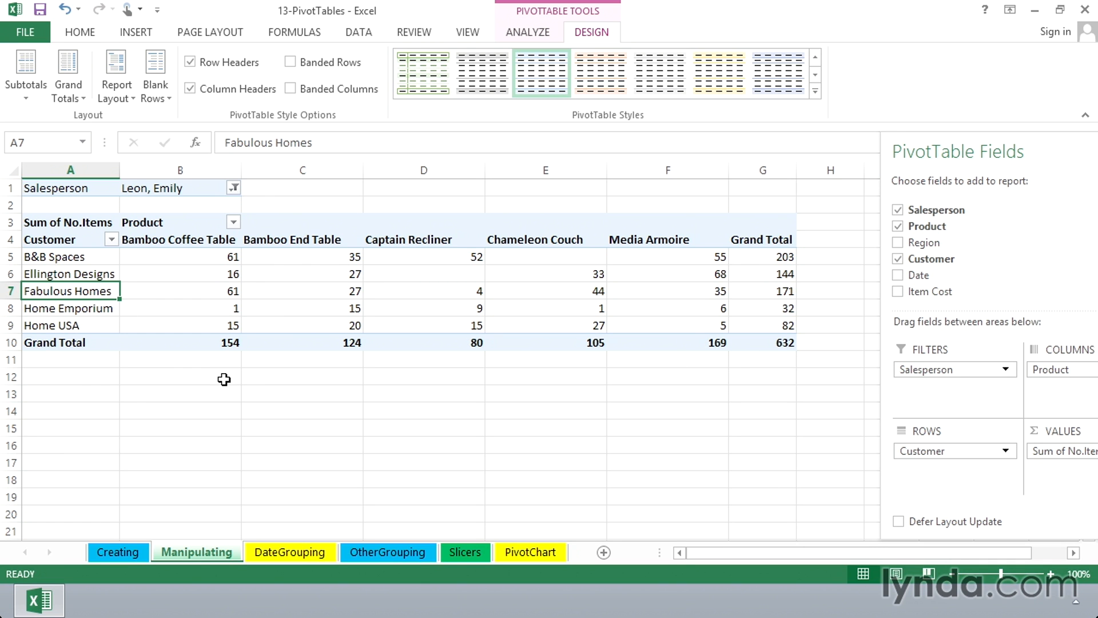
pyautogui.click(233, 187)
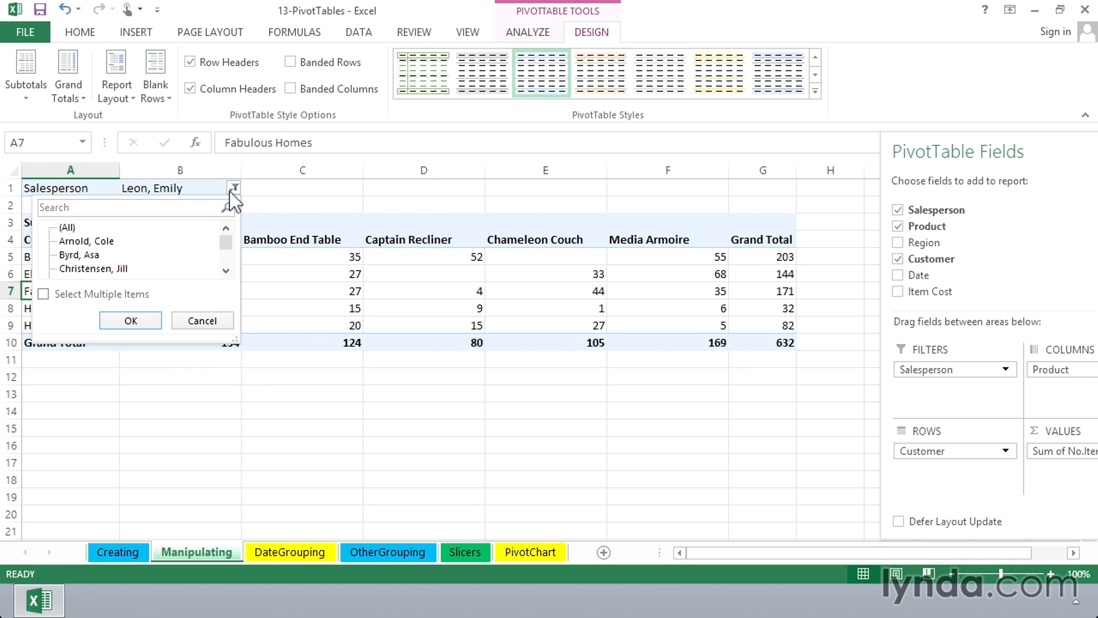
pyautogui.click(44, 294)
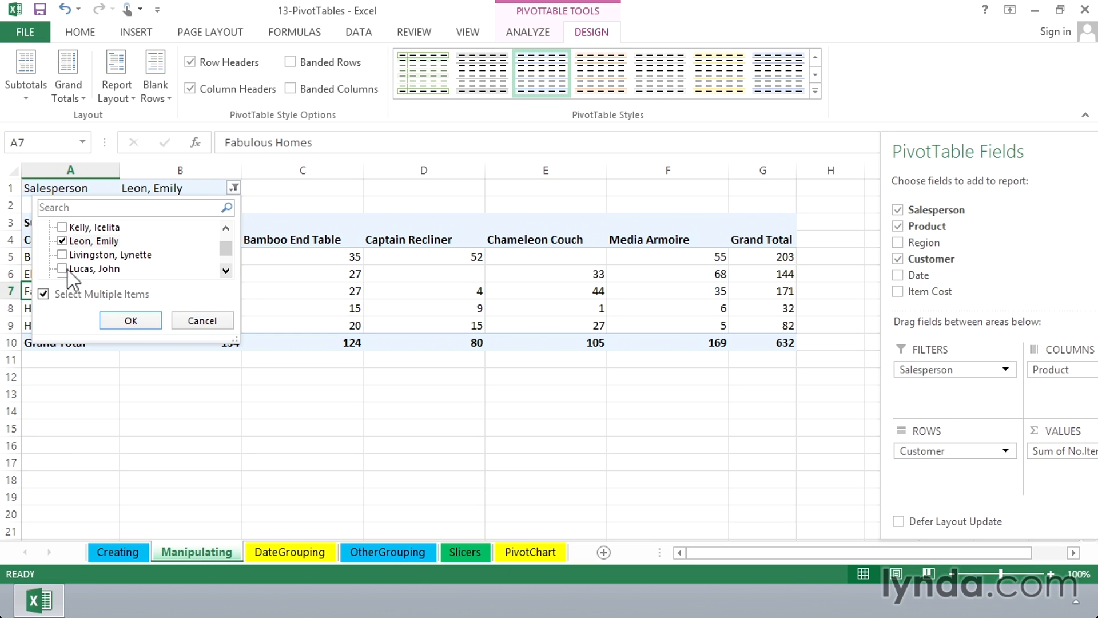
pyautogui.click(63, 268)
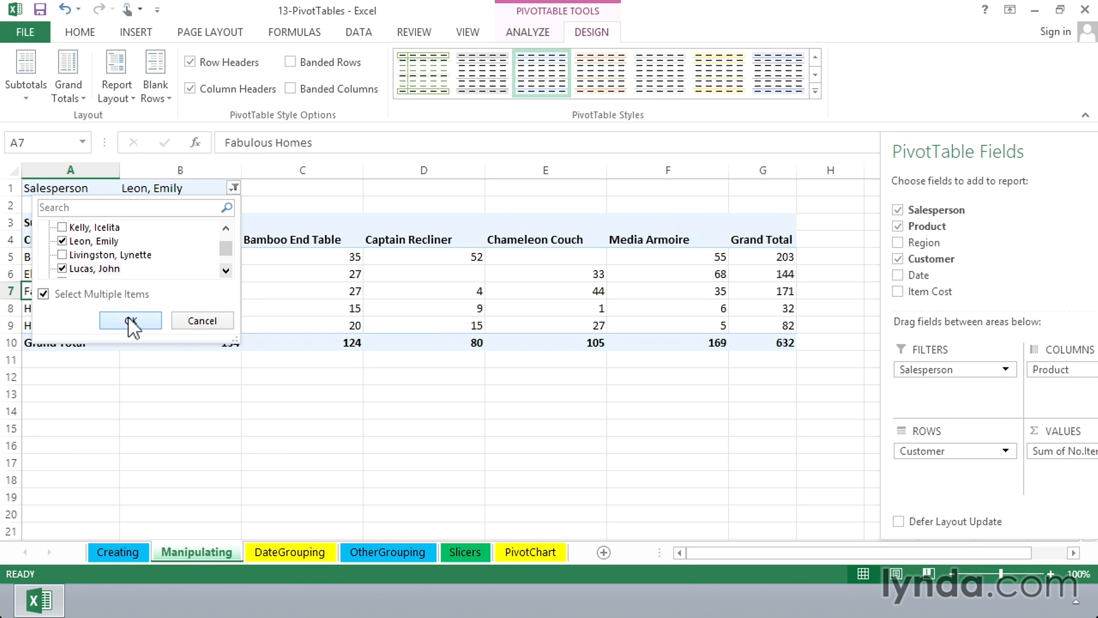
pyautogui.click(130, 321)
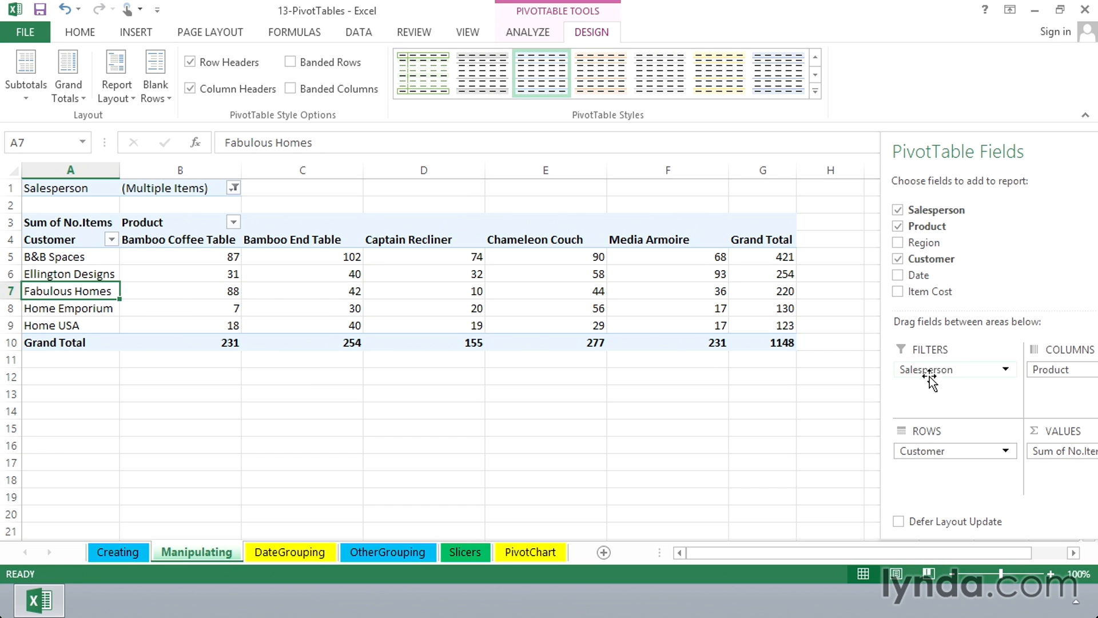
pyautogui.moveTo(908, 410)
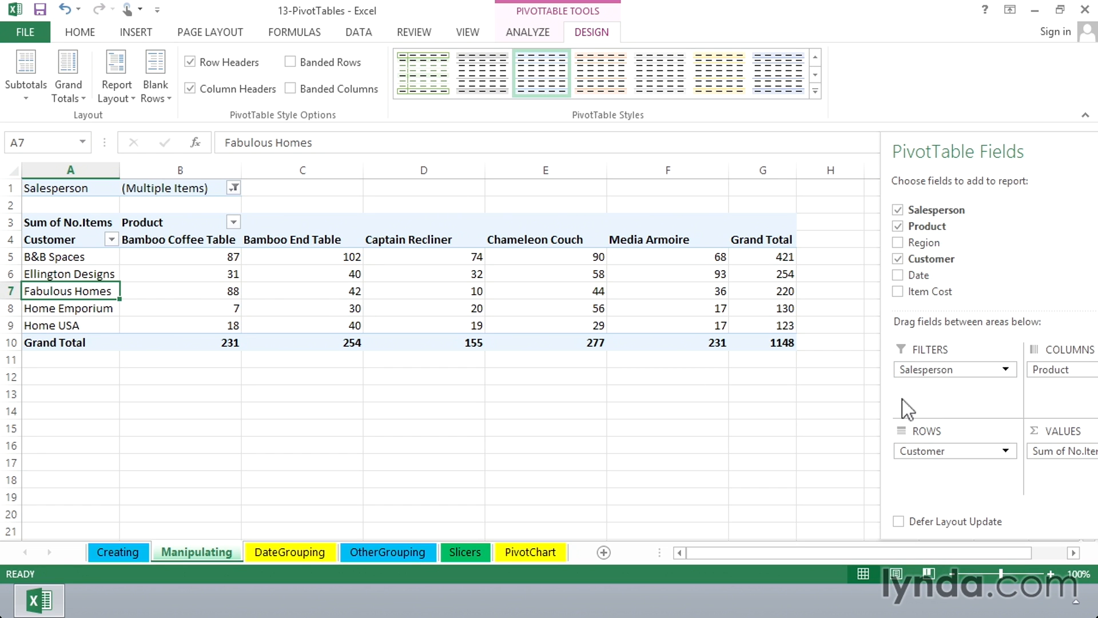
pyautogui.moveTo(931, 409)
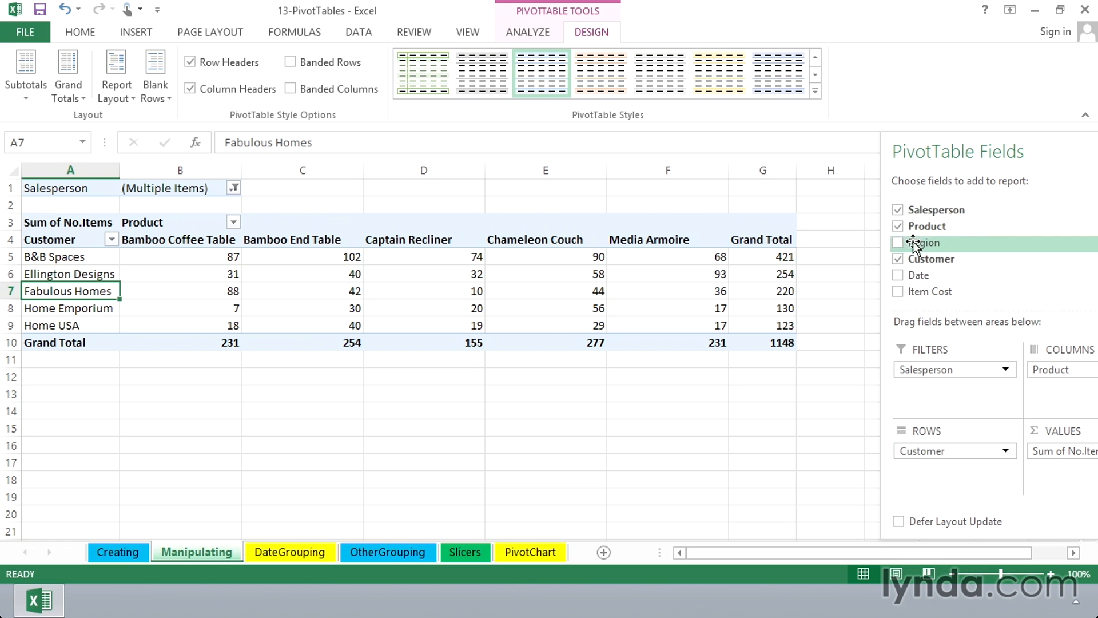
# Step: Uncheck Salesperson in the field list to drop the report filter
pyautogui.click(899, 210)
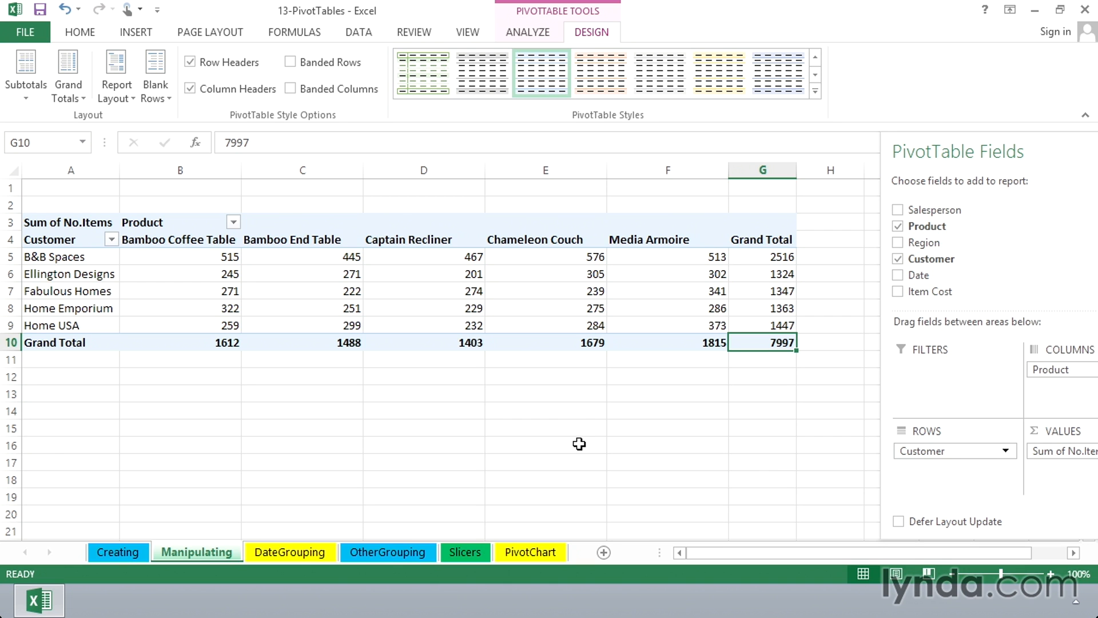
pyautogui.moveTo(724, 378)
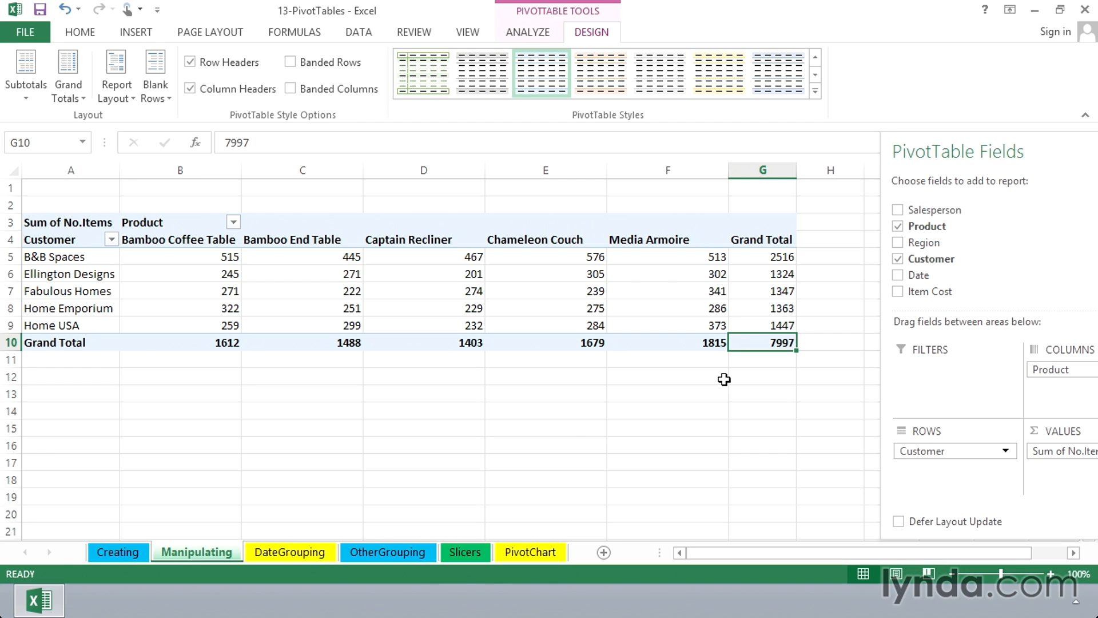
pyautogui.moveTo(491, 419)
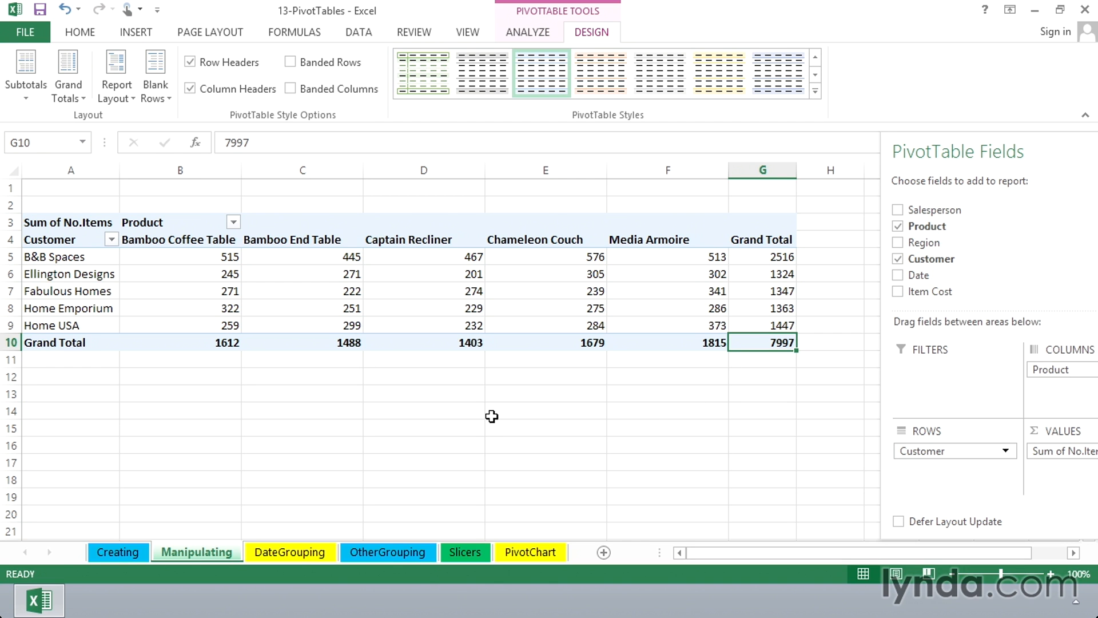
pyautogui.moveTo(527, 418)
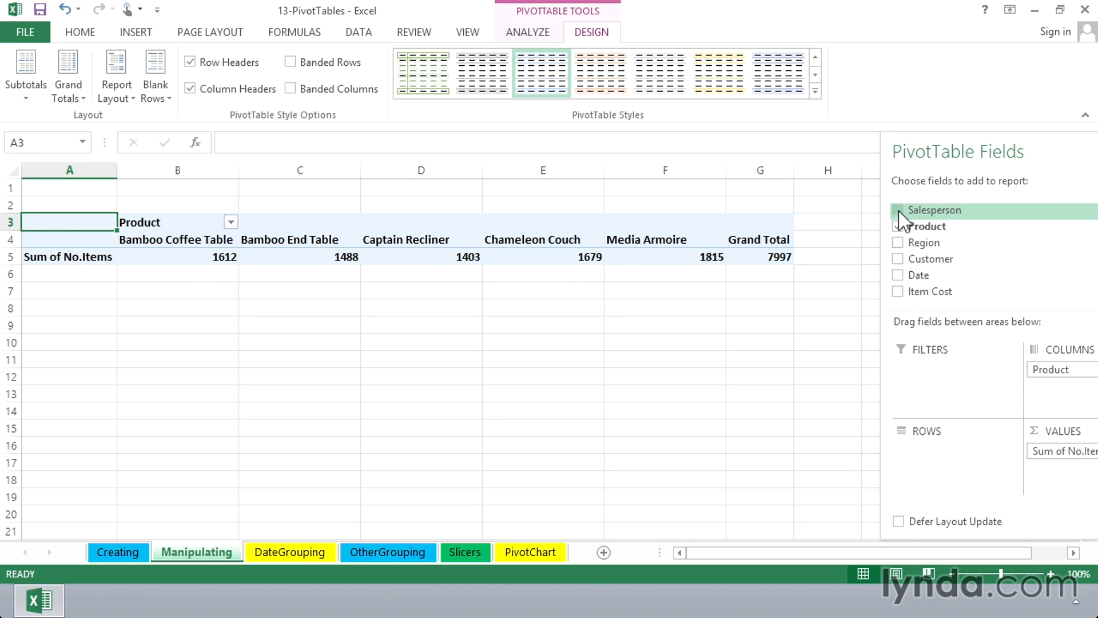
# Step: Check Salesperson to place it in the pivot rows
pyautogui.click(899, 210)
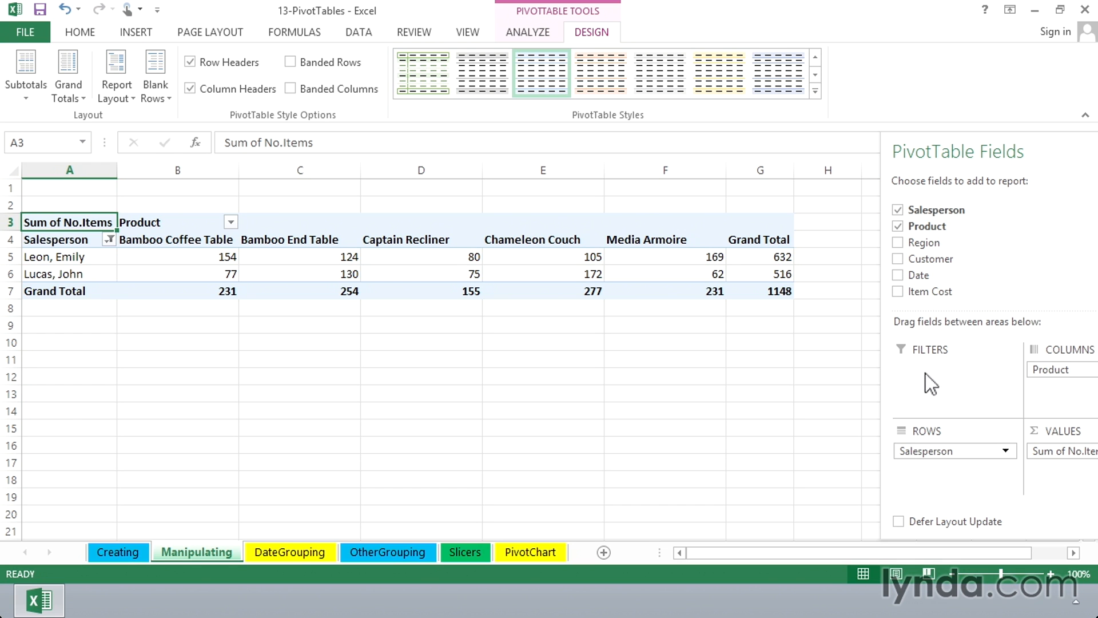
pyautogui.moveTo(942, 433)
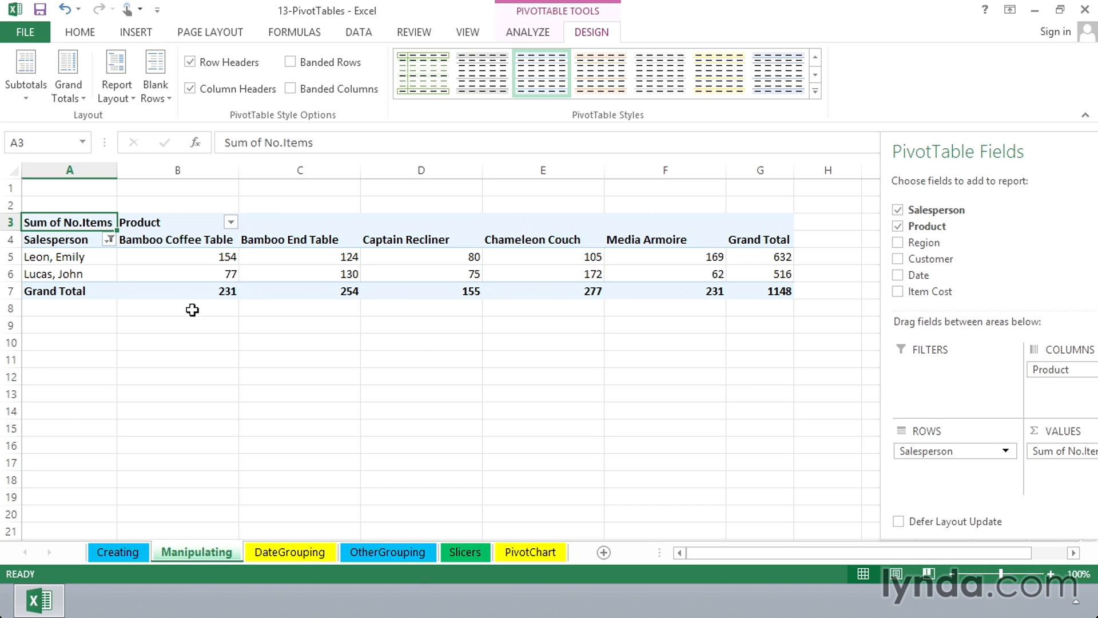
pyautogui.moveTo(65, 242)
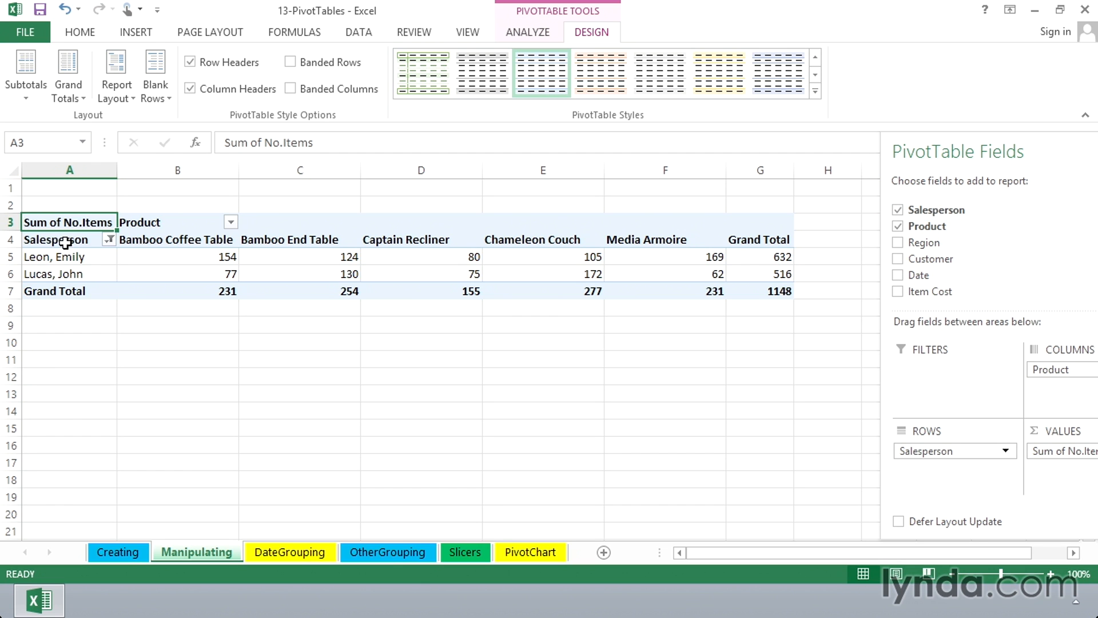
pyautogui.moveTo(57, 241)
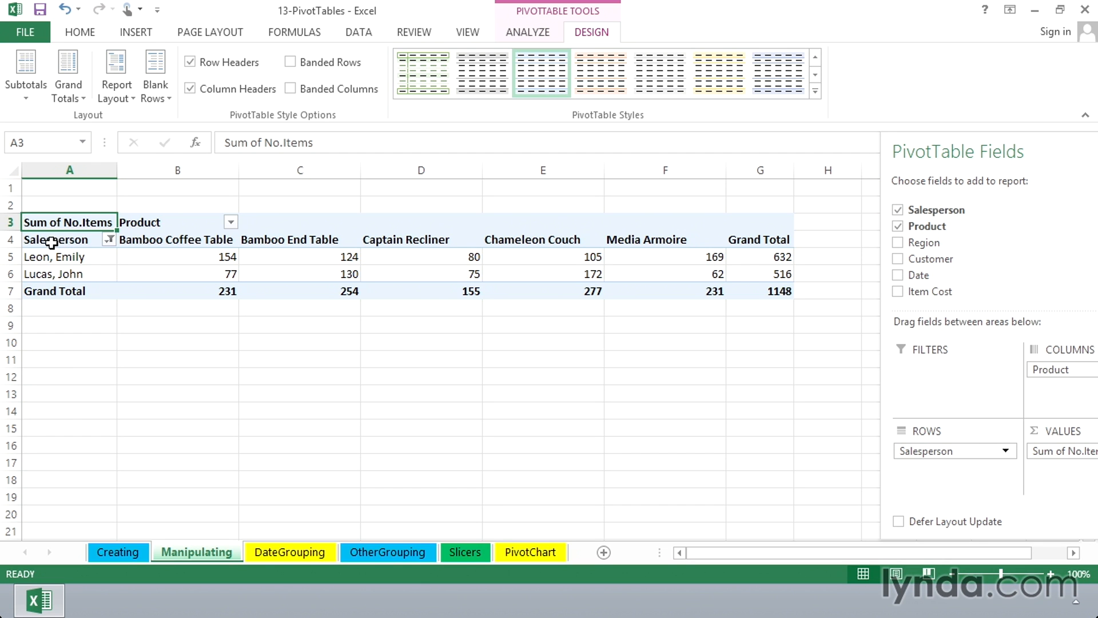
pyautogui.moveTo(112, 256)
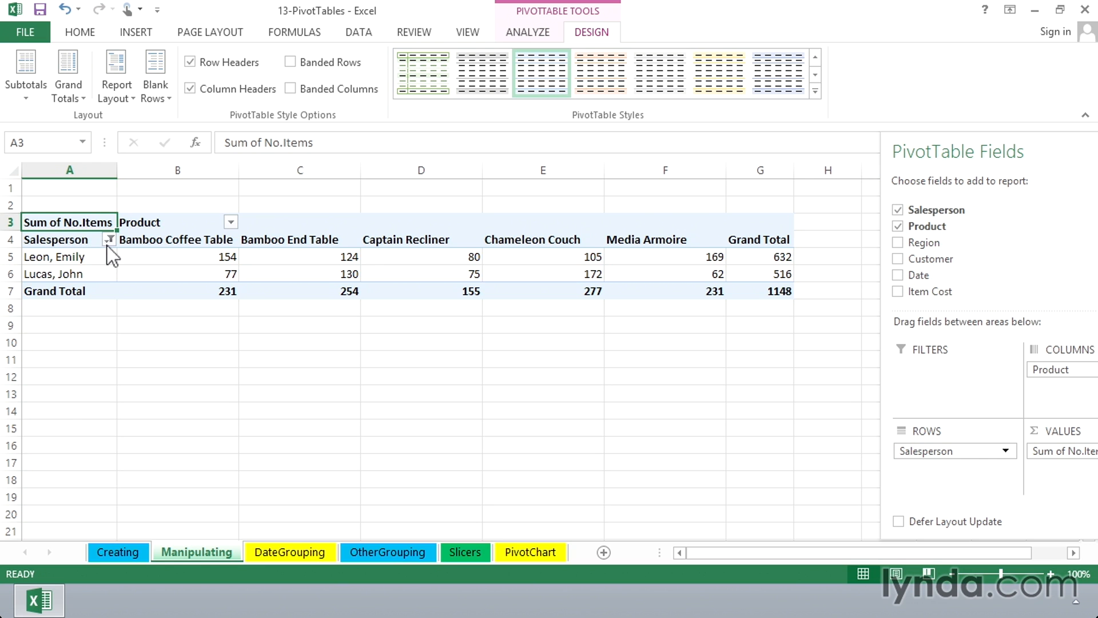
# Step: Select all salespeople in the Salesperson row filter, then select the 1068 total in G16
pyautogui.click(109, 239)
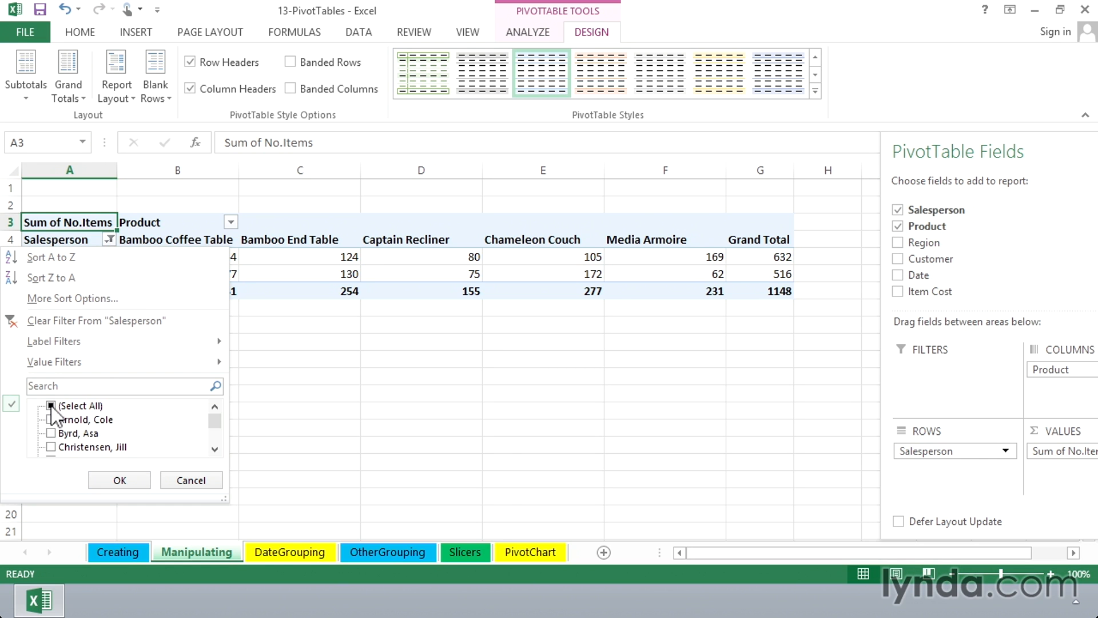
pyautogui.click(51, 405)
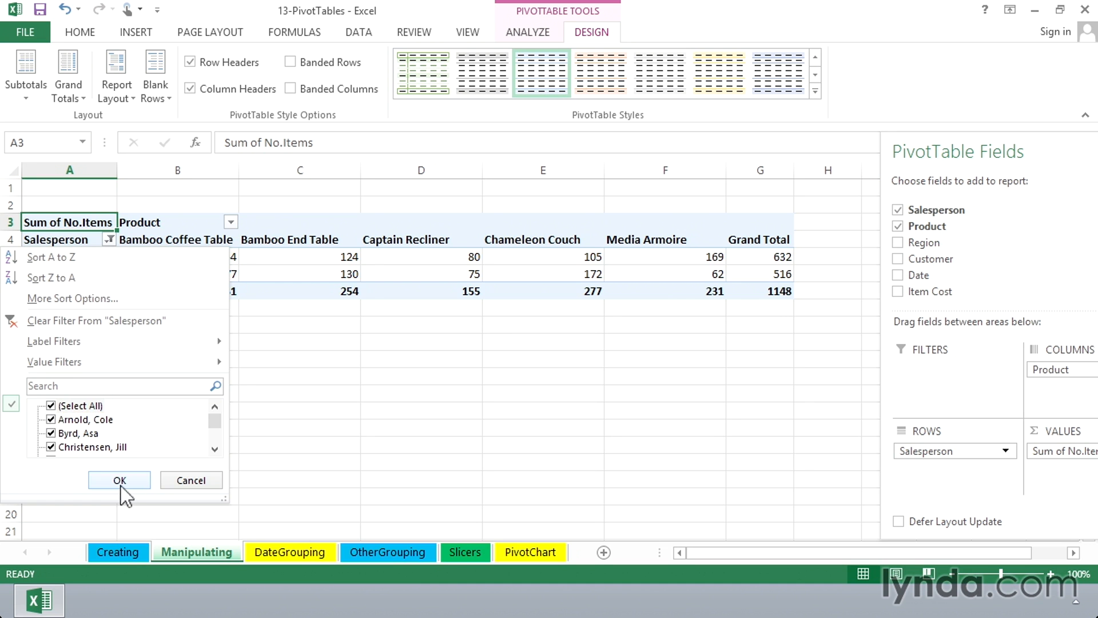
pyautogui.click(119, 480)
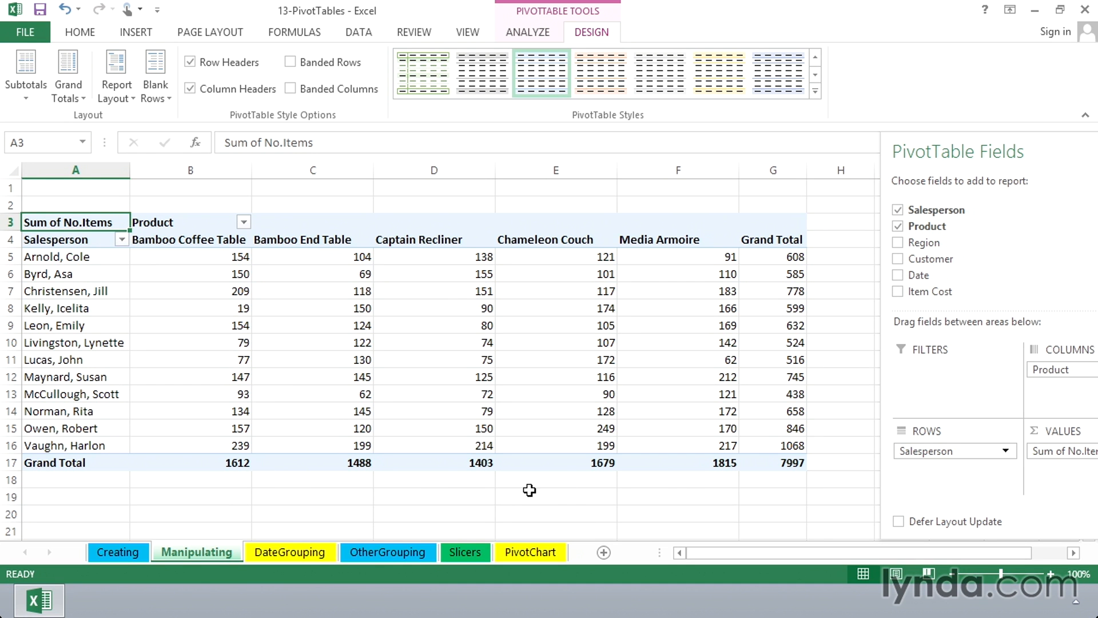
pyautogui.moveTo(768, 445)
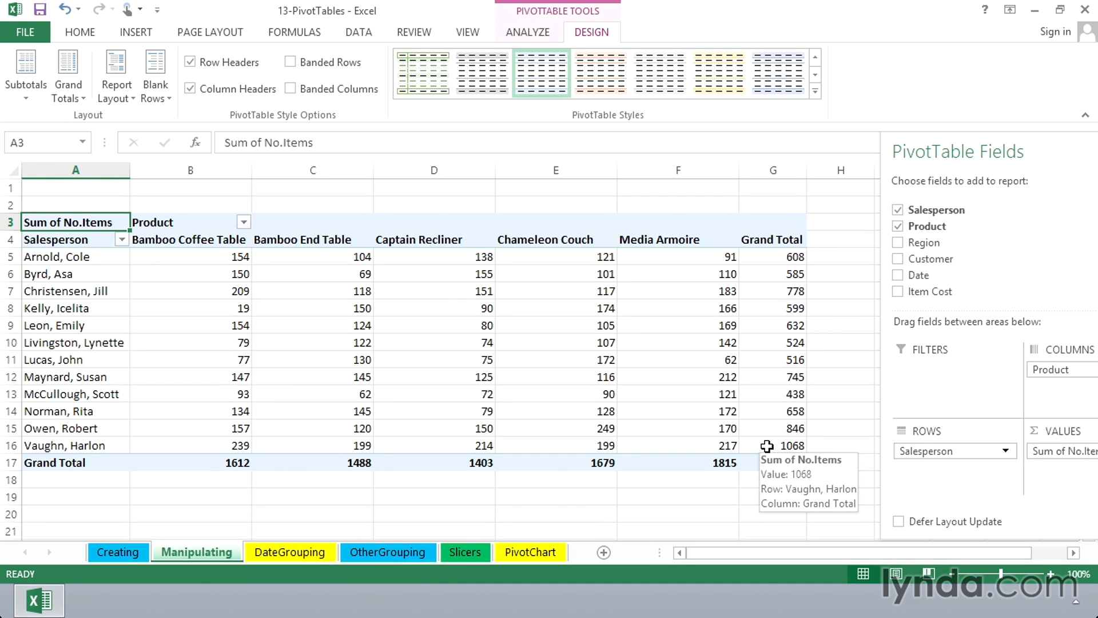
pyautogui.click(772, 445)
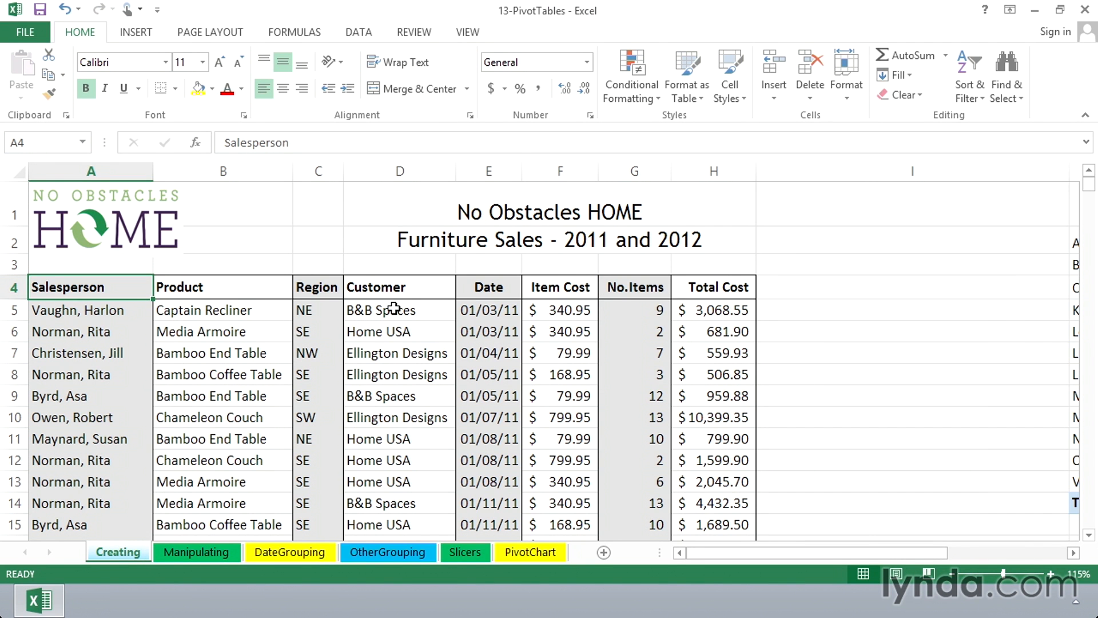
# Step: Change the first Captain Recliner sale's item count in G5 to 12
pyautogui.click(559, 310)
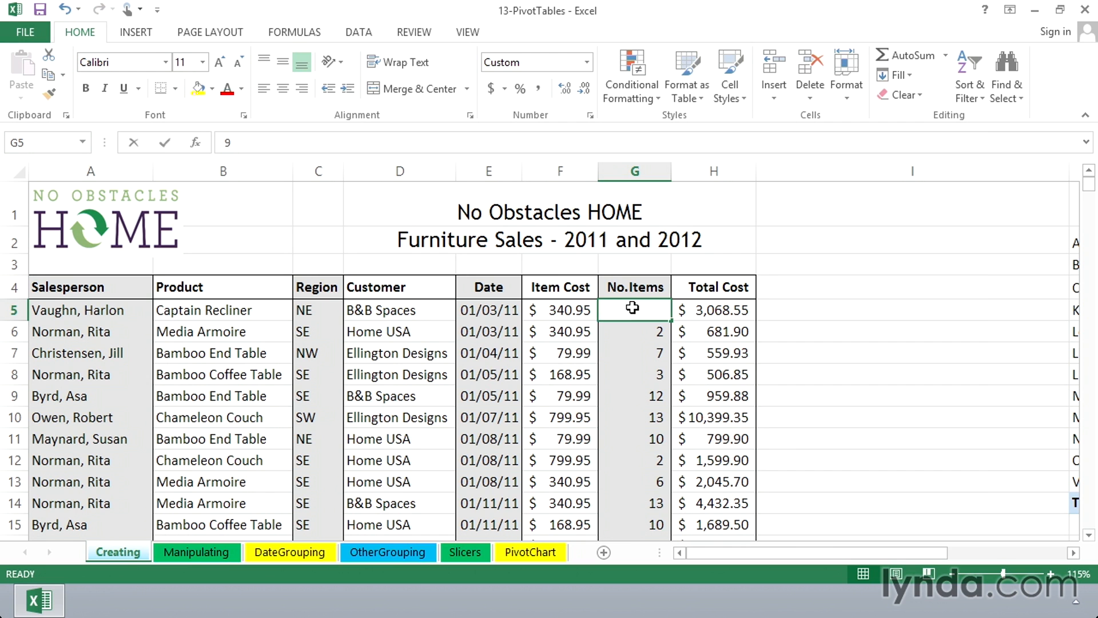
pyautogui.write('12')
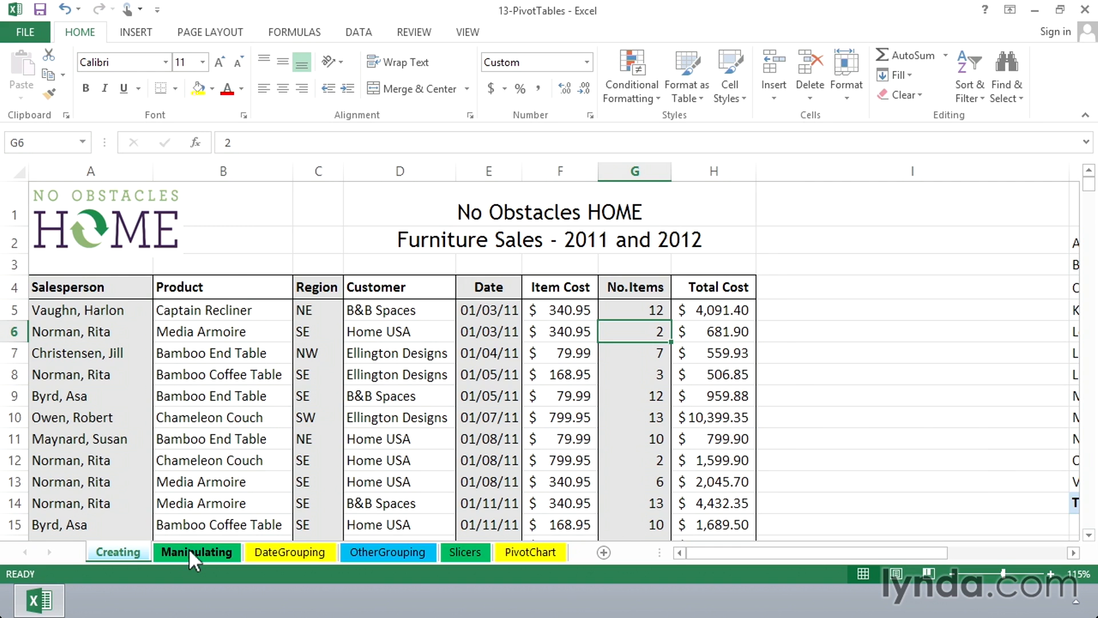
# Step: Return to the Manipulating sheet and select the 7997 grand total cell
pyautogui.click(197, 552)
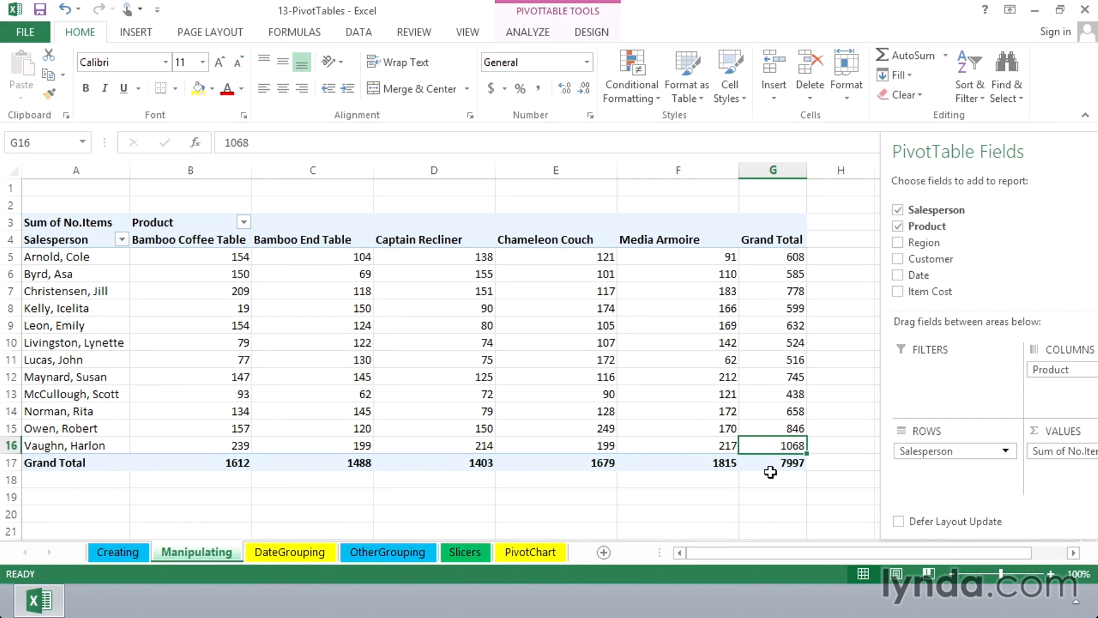
pyautogui.click(787, 462)
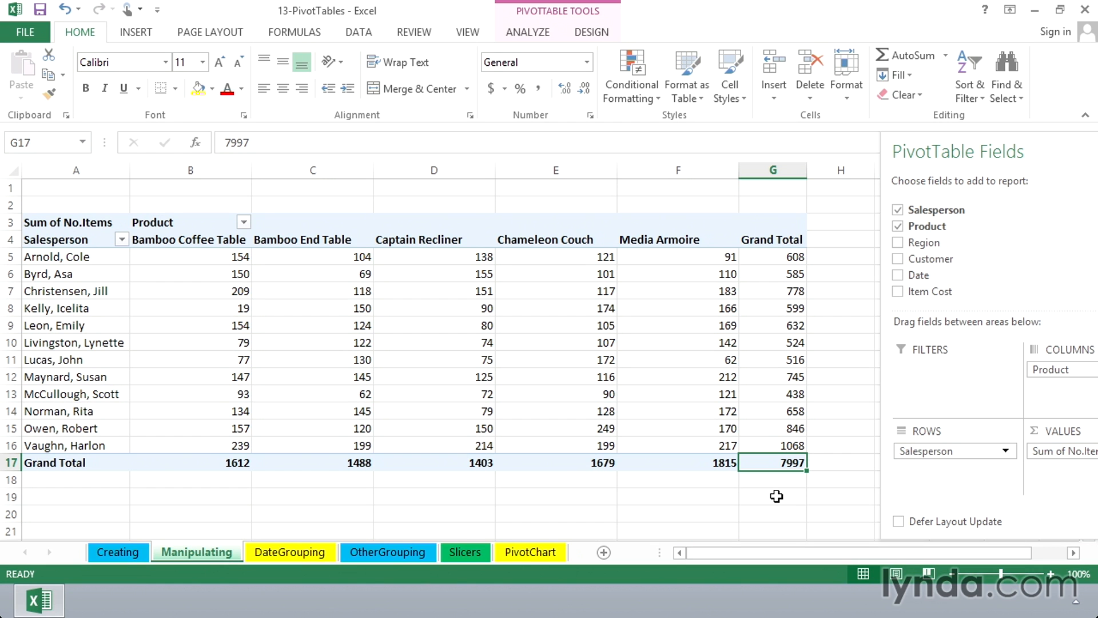
pyautogui.moveTo(671, 358)
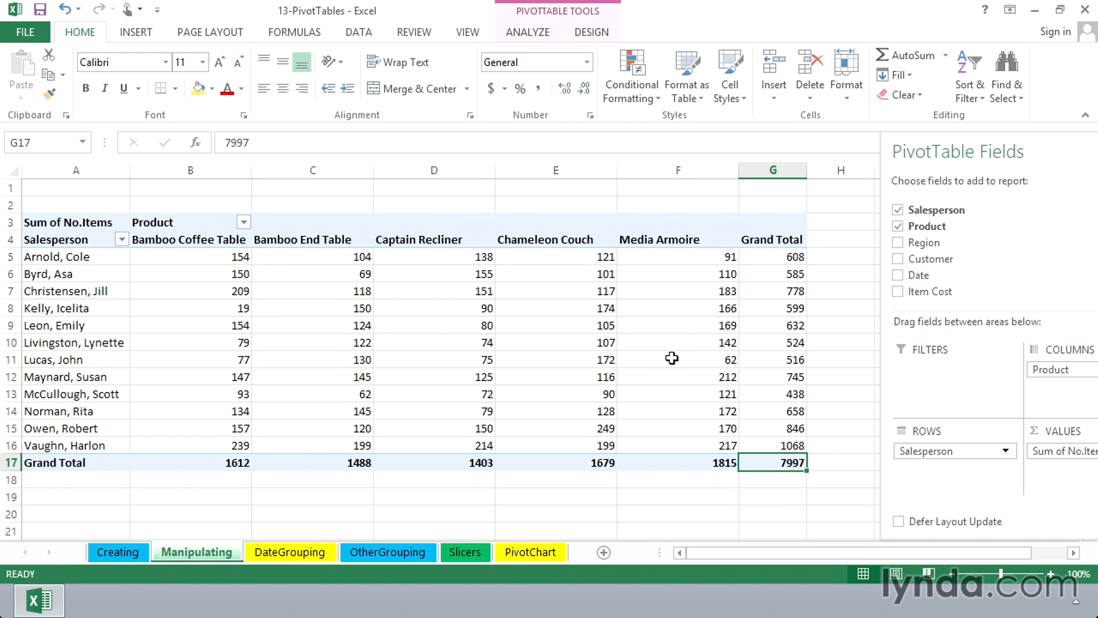
pyautogui.moveTo(655, 318)
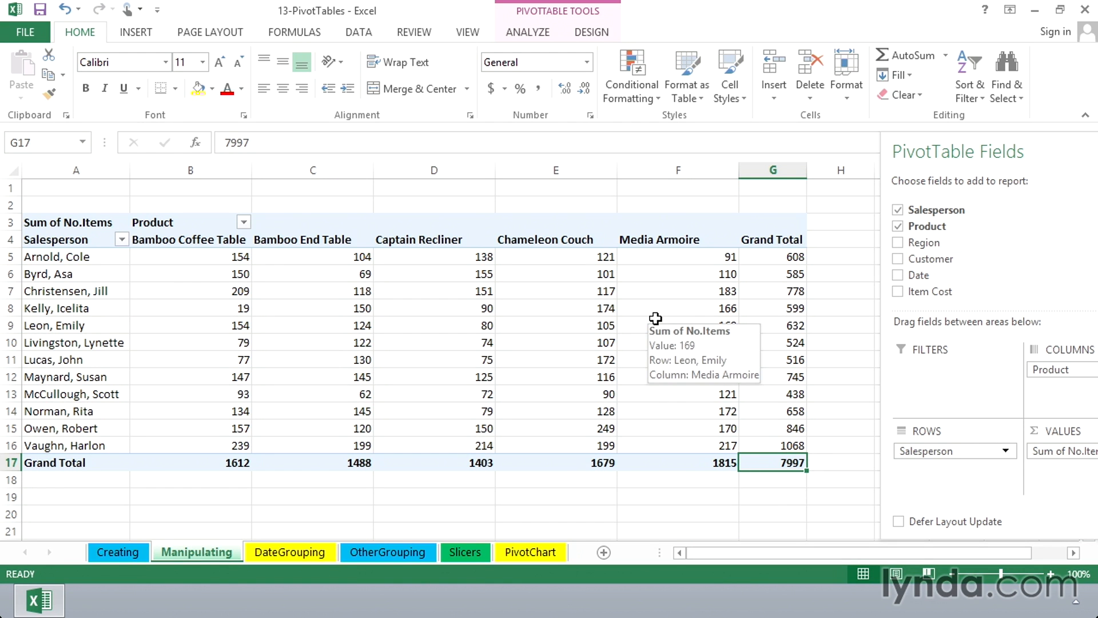
pyautogui.moveTo(283, 258)
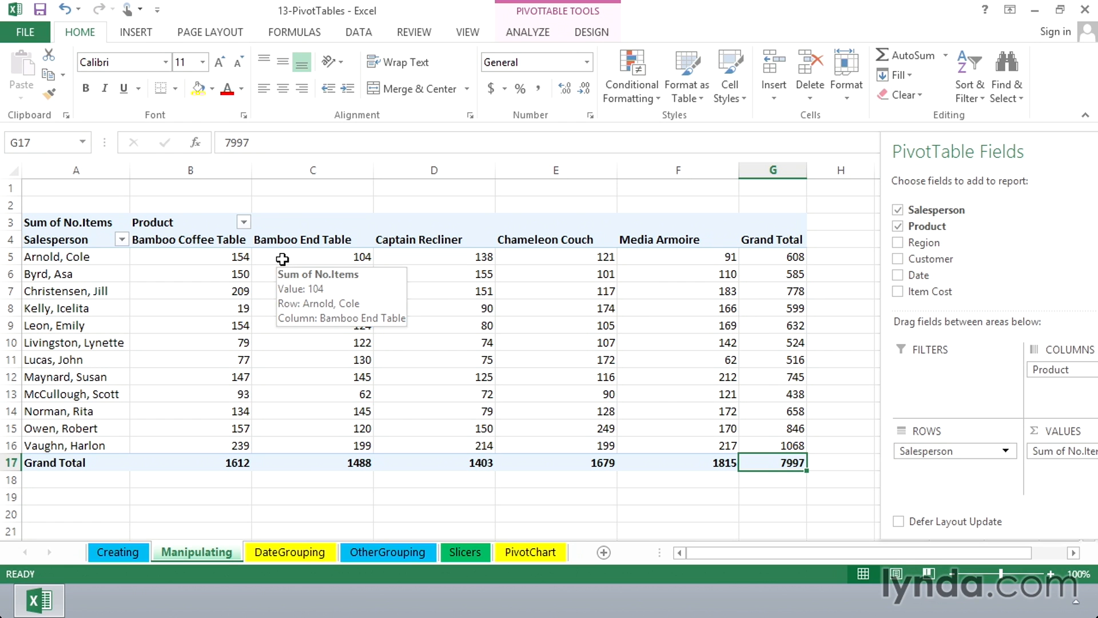
pyautogui.moveTo(287, 291)
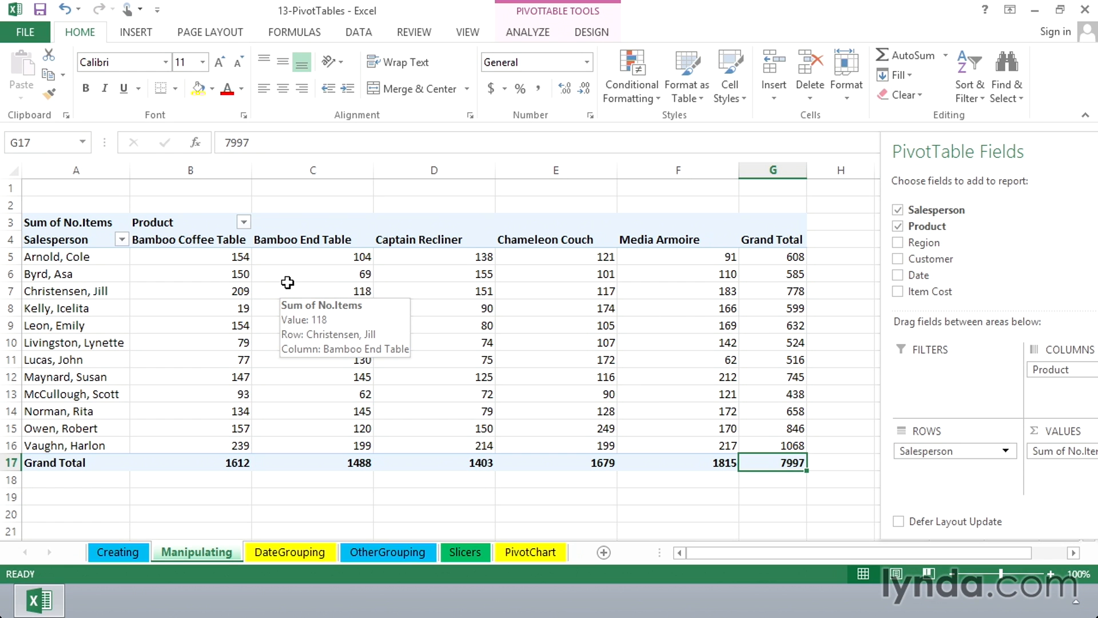
pyautogui.moveTo(405, 241)
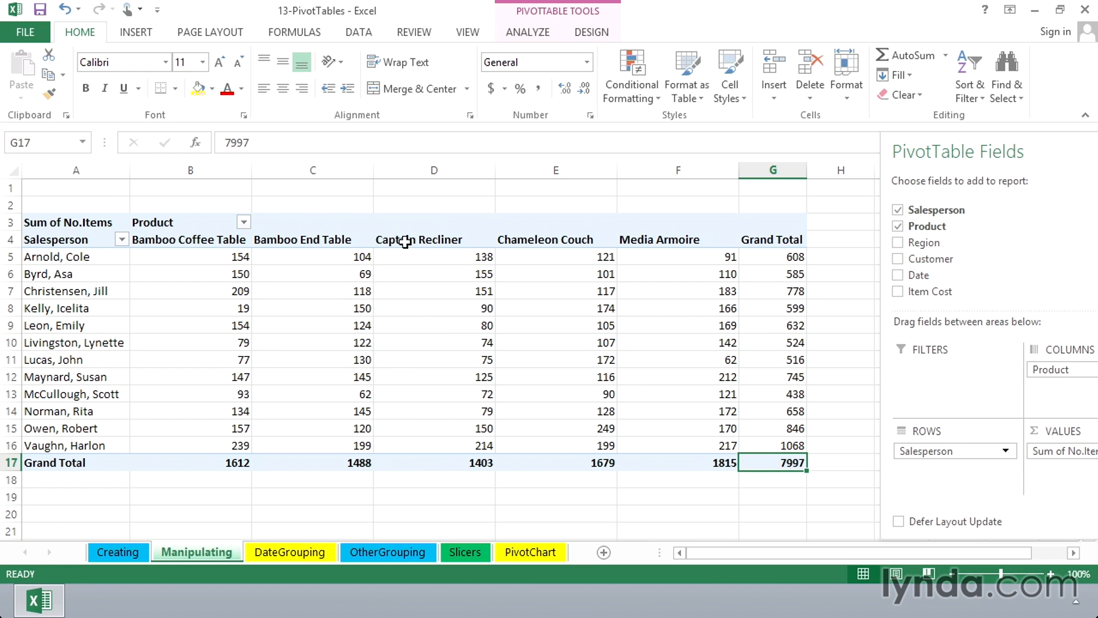
pyautogui.moveTo(522, 120)
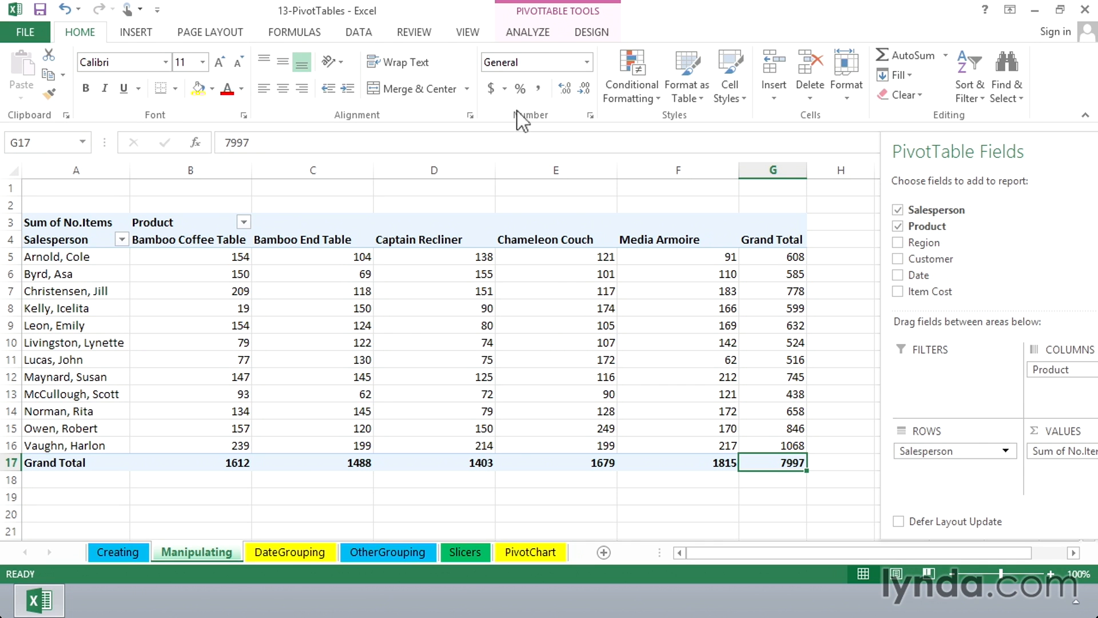
pyautogui.click(527, 31)
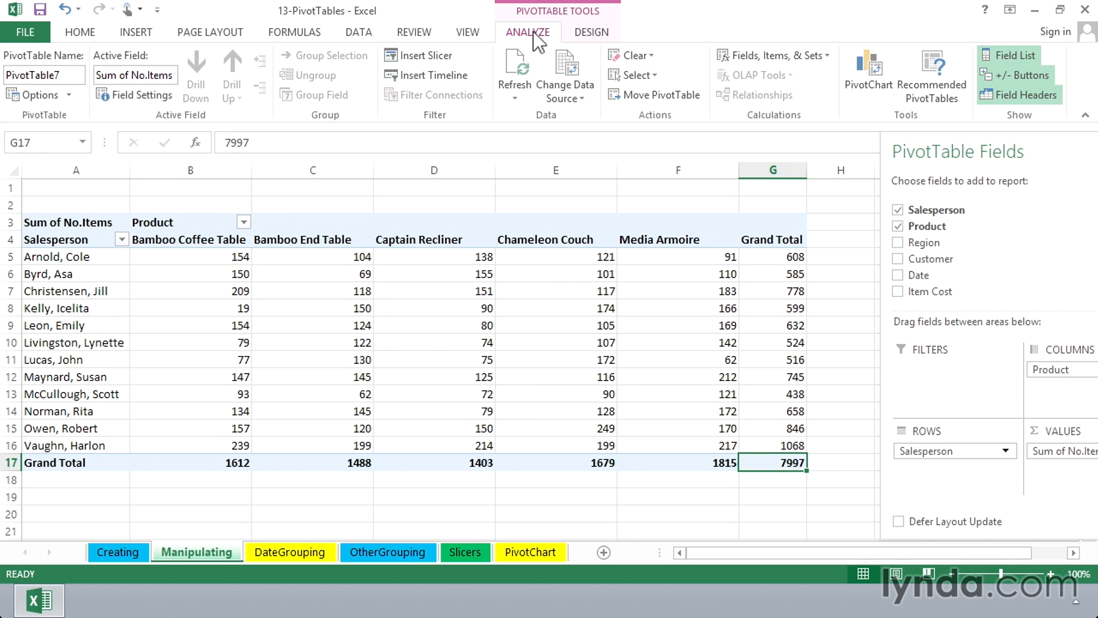
pyautogui.moveTo(515, 66)
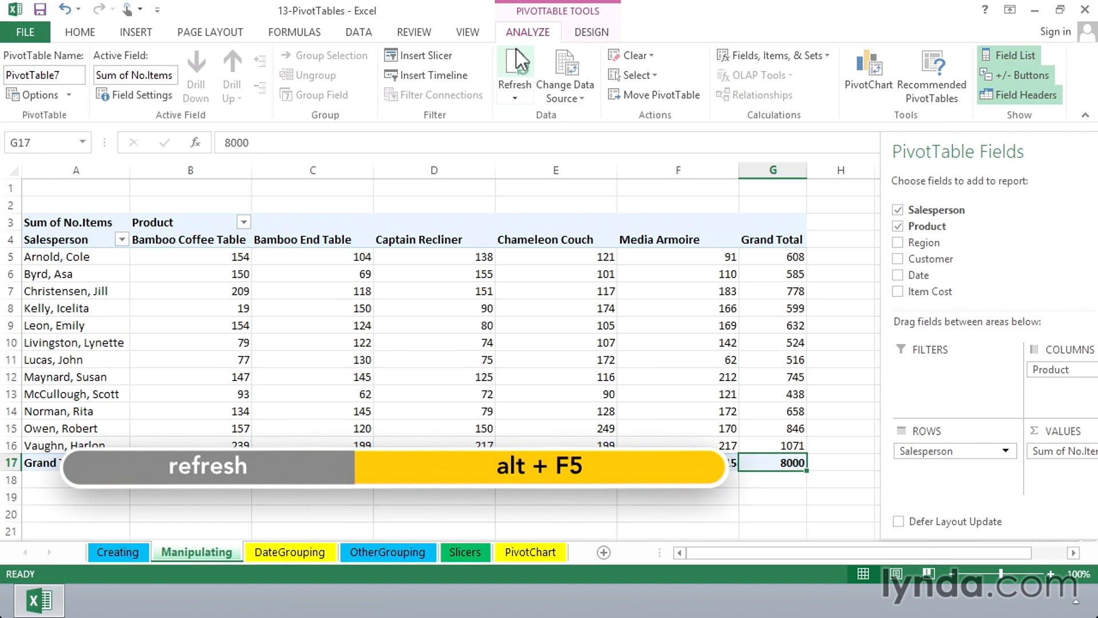
pyautogui.moveTo(780, 461)
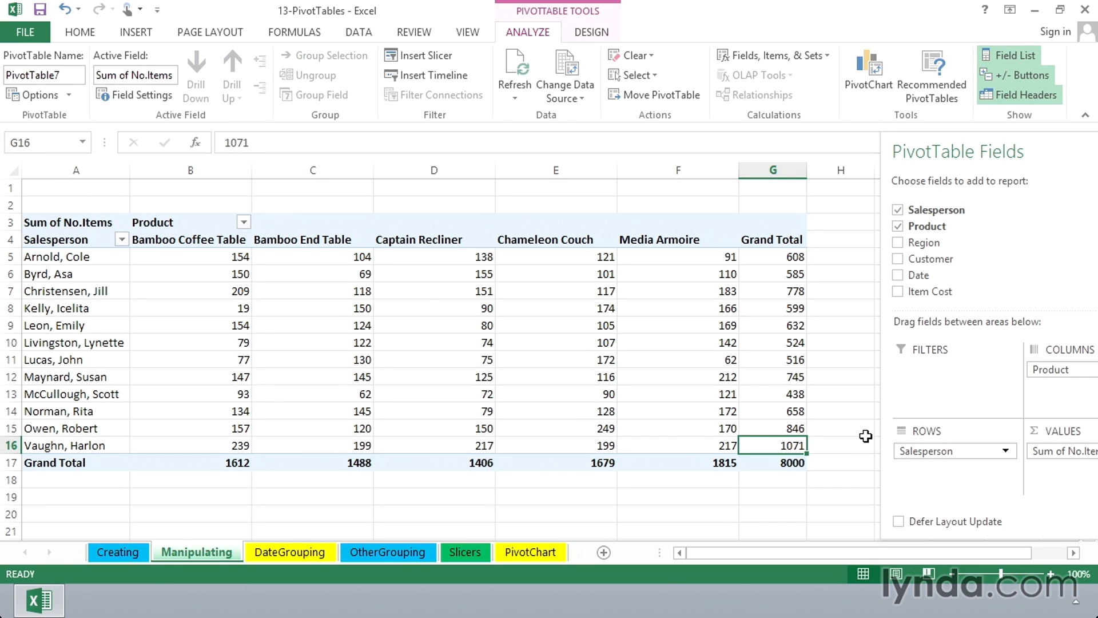
pyautogui.moveTo(849, 448)
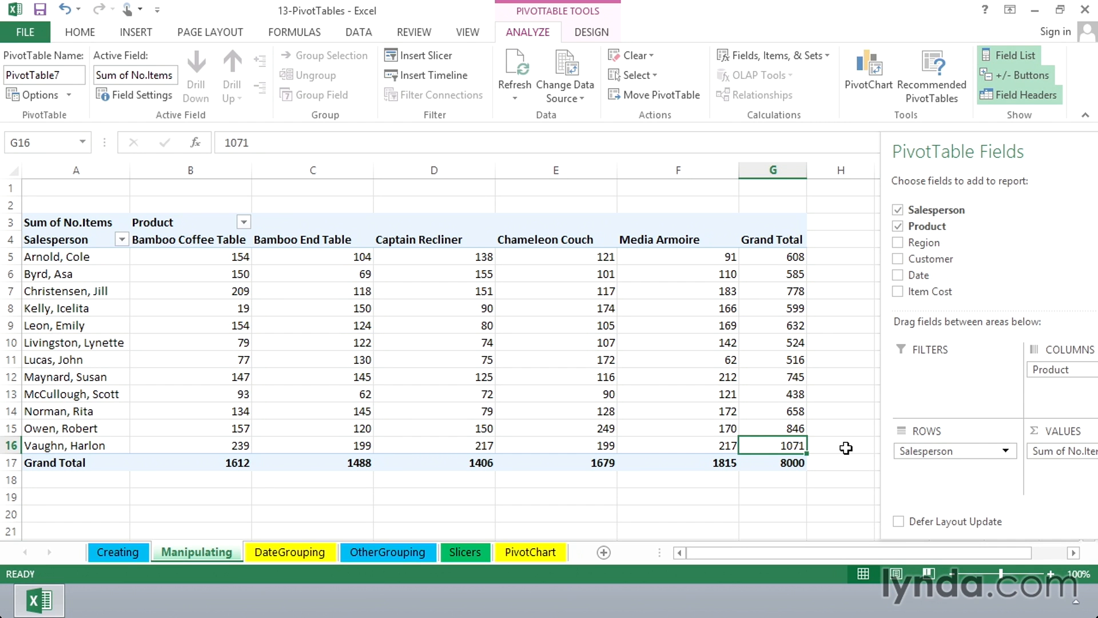
pyautogui.moveTo(827, 439)
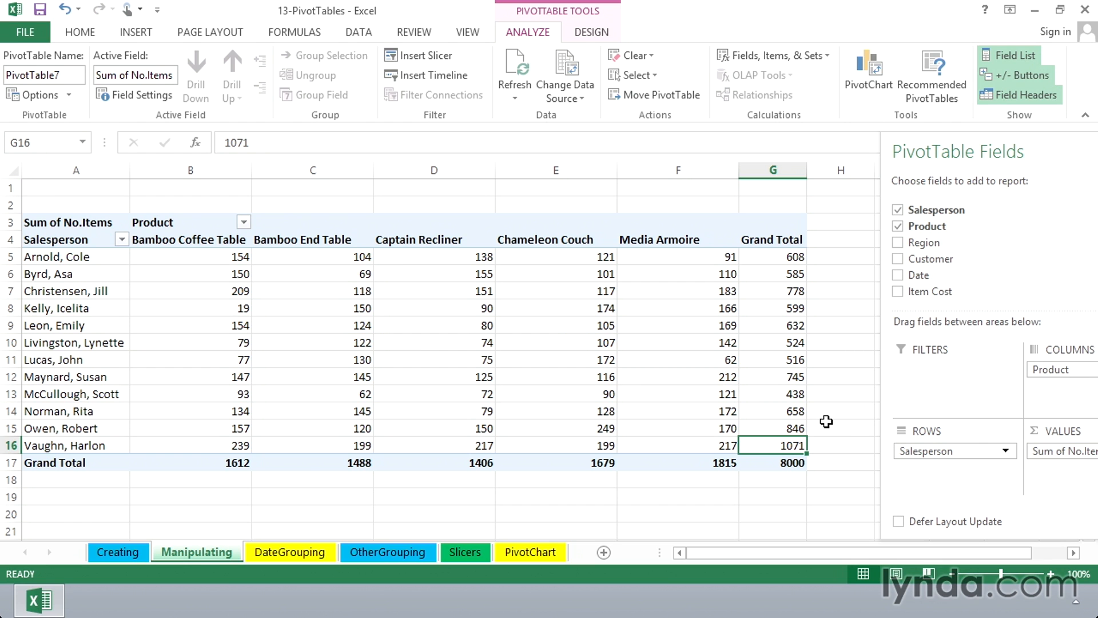
pyautogui.moveTo(514, 496)
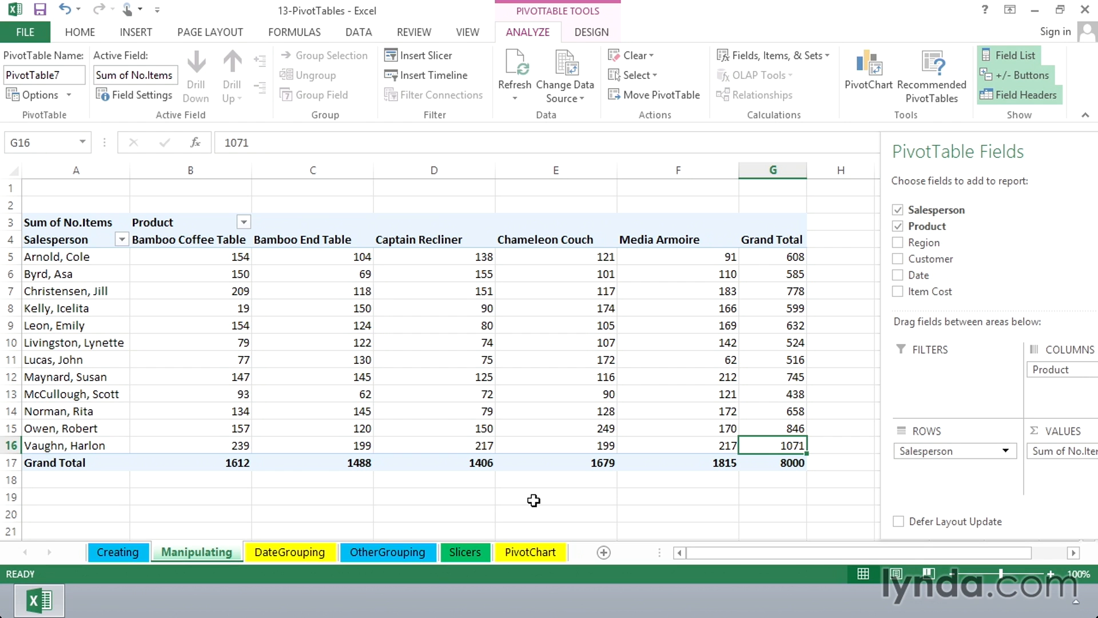
pyautogui.moveTo(281, 283)
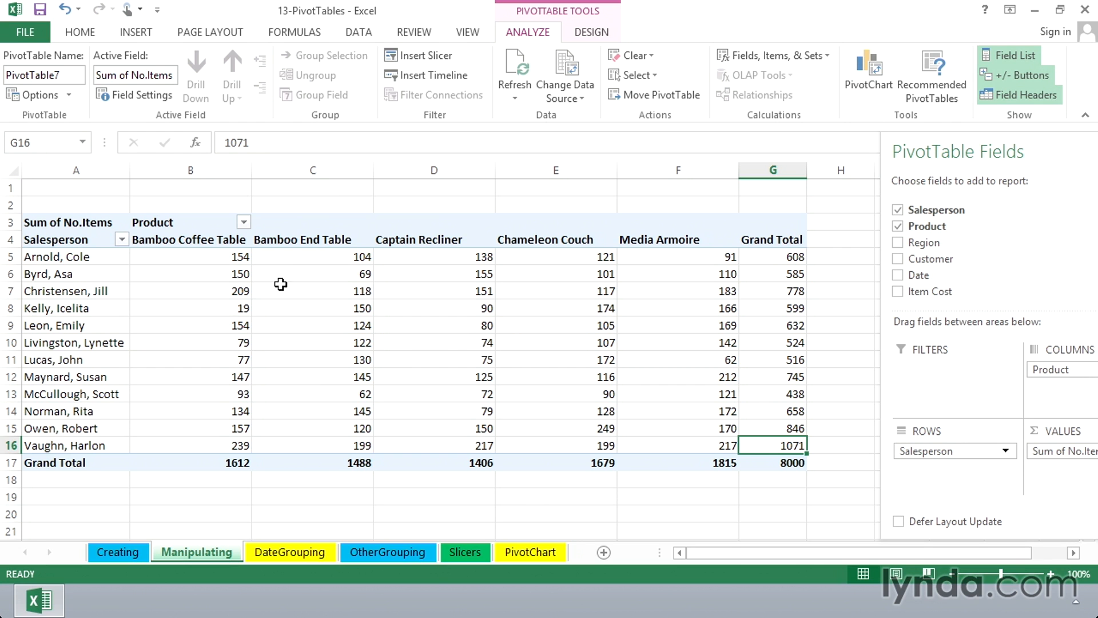
# Step: Drill into the 19 Bamboo Coffee Table total and AutoFit the new sheet's columns
pyautogui.click(190, 308)
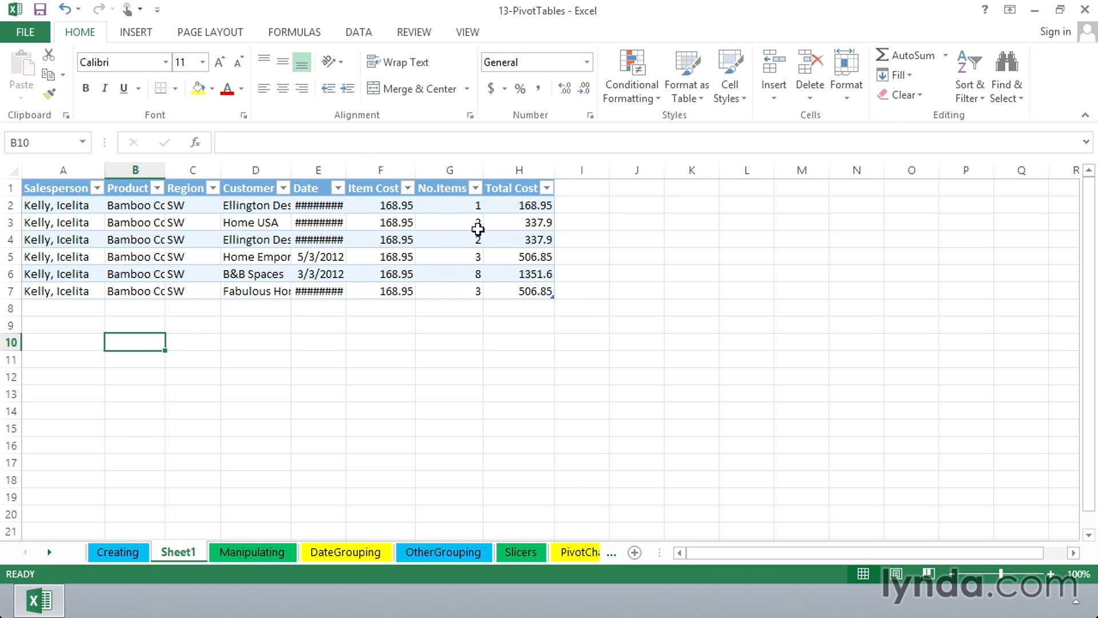
pyautogui.moveTo(449, 205); pyautogui.dragTo(449, 291)
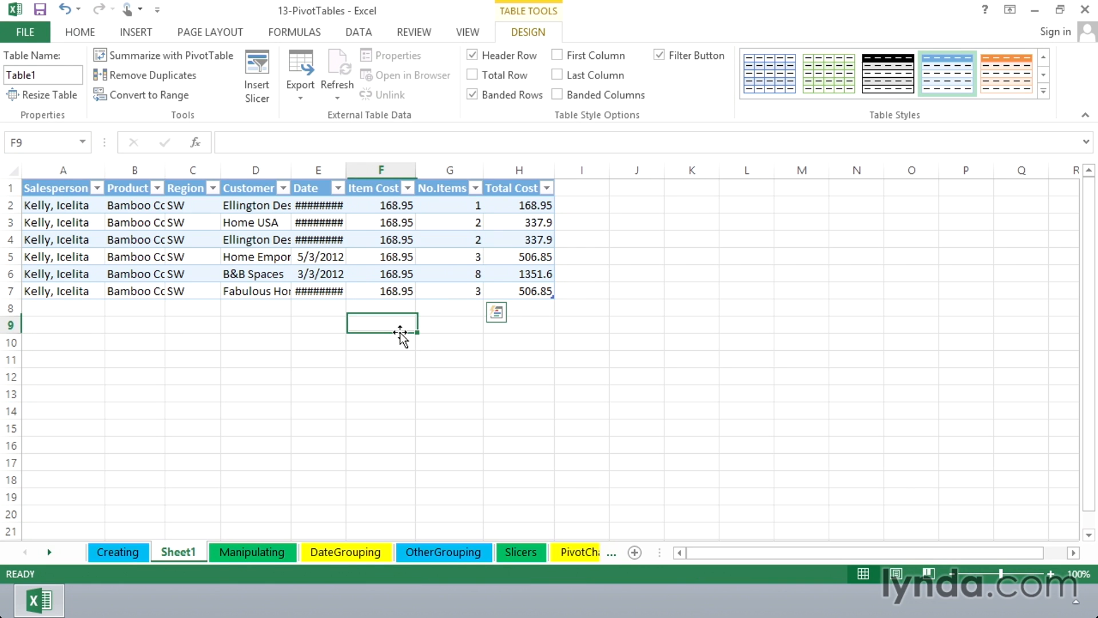
pyautogui.click(62, 169)
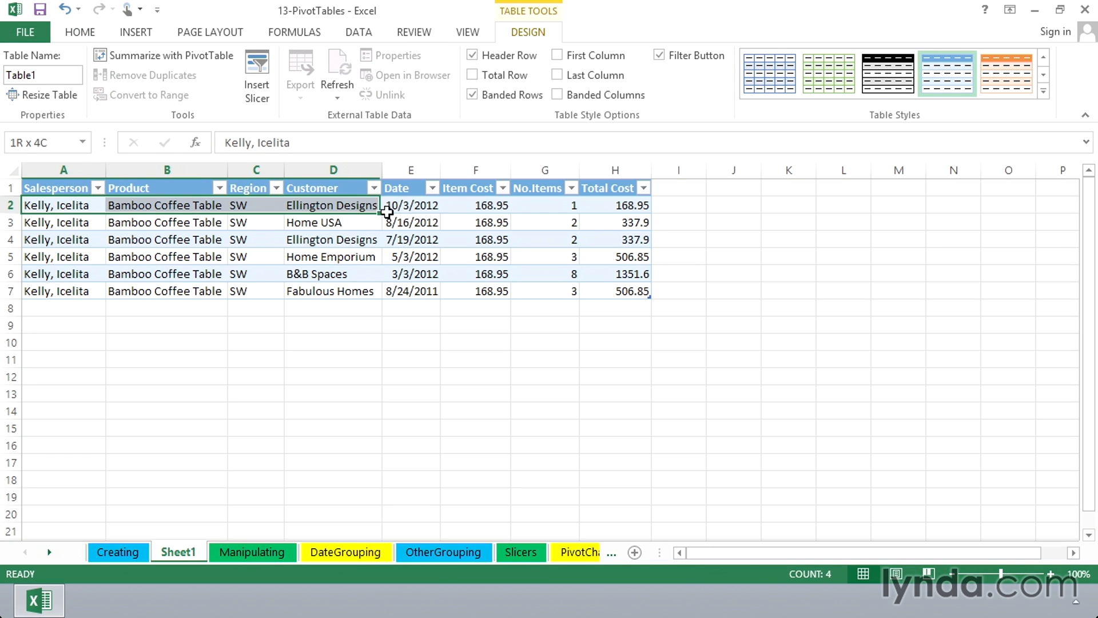
# Step: Select the six No.Items values to confirm they sum to 19
pyautogui.moveTo(385, 205); pyautogui.dragTo(616, 290)
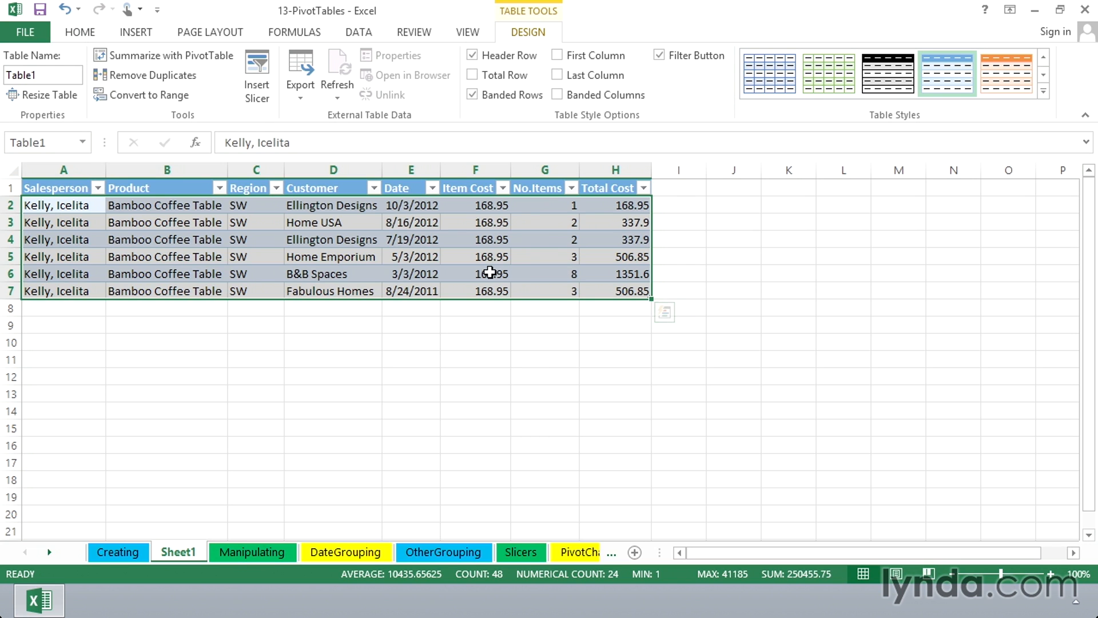
pyautogui.click(475, 273)
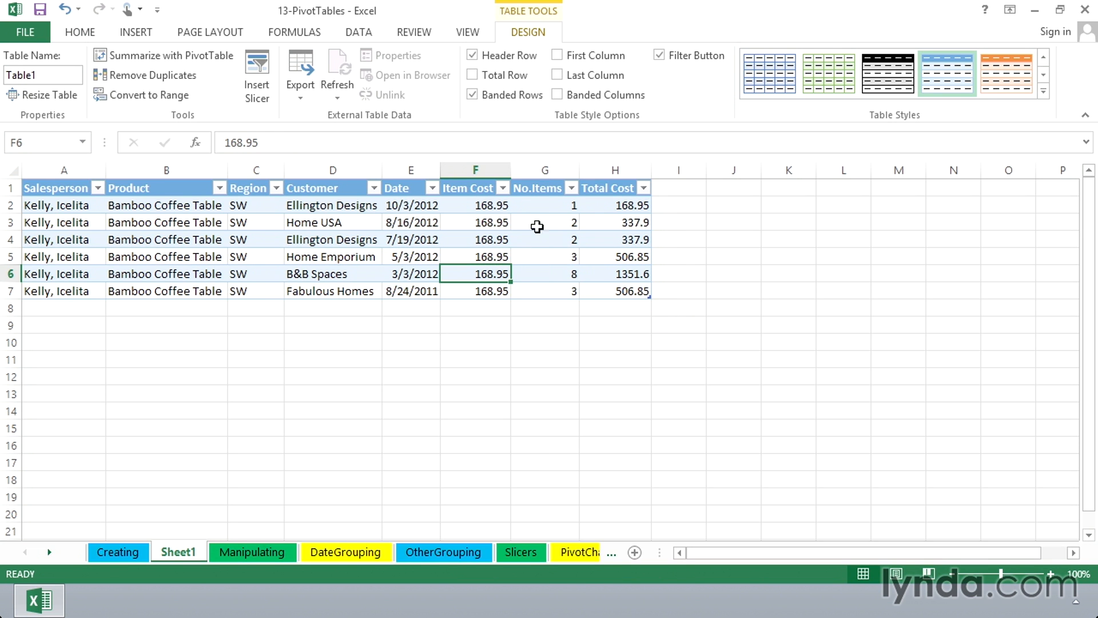
pyautogui.click(544, 204)
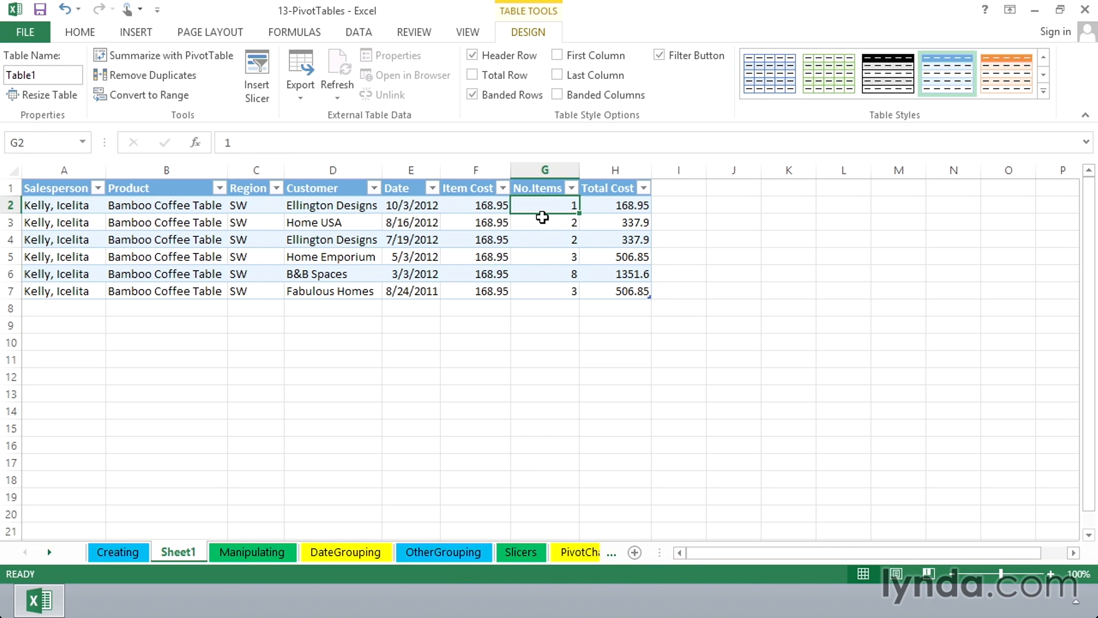
pyautogui.moveTo(544, 205); pyautogui.dragTo(544, 291)
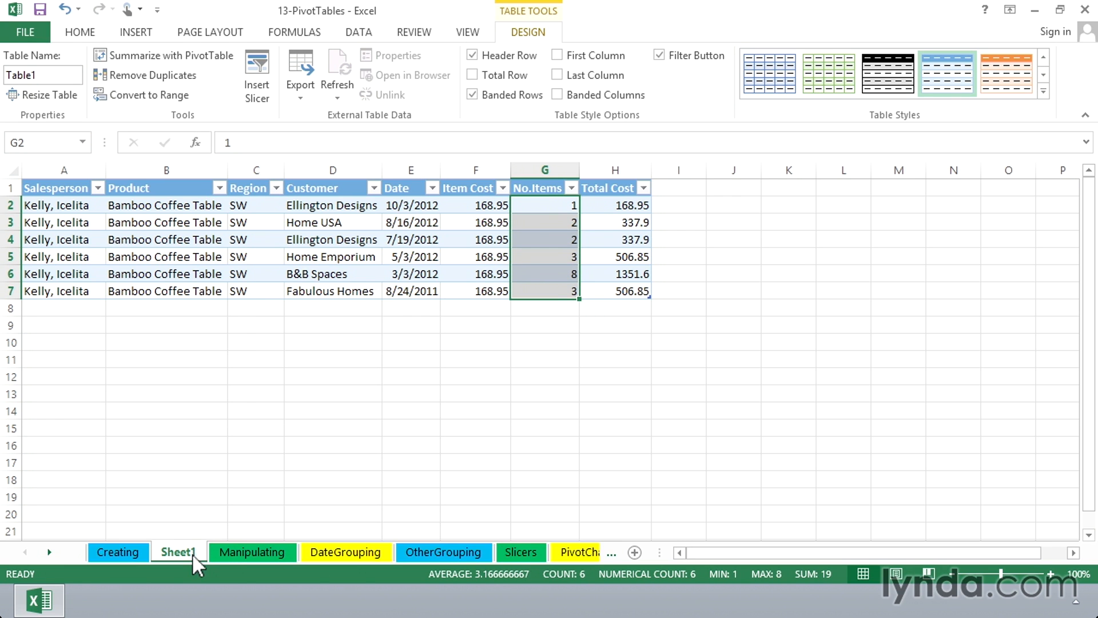
# Step: Switch back to the Manipulating pivot table, then select and deselect its values and totals
pyautogui.click(252, 551)
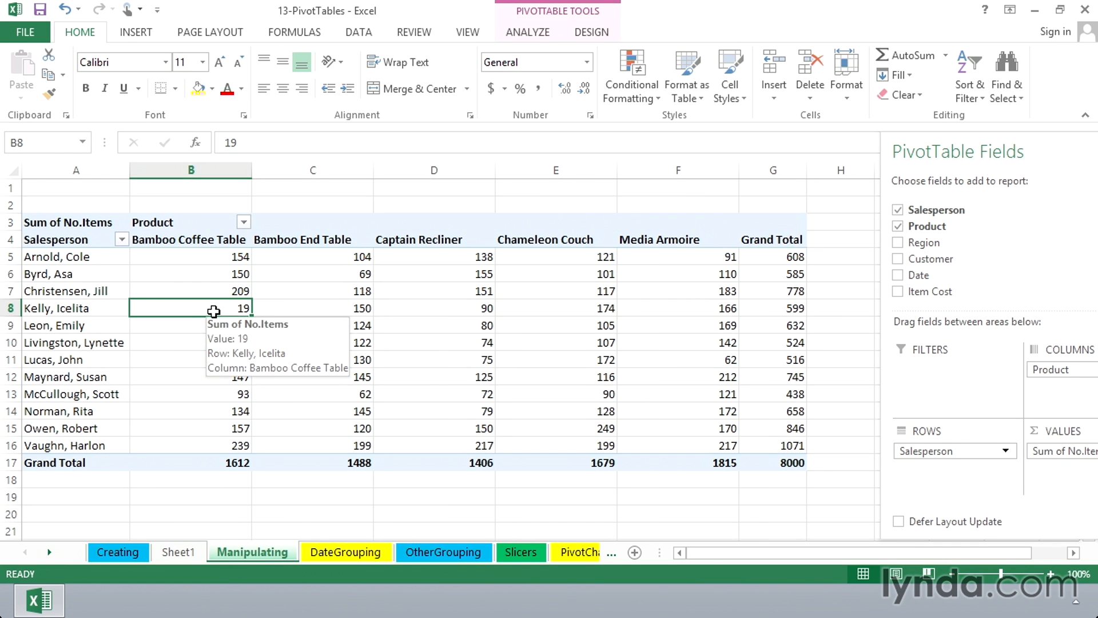
pyautogui.moveTo(216, 323)
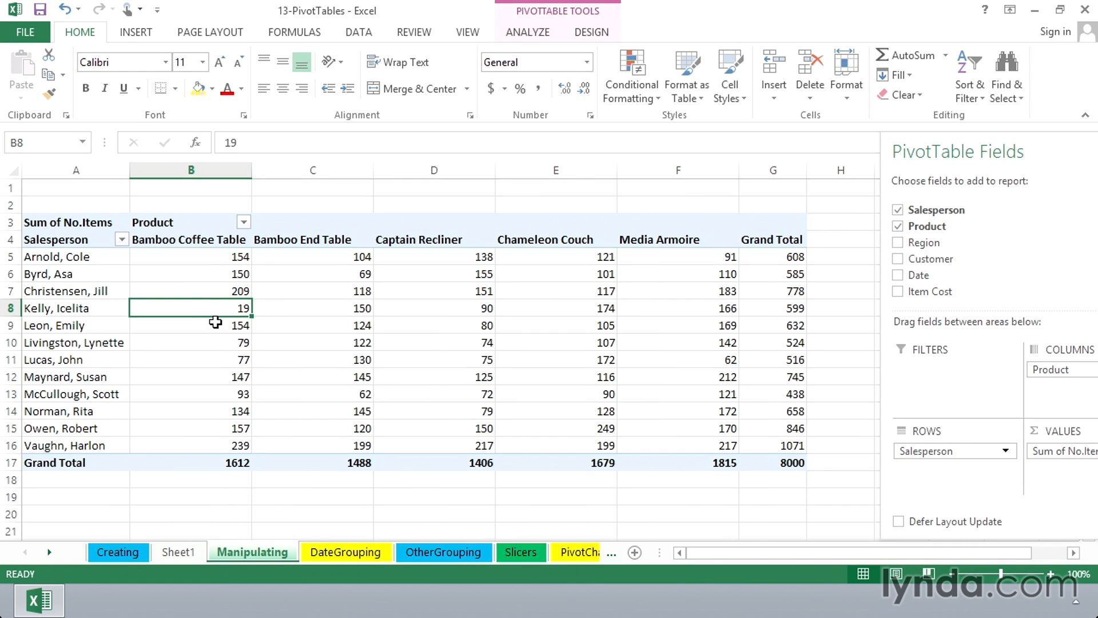
pyautogui.moveTo(215, 305)
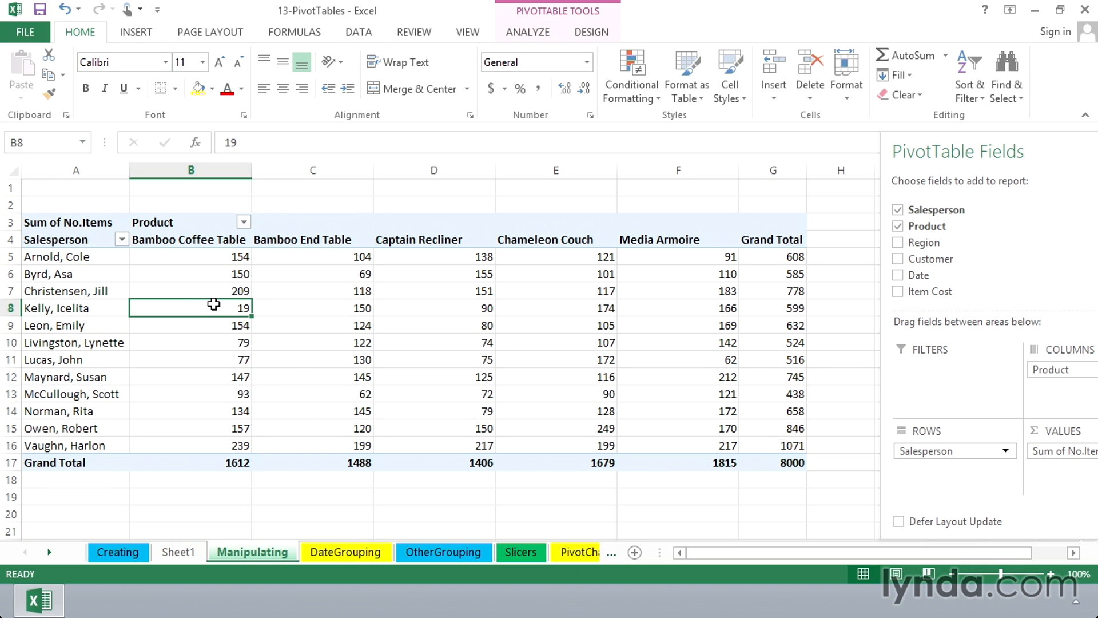
pyautogui.moveTo(210, 307)
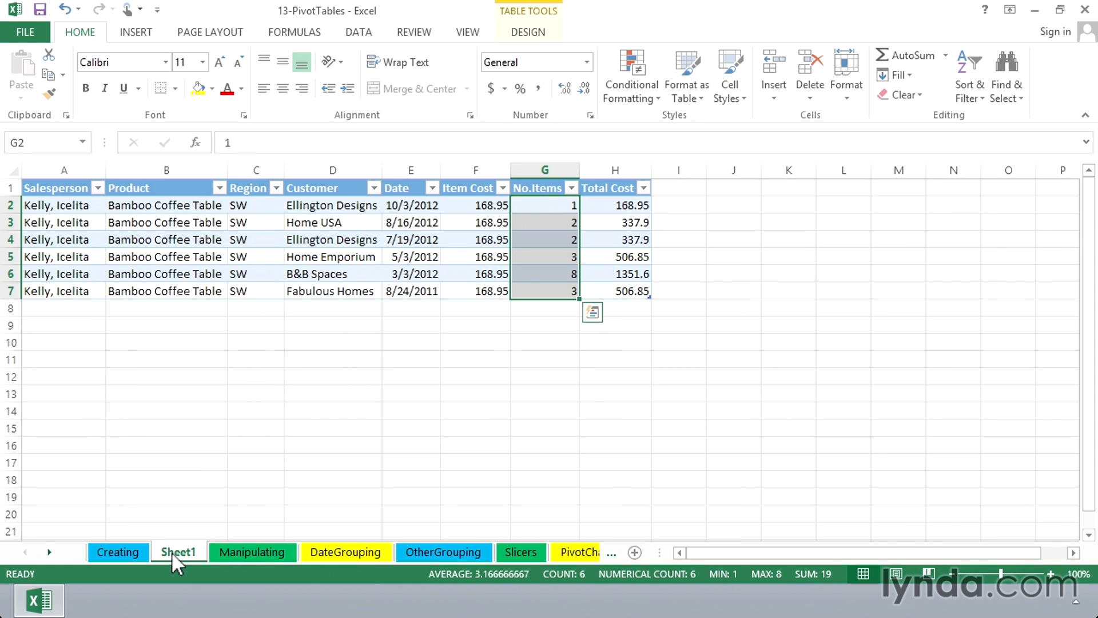
pyautogui.click(252, 552)
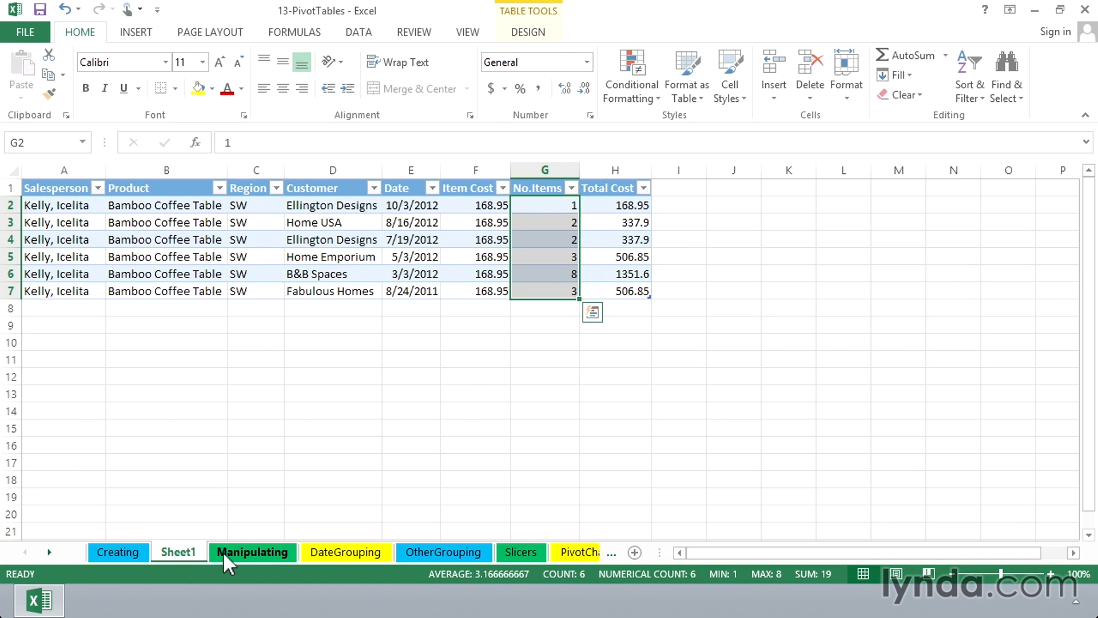
pyautogui.click(252, 552)
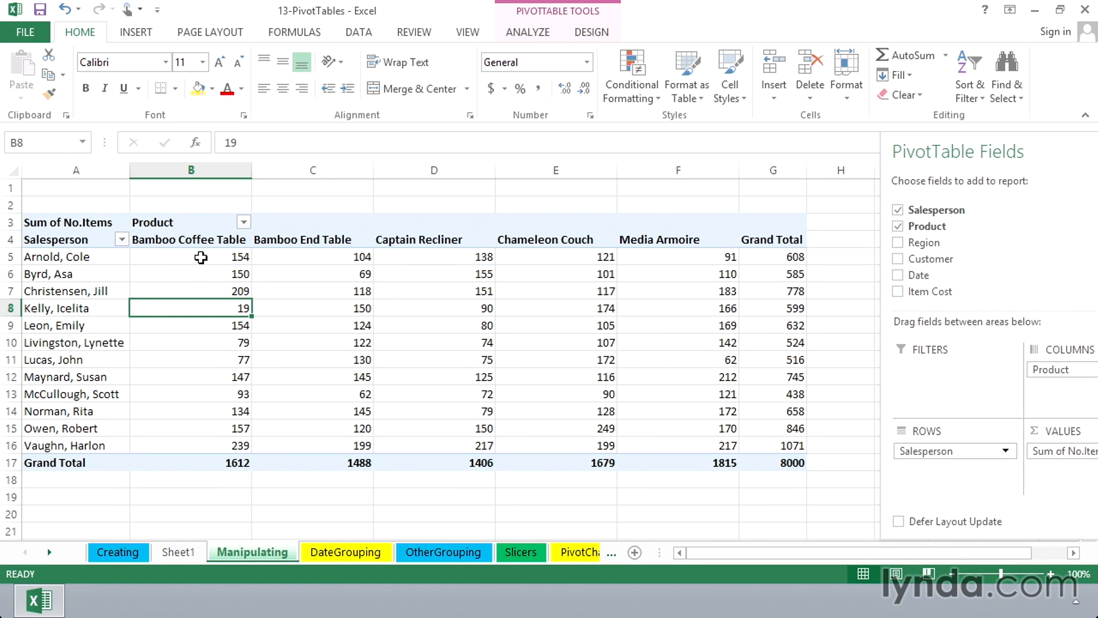
pyautogui.moveTo(201, 255); pyautogui.dragTo(758, 454)
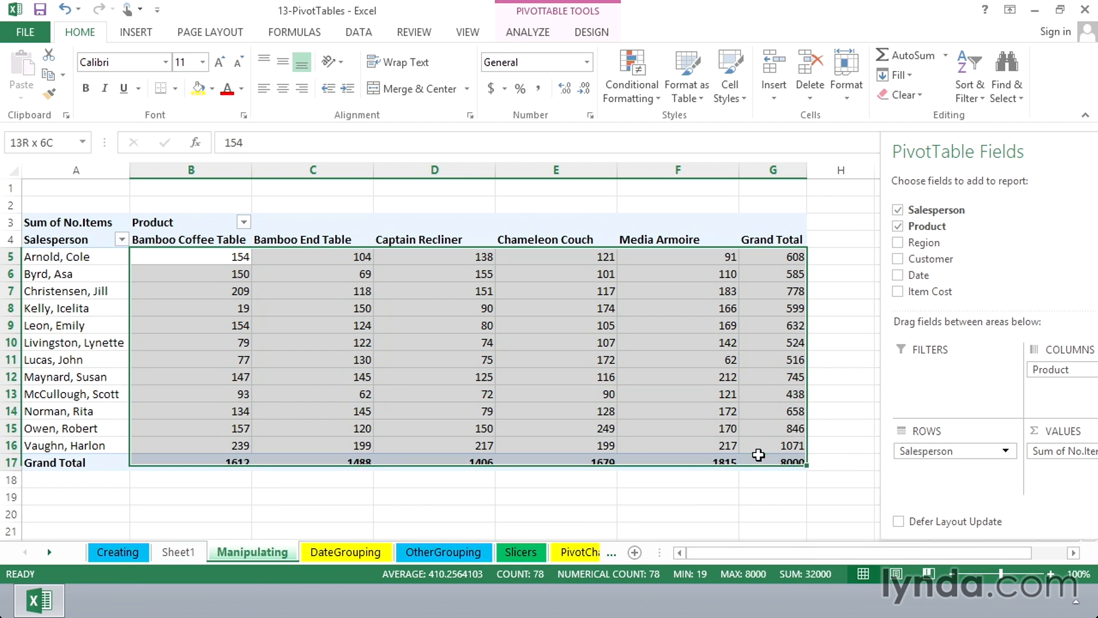
pyautogui.click(190, 256)
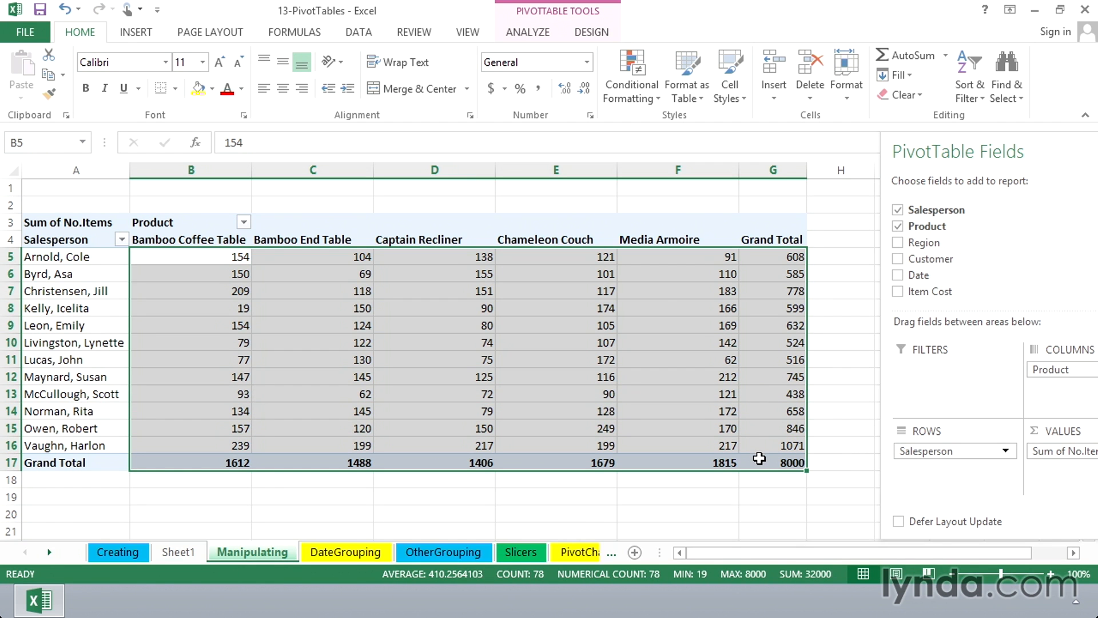
pyautogui.moveTo(592, 343)
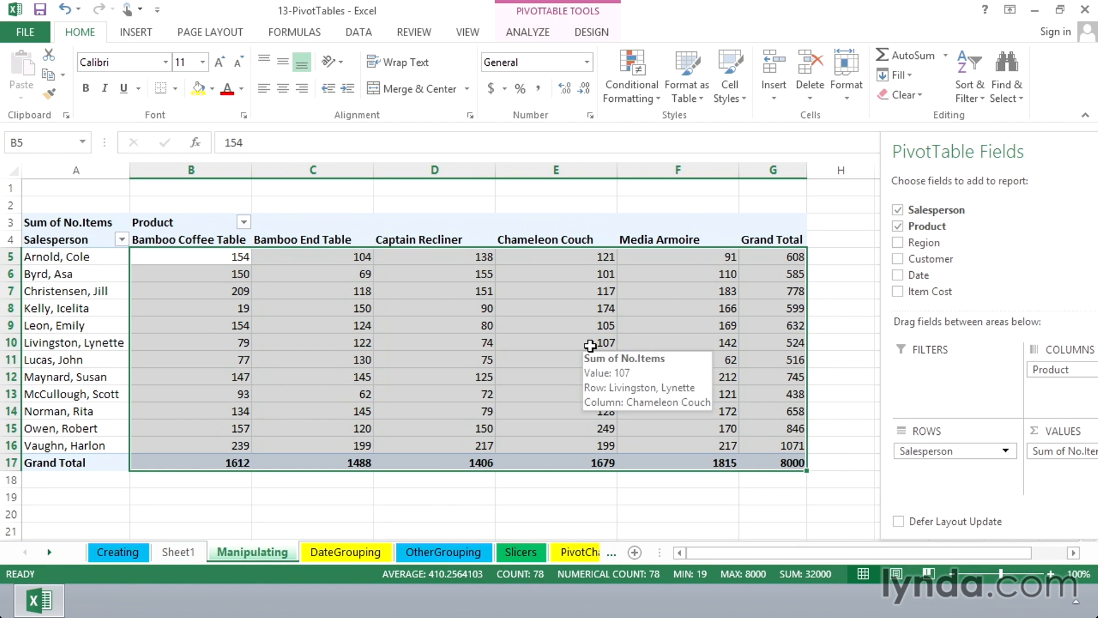
pyautogui.click(556, 343)
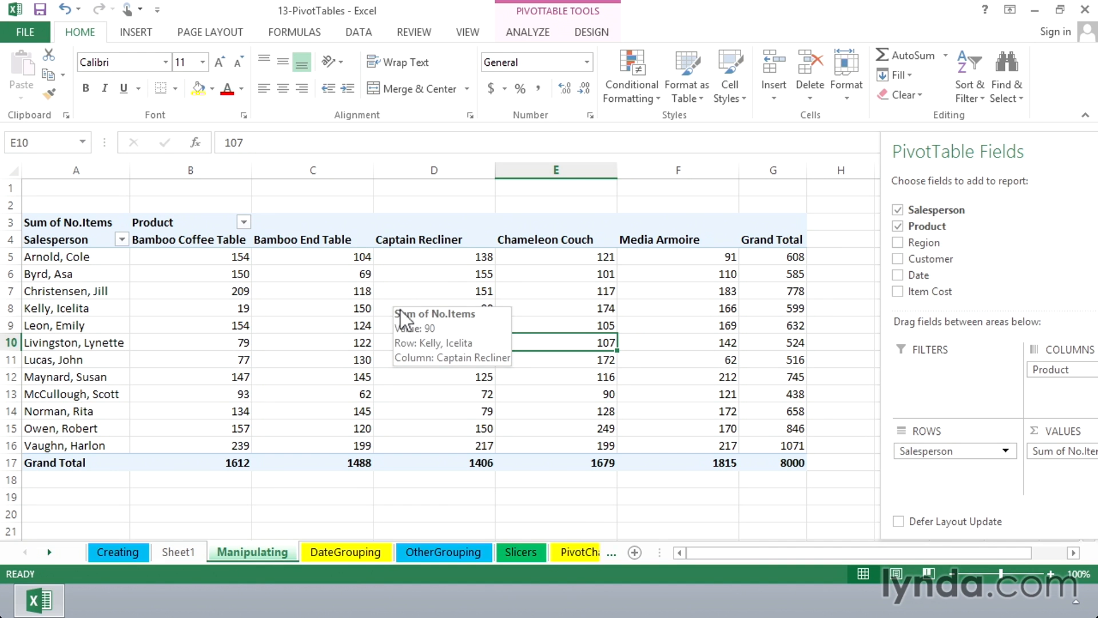
# Step: Delete the Sheet1 Bamboo Coffee Table detail sheet from the workbook
pyautogui.click(433, 291)
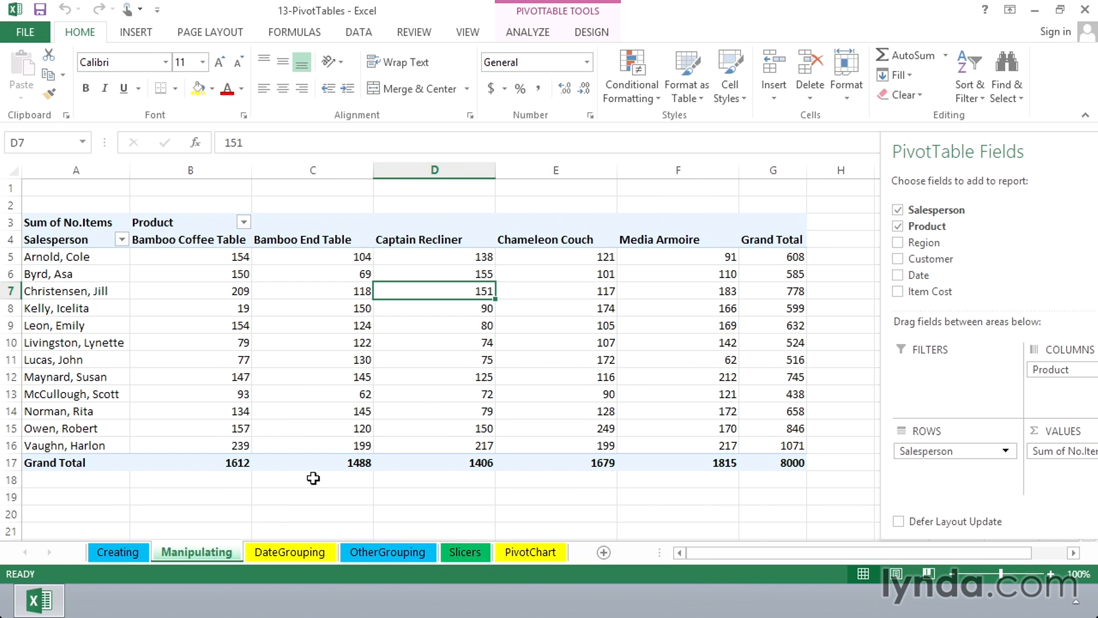
pyautogui.moveTo(204, 365)
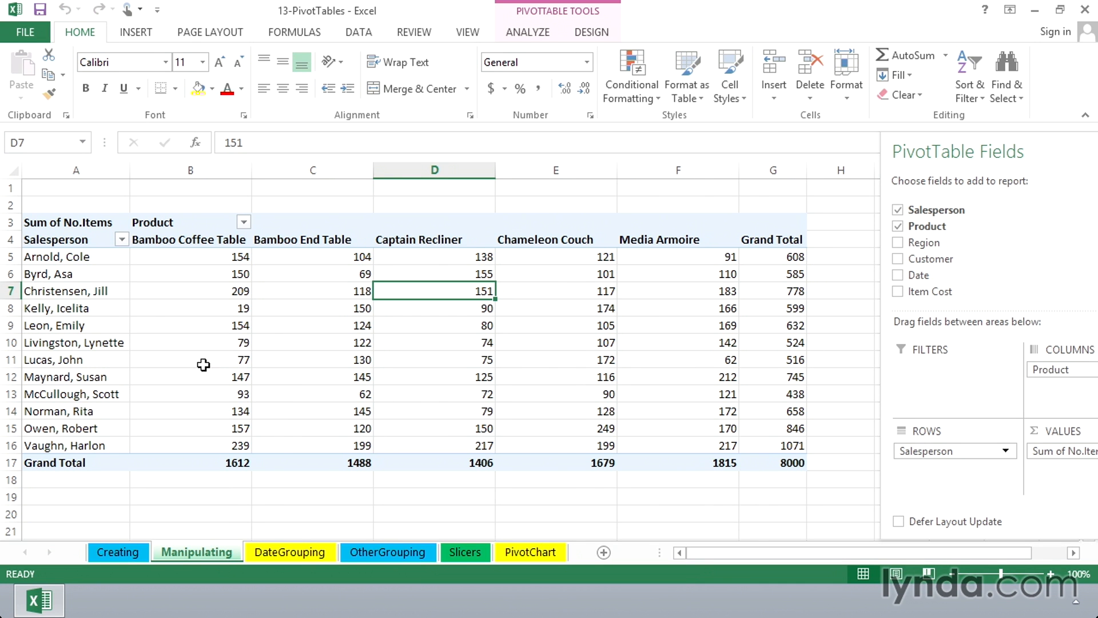
pyautogui.moveTo(147, 299)
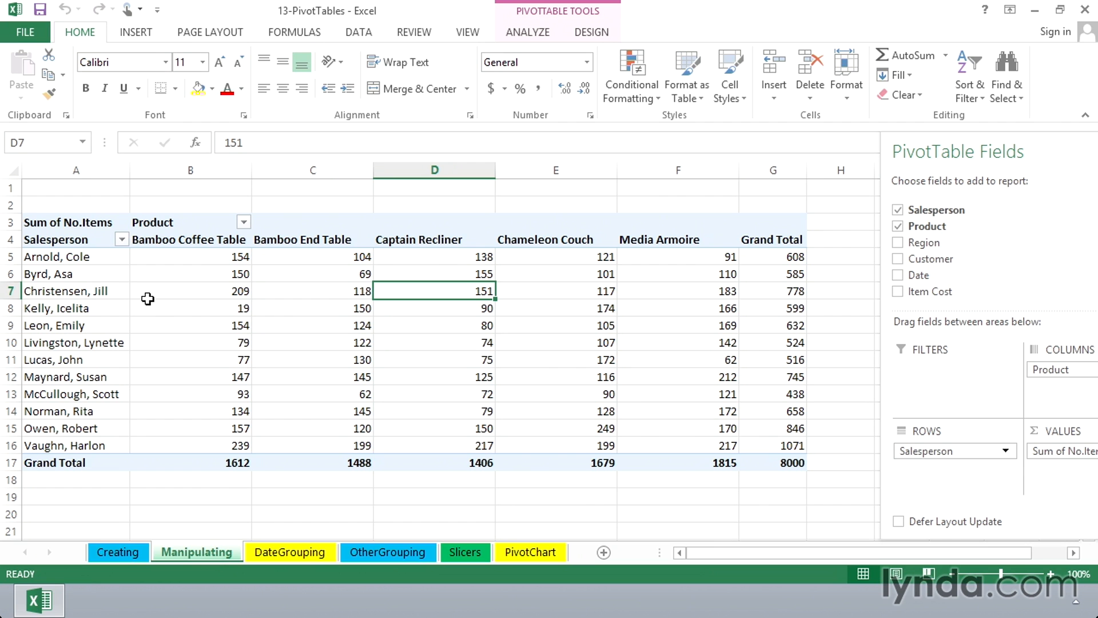
pyautogui.moveTo(116, 280)
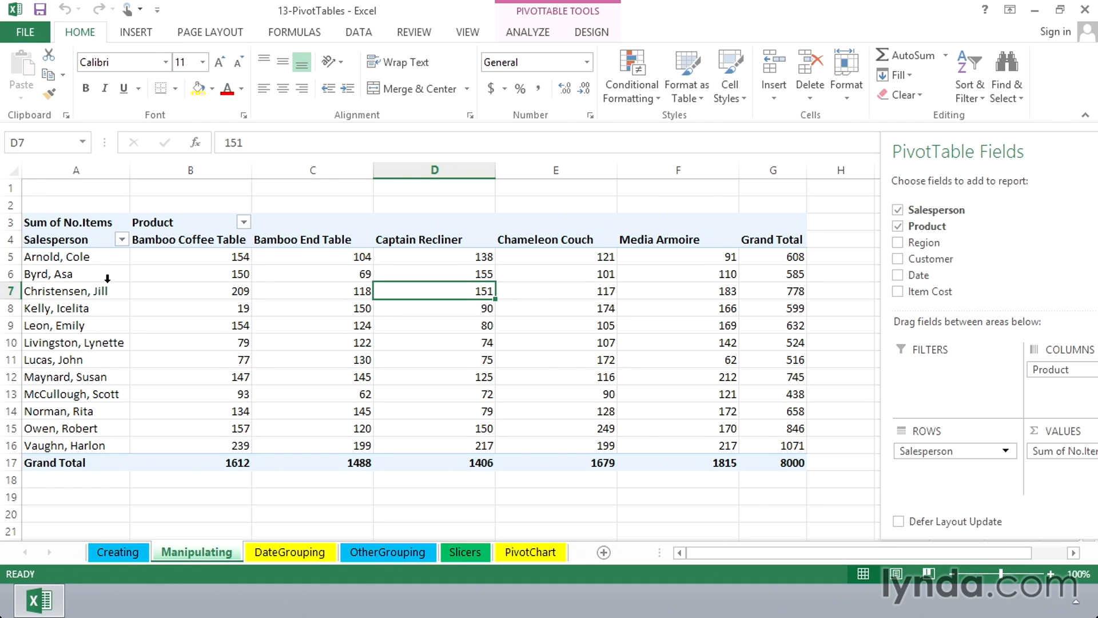
pyautogui.moveTo(1045, 369)
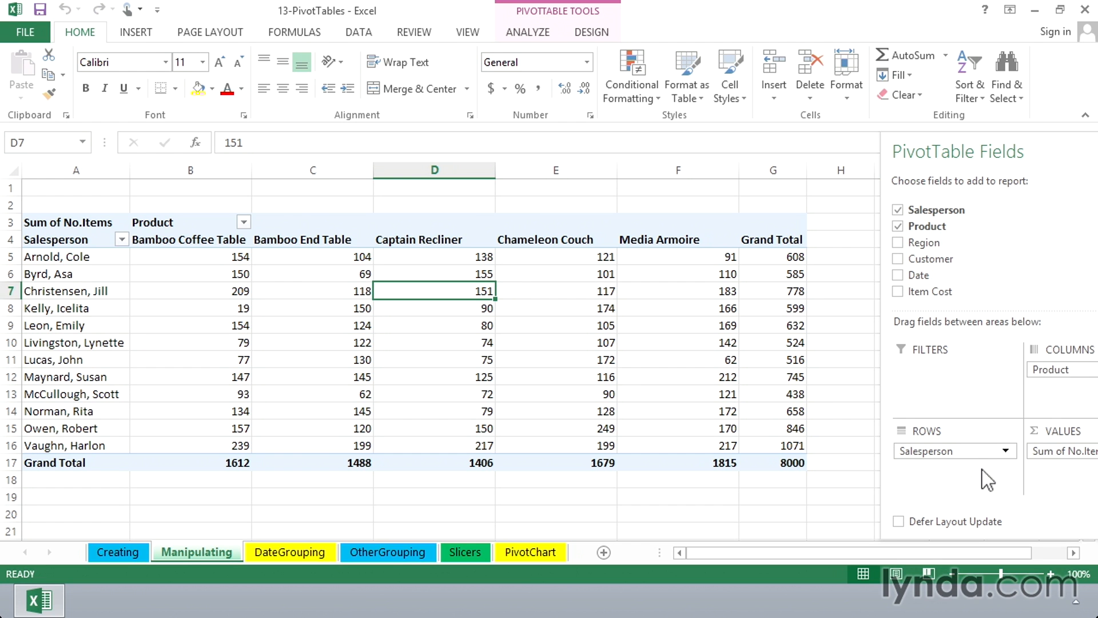
pyautogui.moveTo(960, 491)
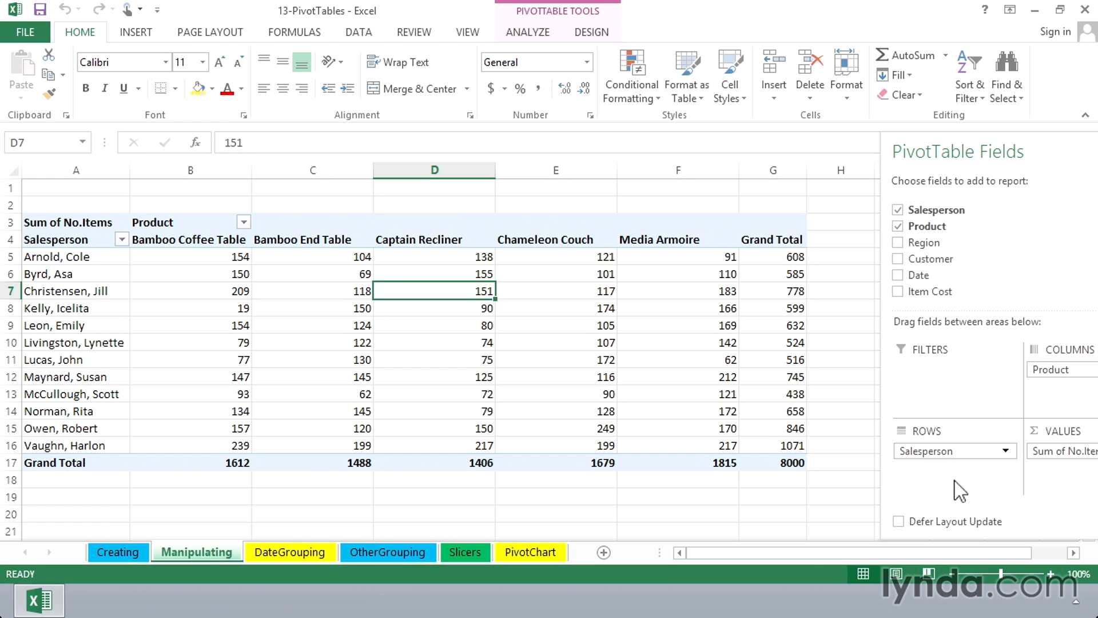